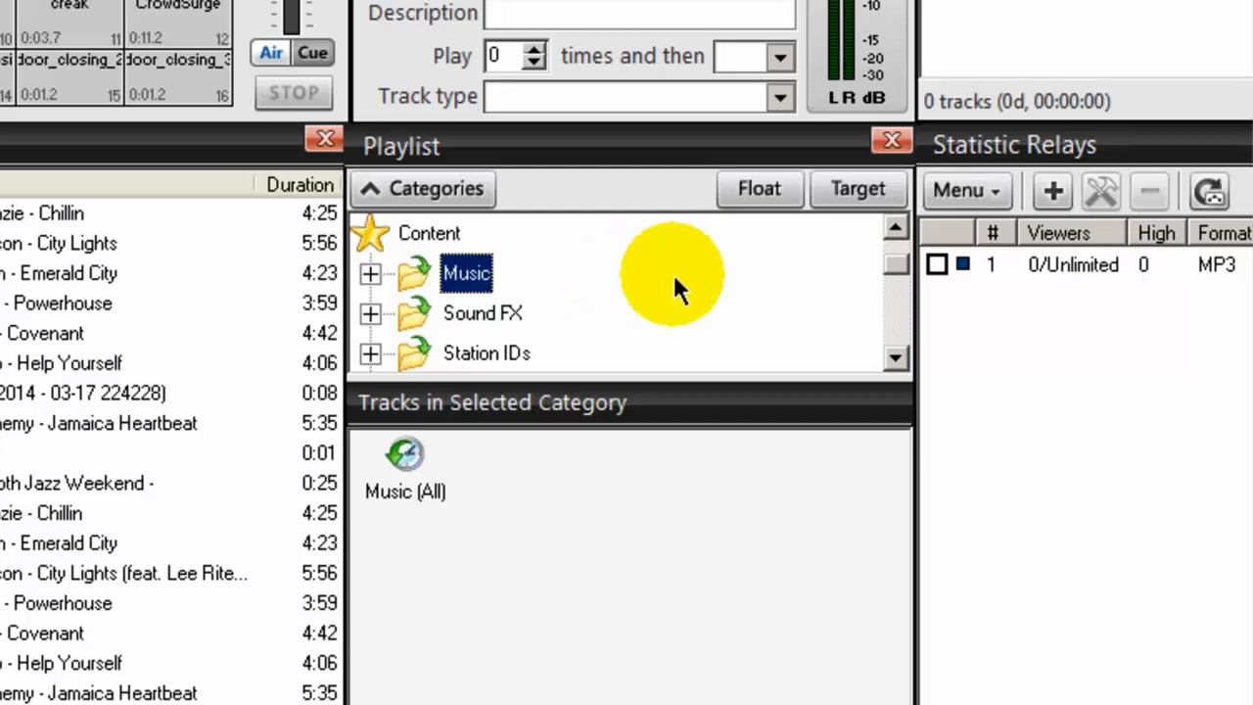
# Expand the Music category in the playlist tree to show its Music (All) entry
pyautogui.click(370, 274)
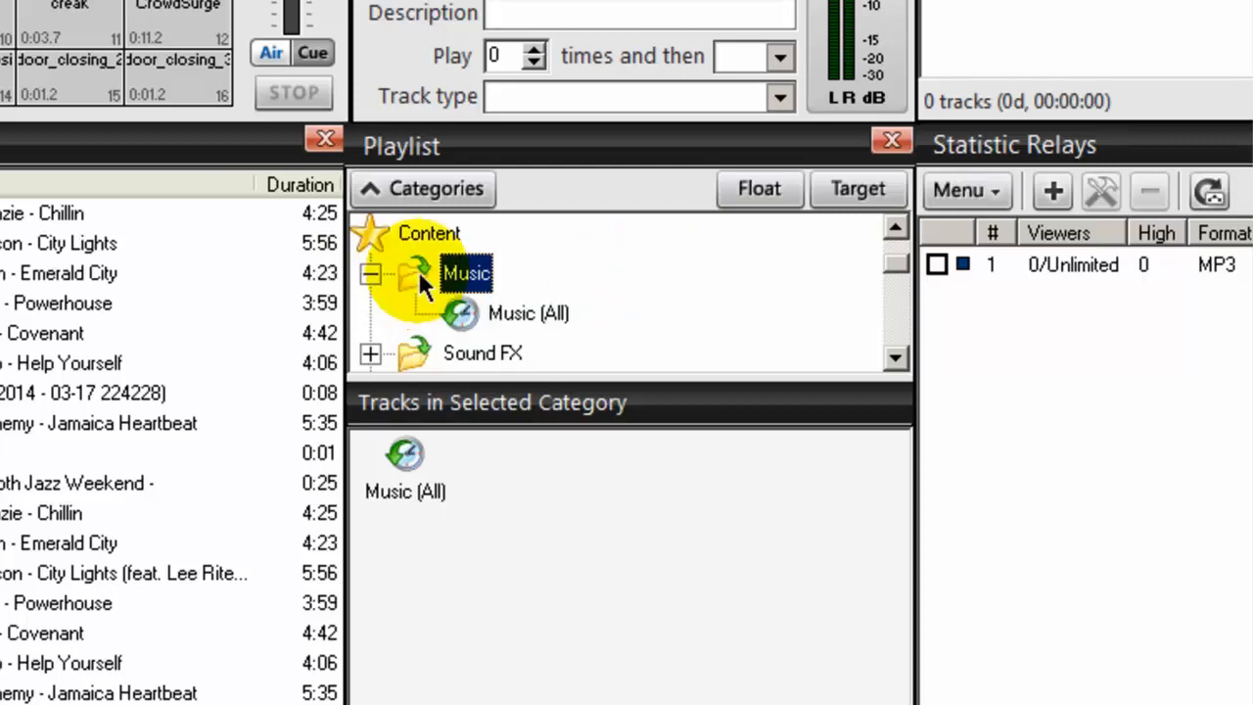
pyautogui.click(370, 275)
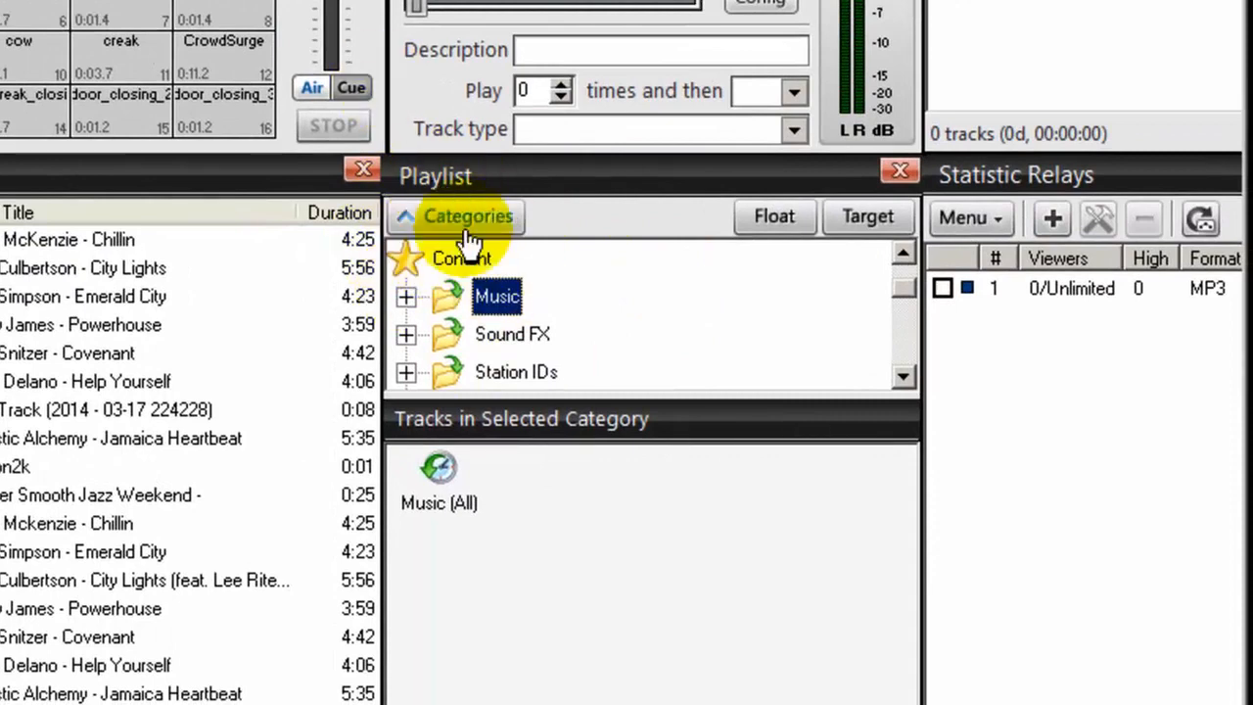
pyautogui.moveTo(696, 239)
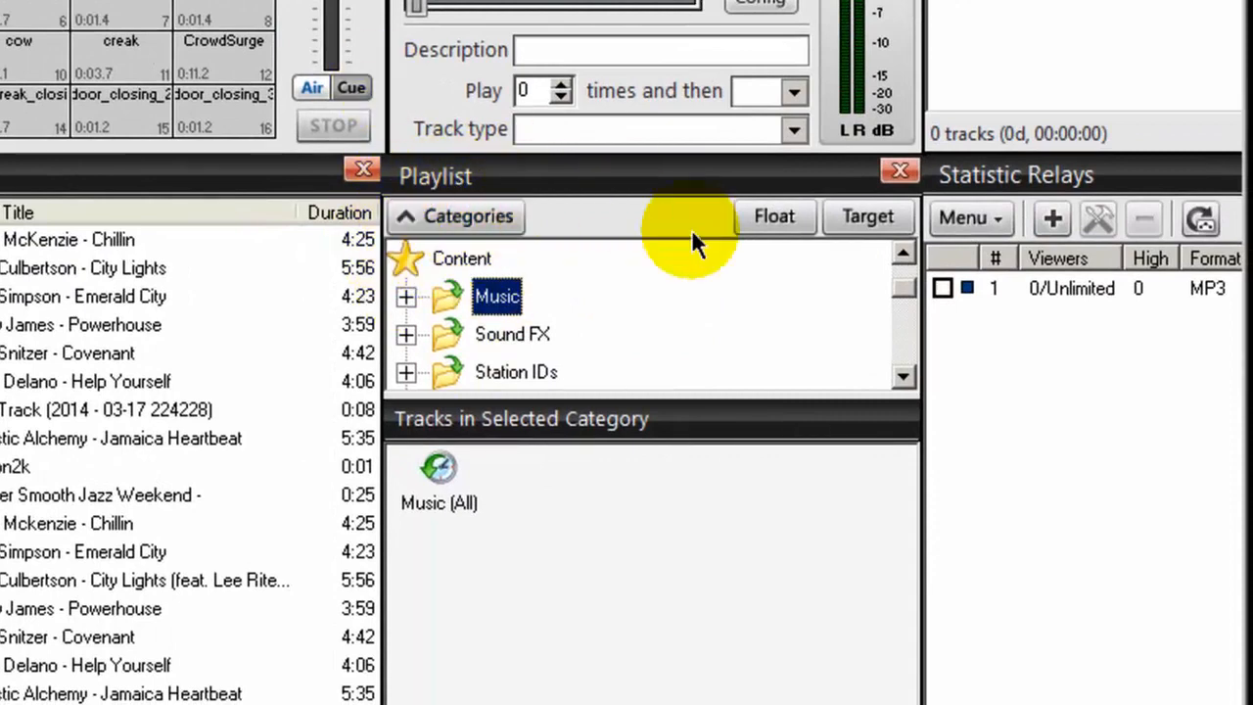
pyautogui.moveTo(478, 215)
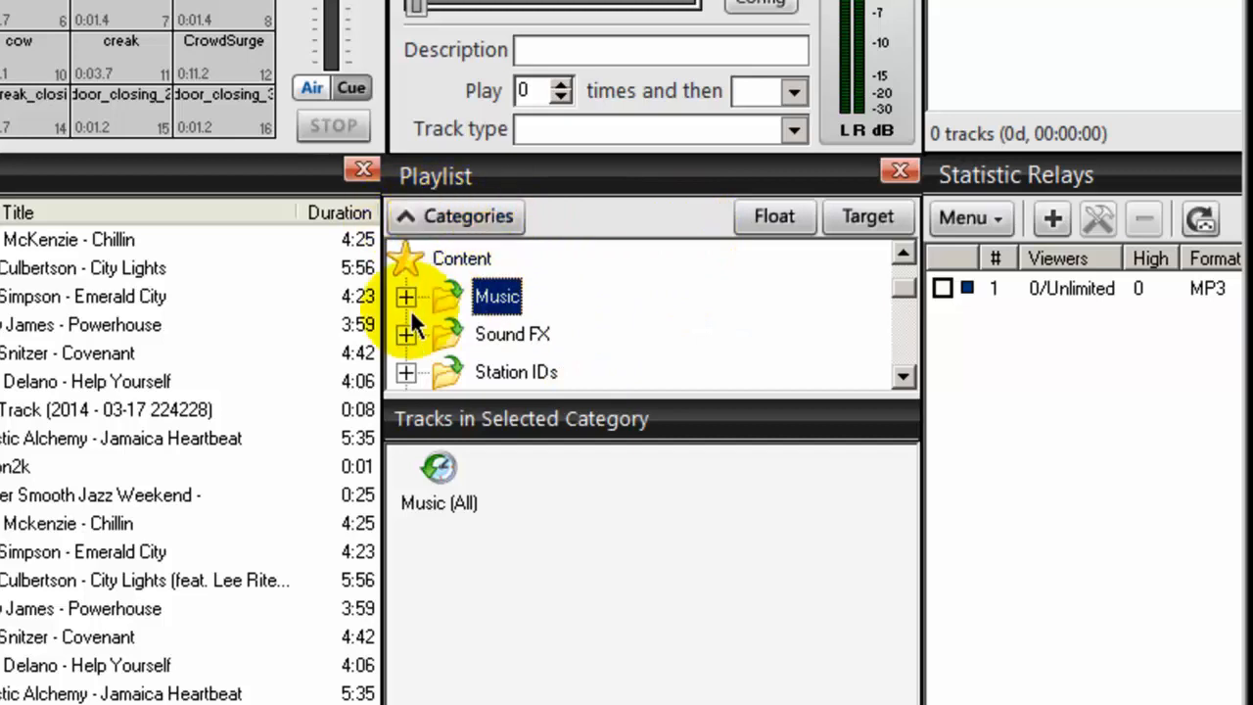
pyautogui.click(405, 298)
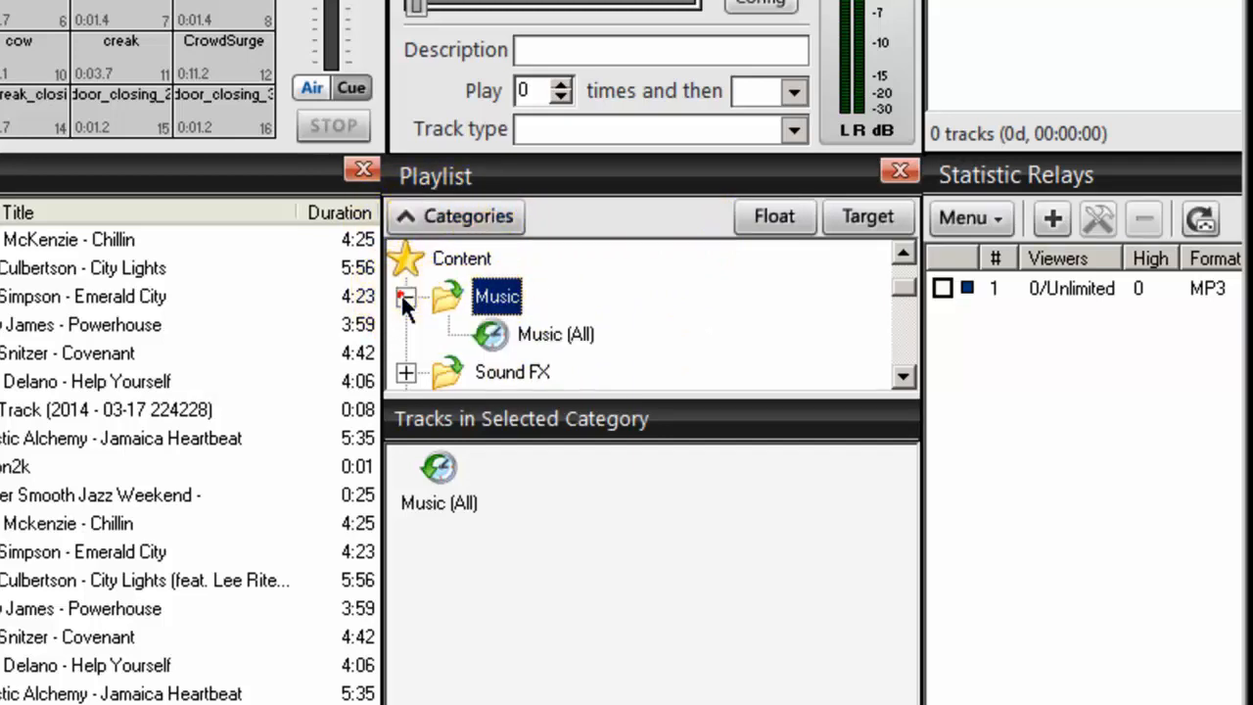
# Create a 'Smooth Jazz' subfolder under Music and select it to show its empty track list
pyautogui.rightClick(497, 298)
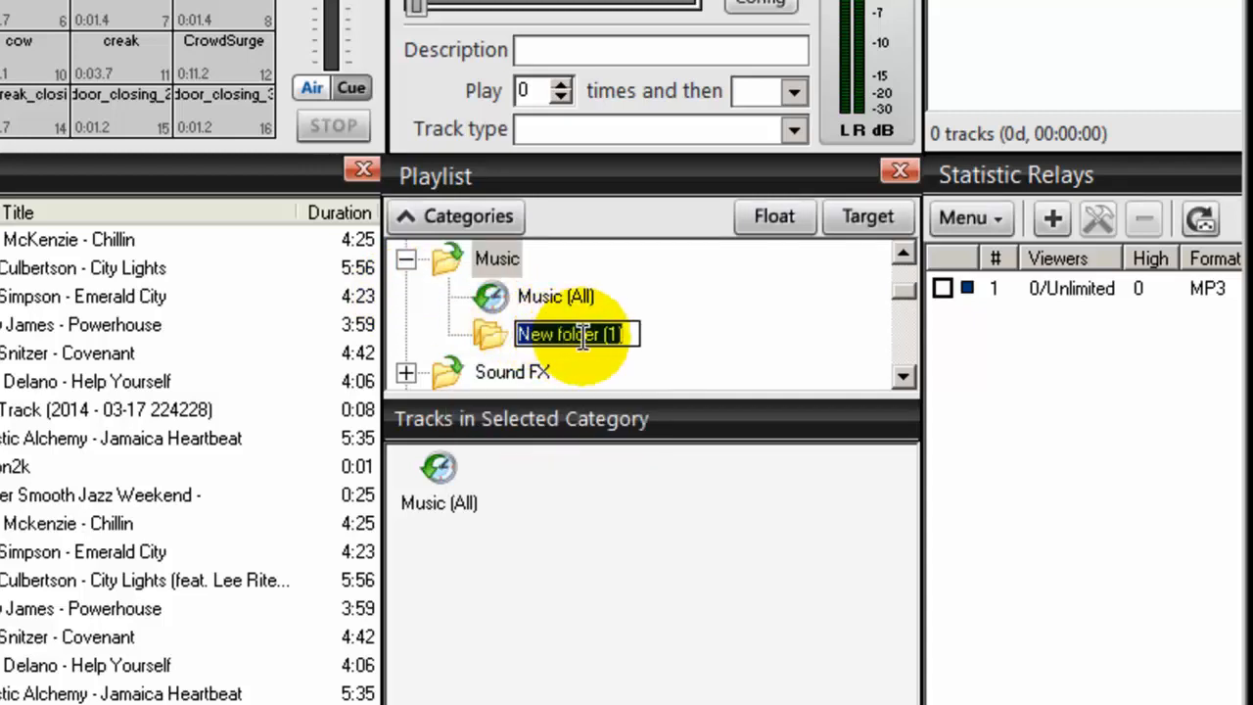
pyautogui.write('Smooth Jazz')
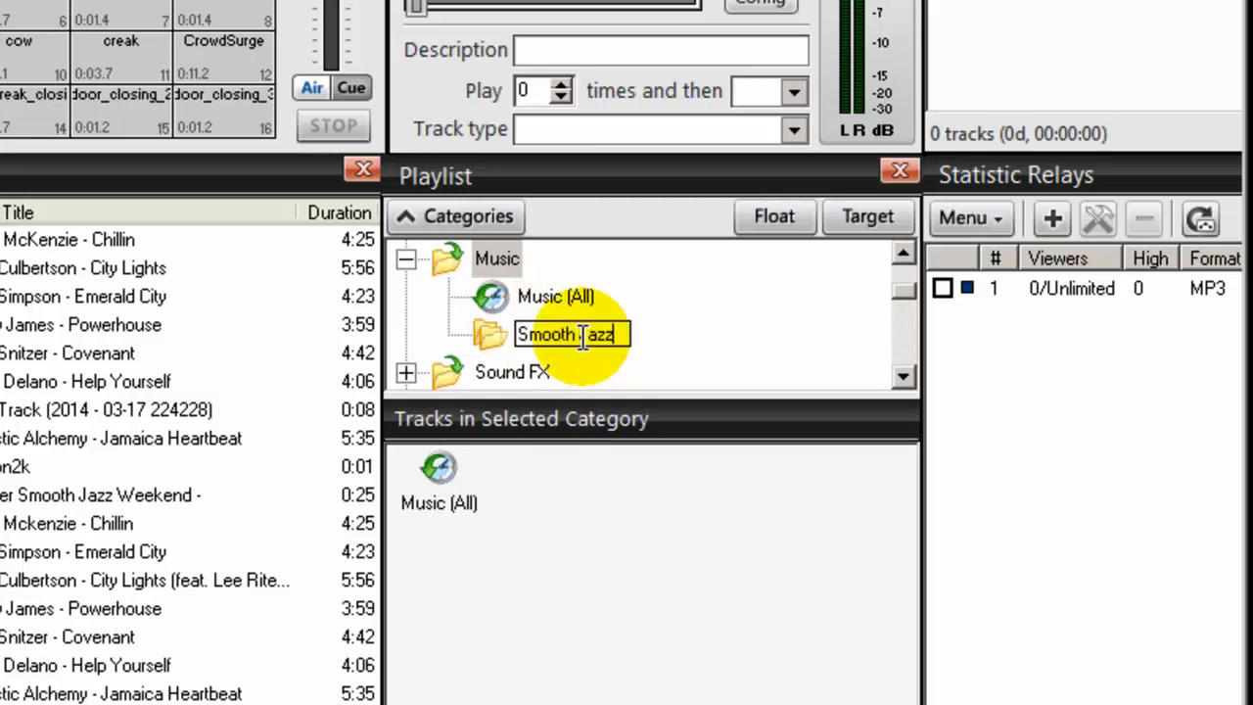
pyautogui.moveTo(715, 357)
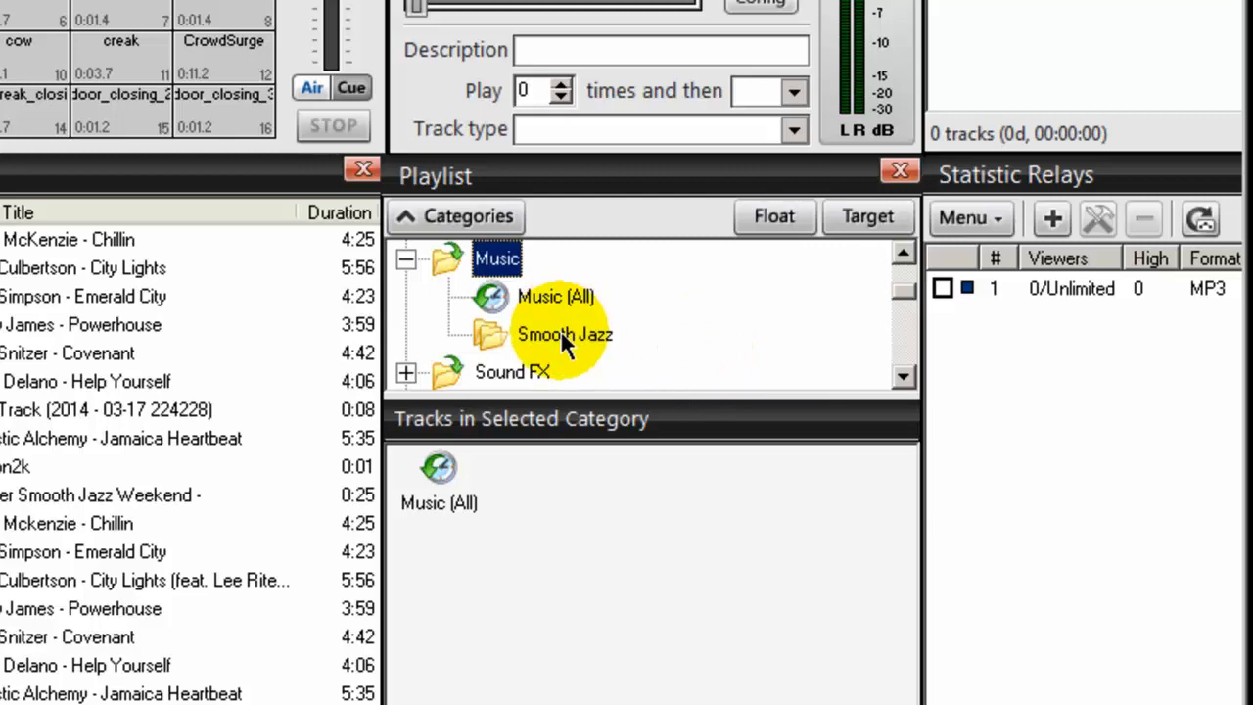
pyautogui.click(564, 333)
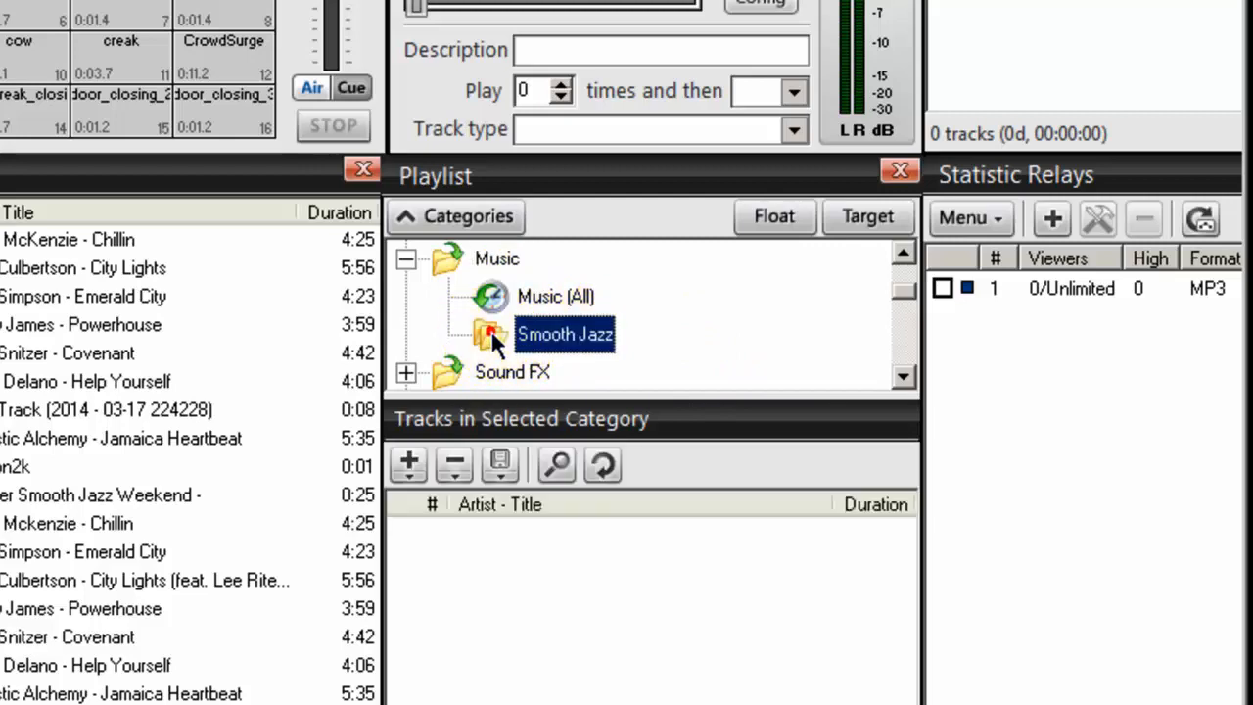
# Add a whole music directory, including subdirectories, to the Smooth Jazz category
pyautogui.click(408, 466)
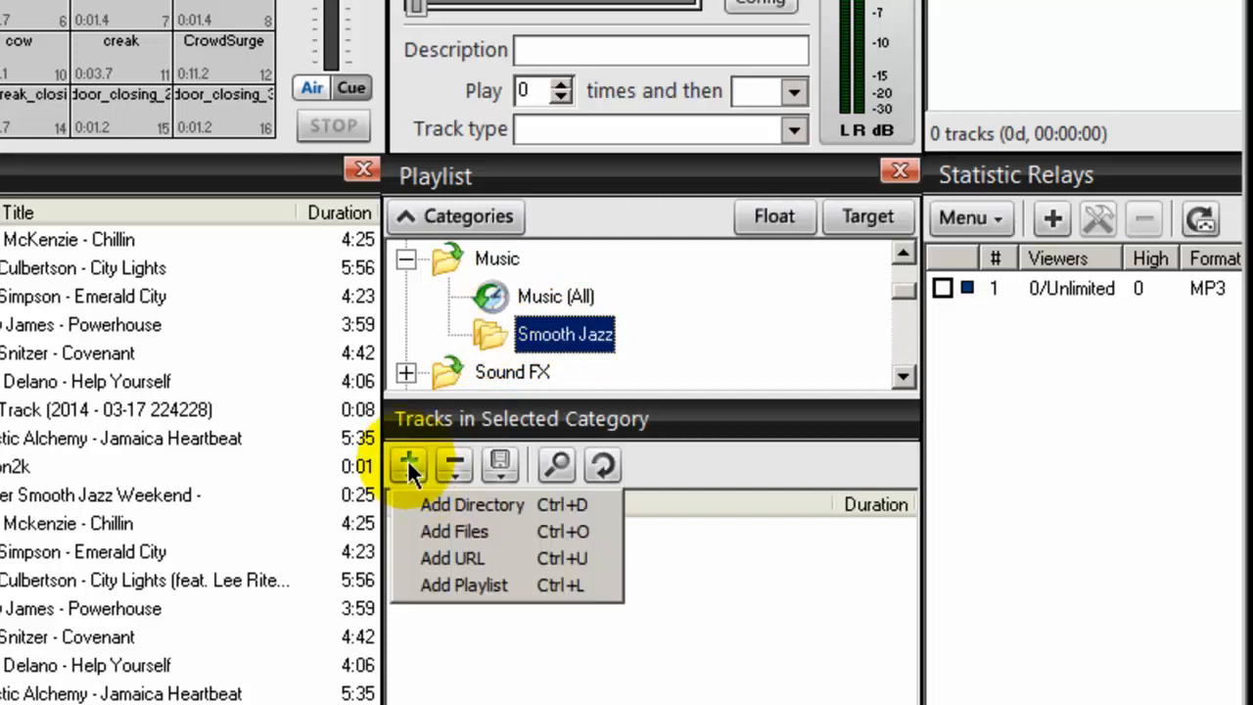
pyautogui.moveTo(494, 513)
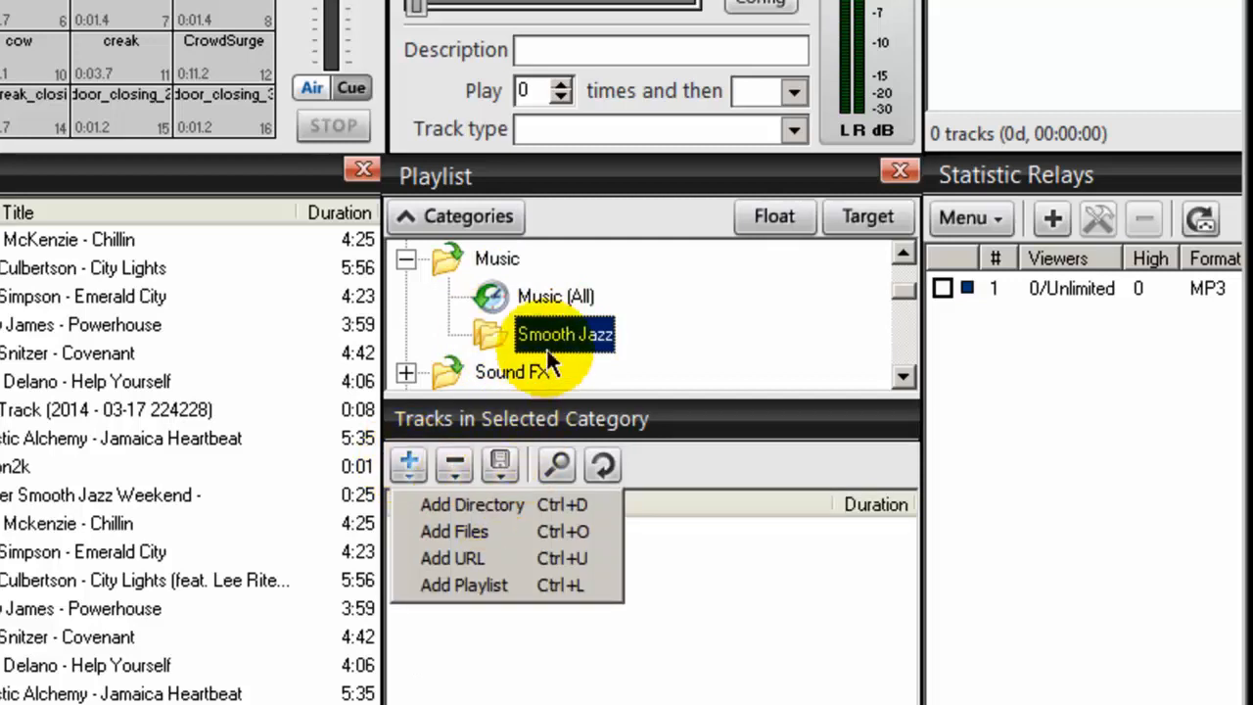
pyautogui.moveTo(509, 505)
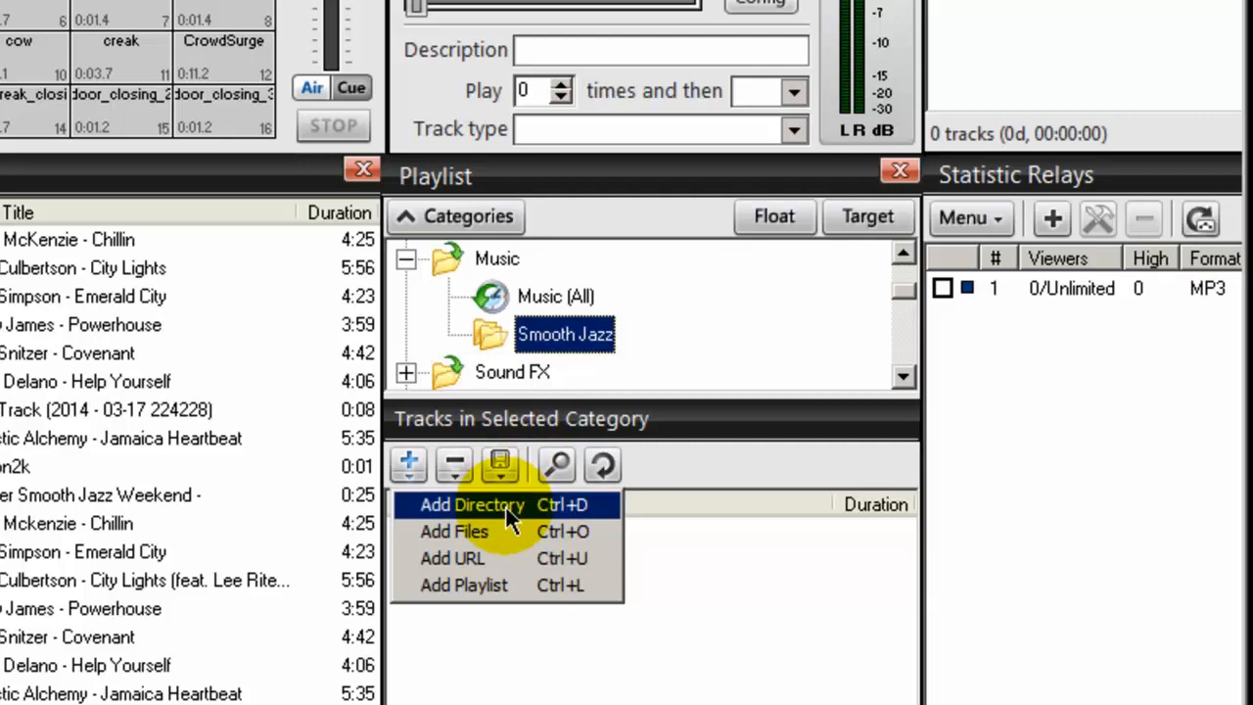
pyautogui.click(472, 506)
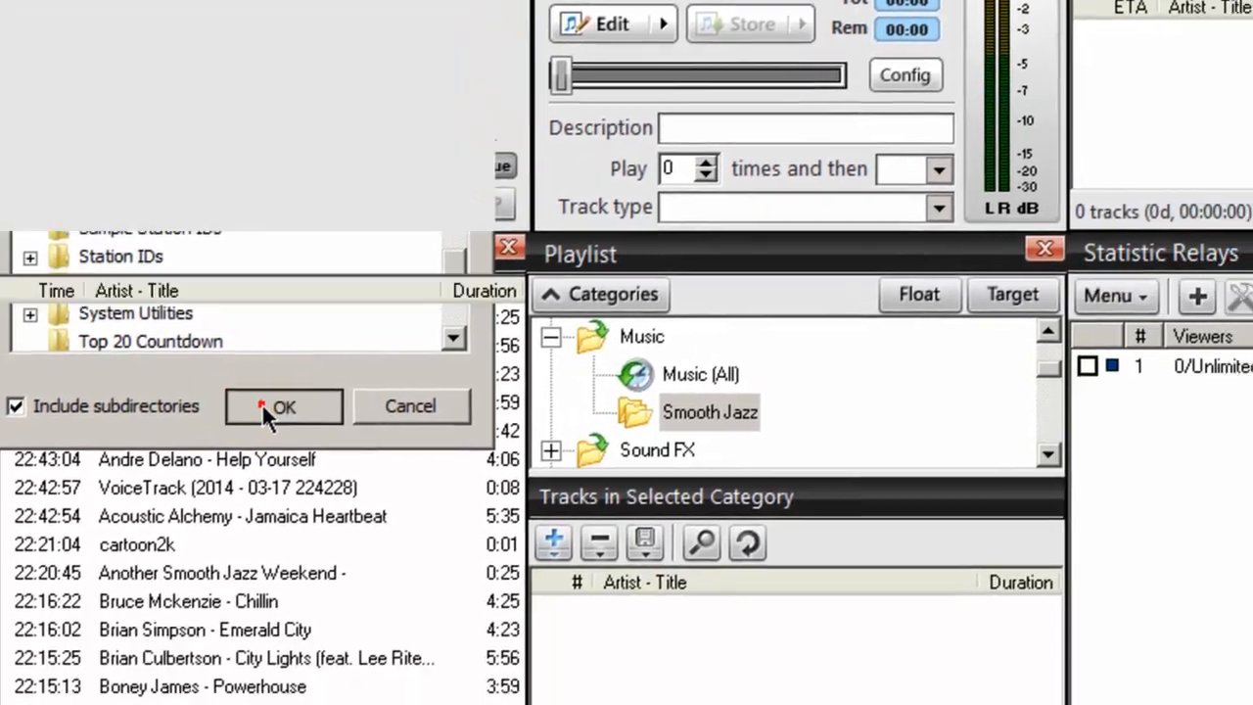
pyautogui.click(282, 405)
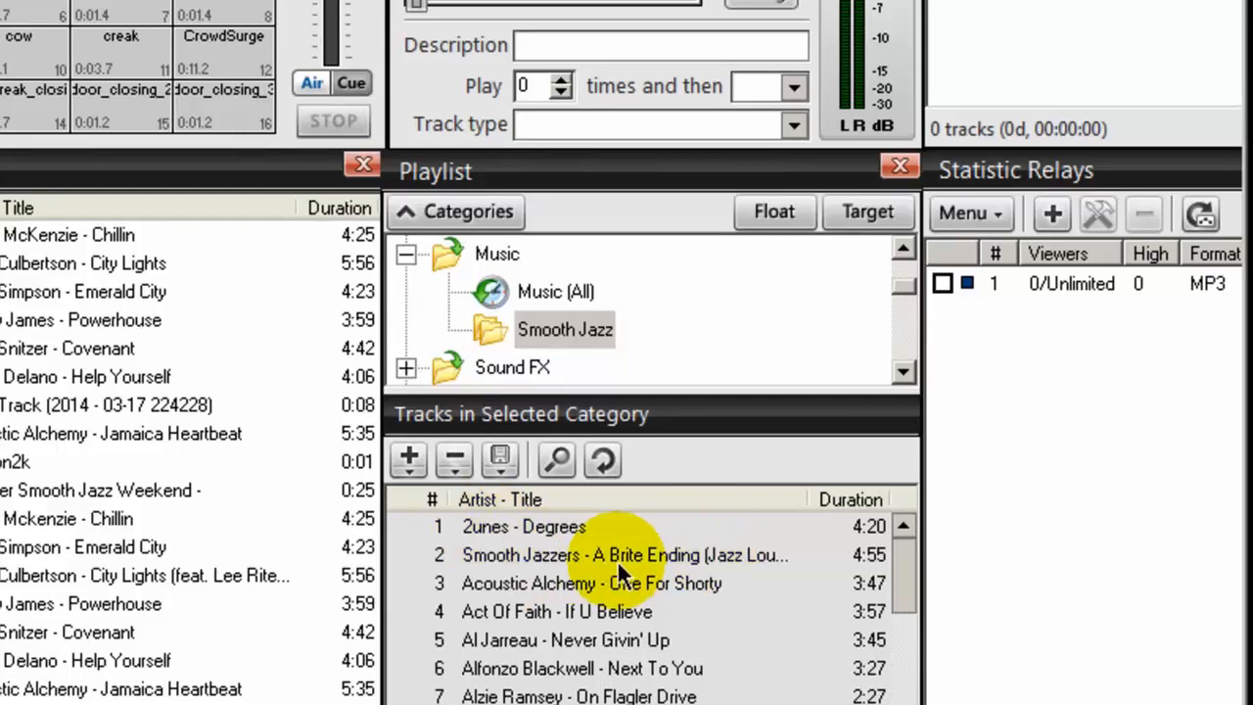
pyautogui.click(564, 329)
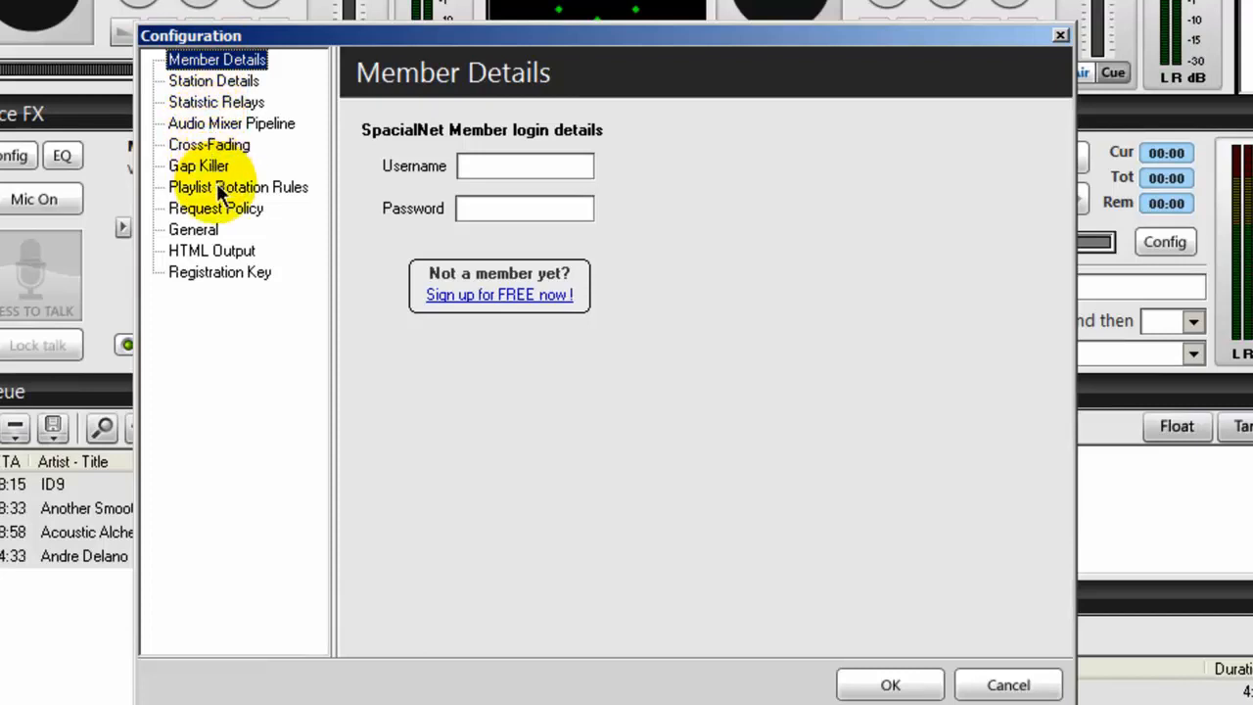
# In Playlist Rotation Rules, choose the Clockwheel (Category rotation) logic module v2.0.0
pyautogui.click(239, 188)
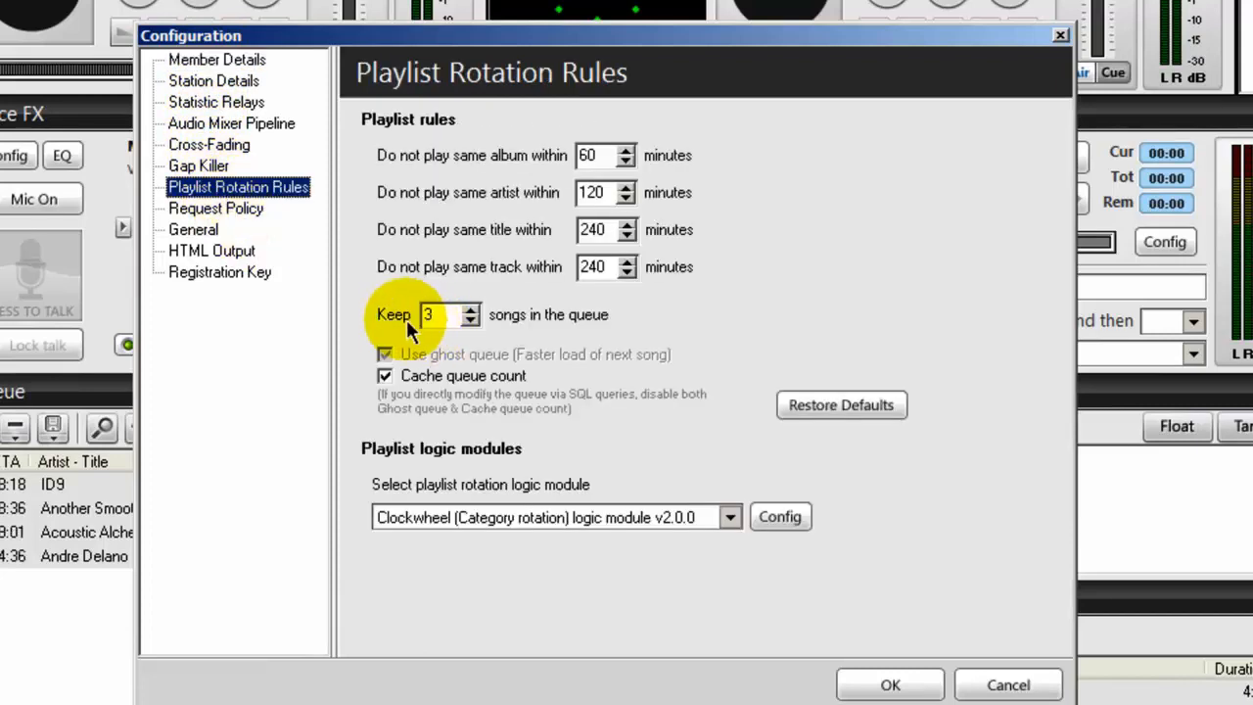
pyautogui.click(439, 313)
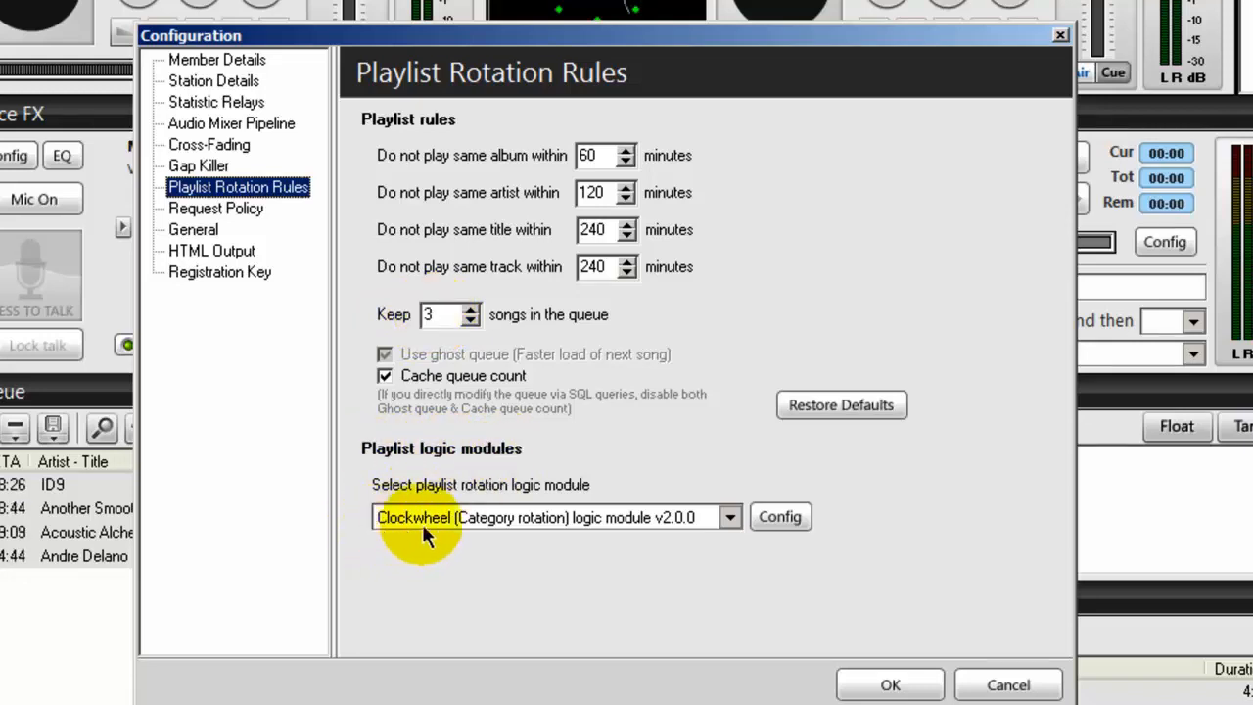
pyautogui.click(729, 517)
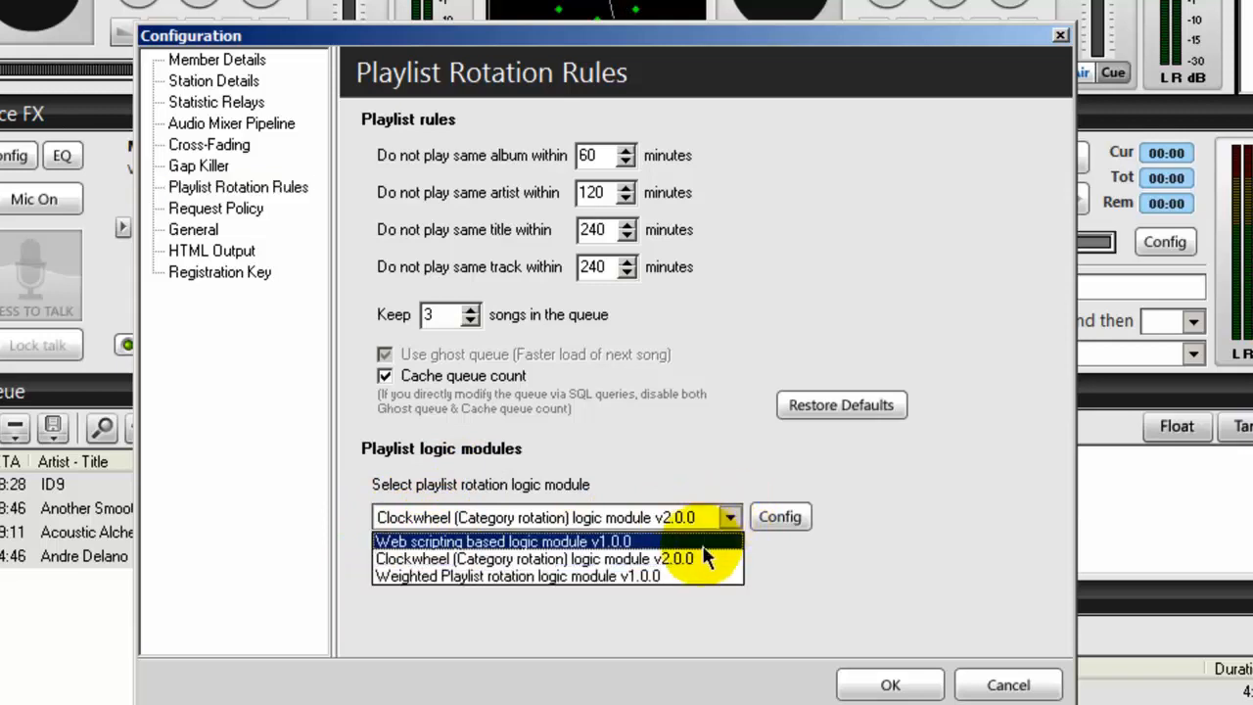
pyautogui.click(533, 558)
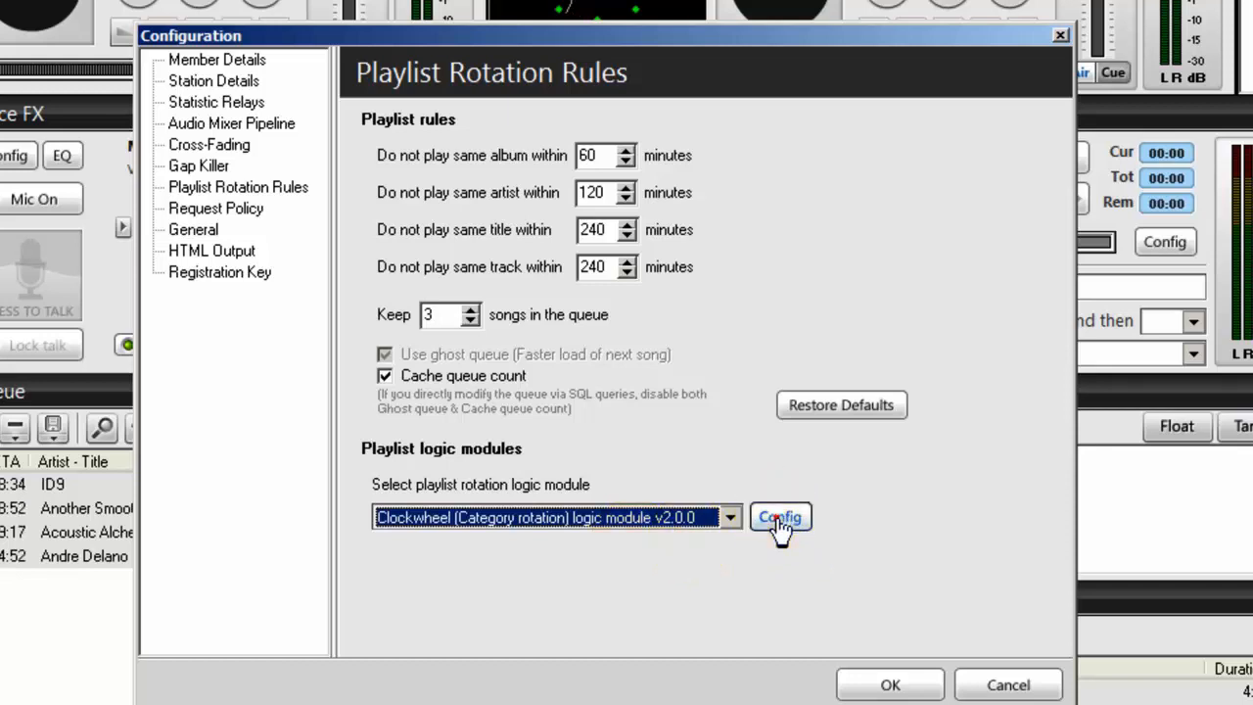
# Bring up the Category rotation logic configuration with its empty clockwheel format
pyautogui.click(779, 517)
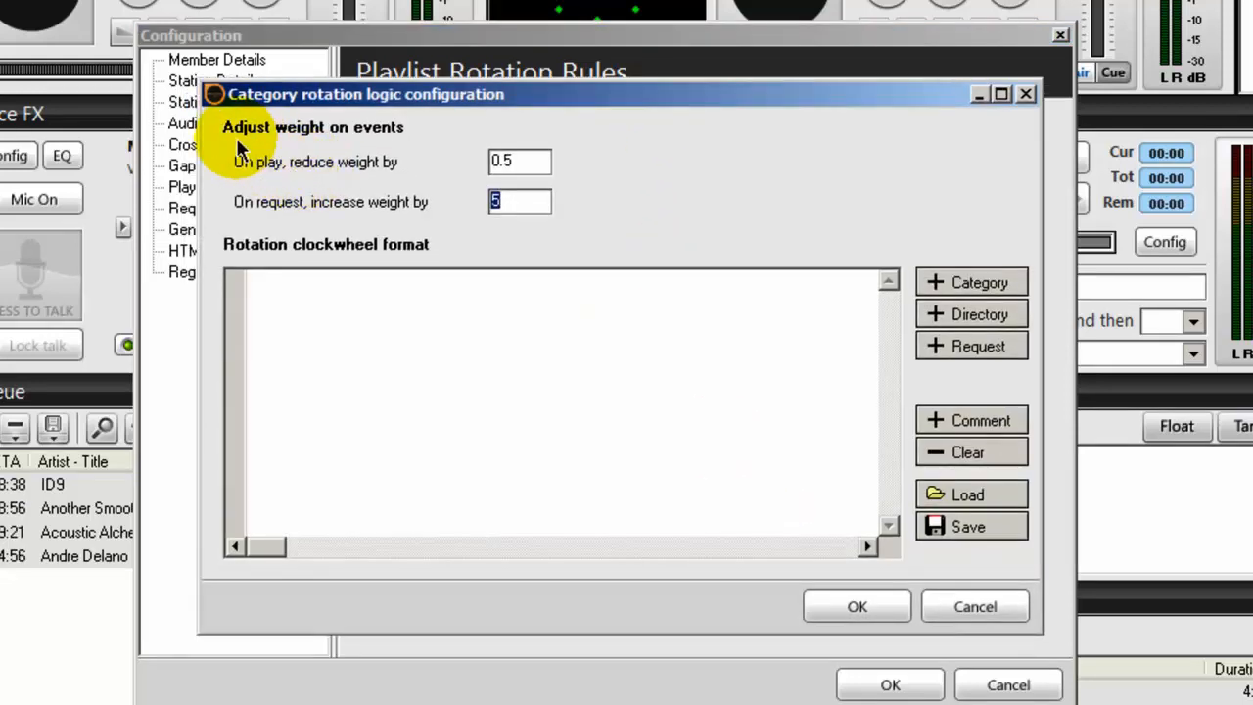
pyautogui.moveTo(390, 145)
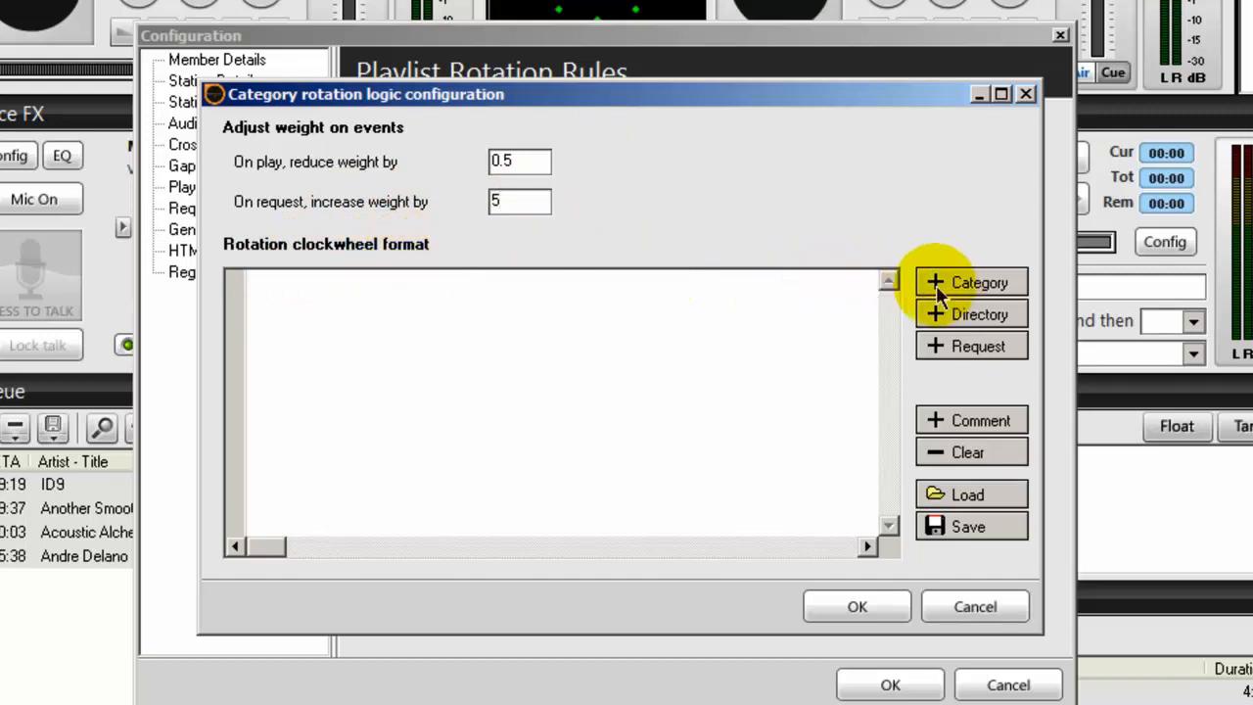
# Add a weighted Smooth Jazz category rule to the clockwheel and start another rule
pyautogui.click(979, 282)
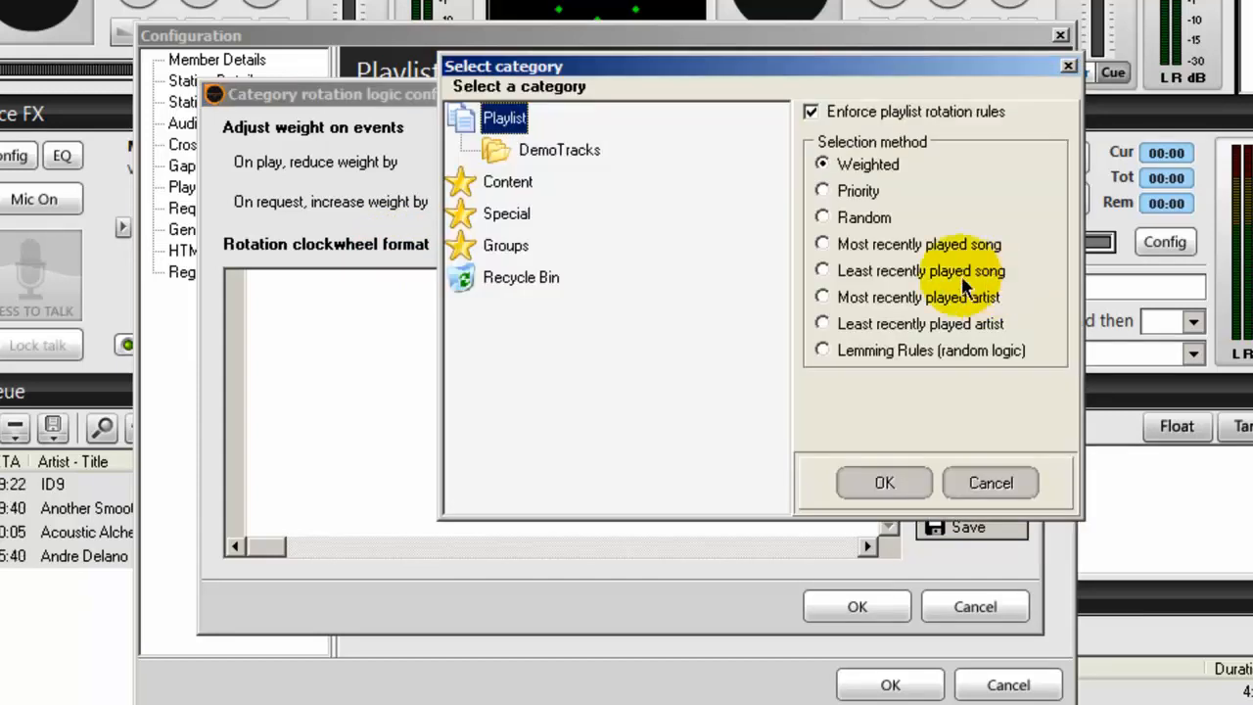
pyautogui.moveTo(499, 196)
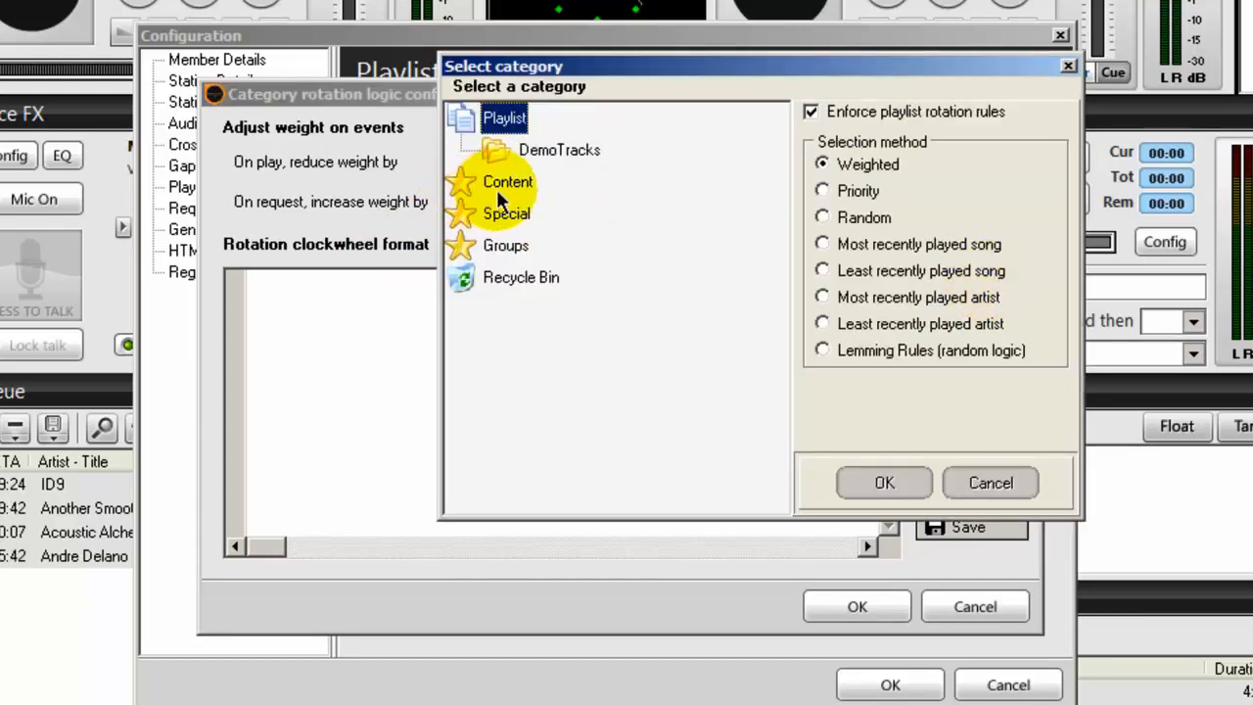
pyautogui.moveTo(466, 196)
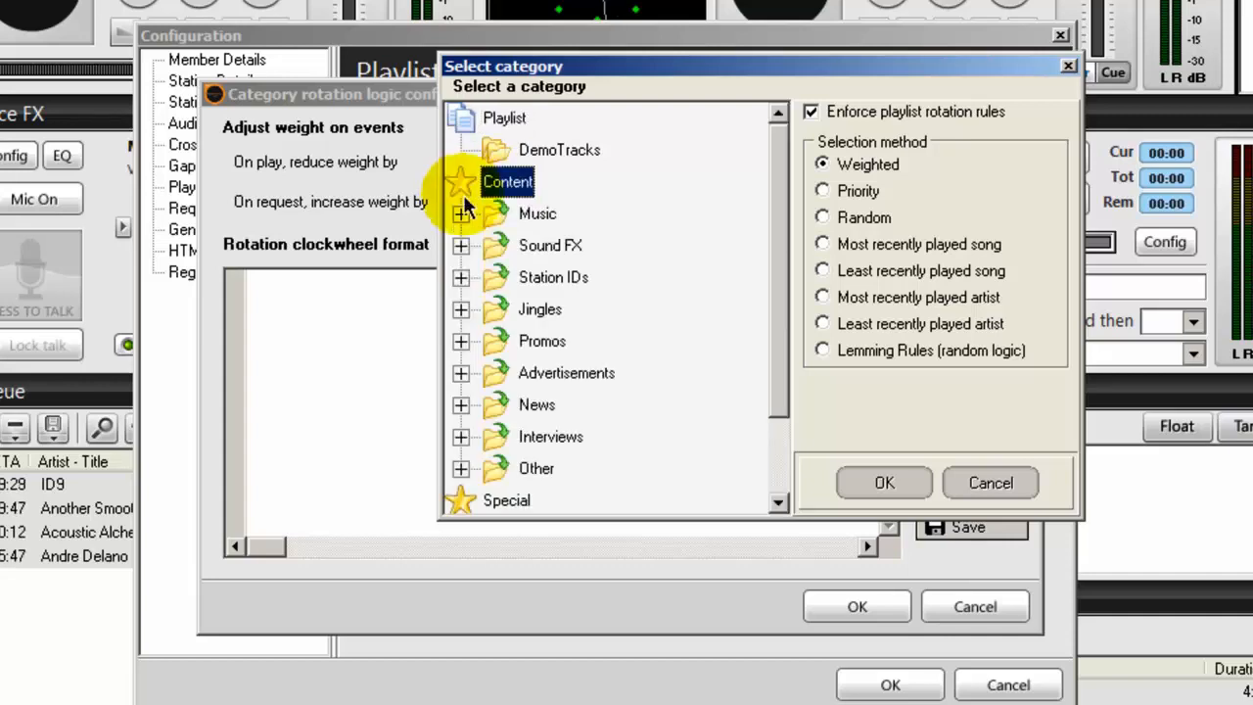
pyautogui.click(460, 213)
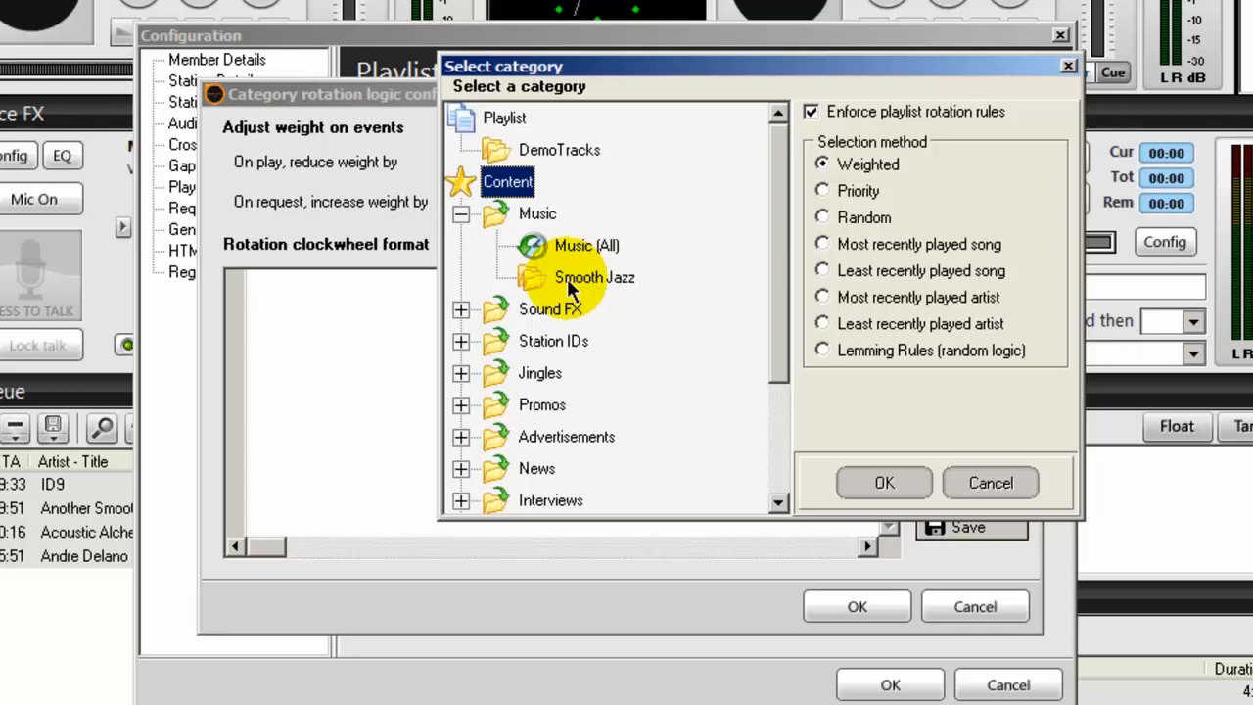
pyautogui.click(596, 279)
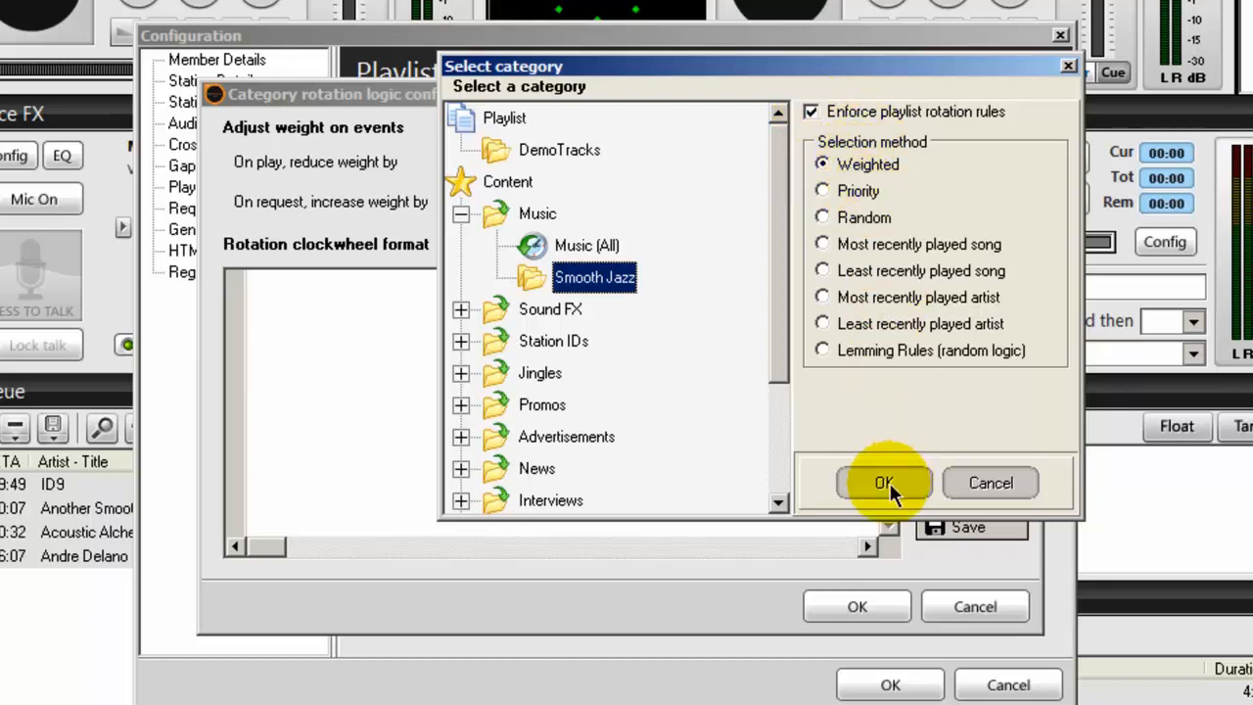
pyautogui.click(883, 482)
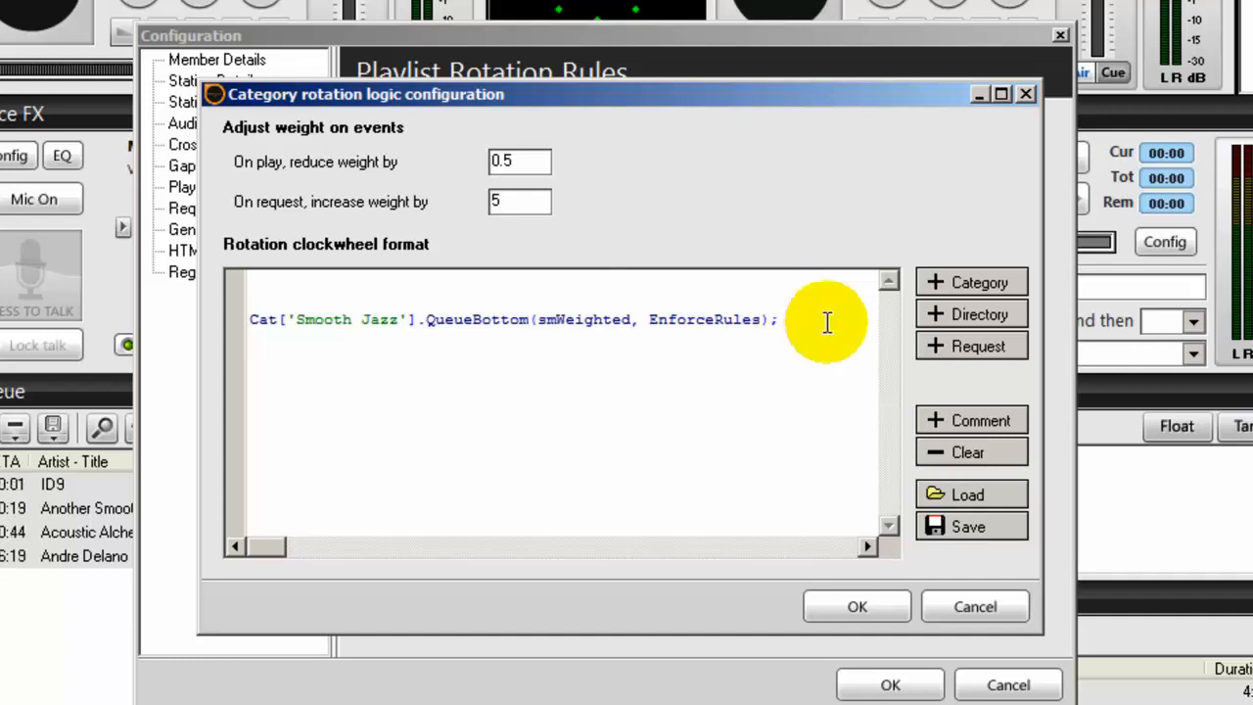
pyautogui.click(971, 282)
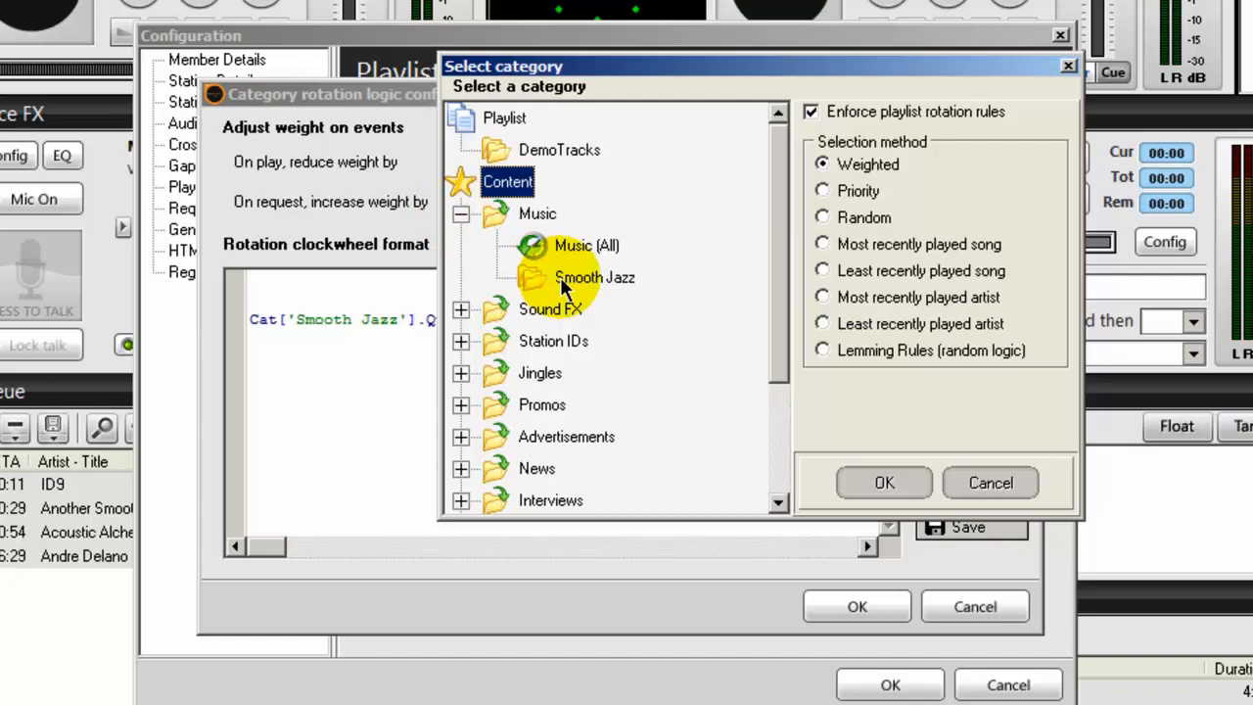
# Add Smooth Jazz most-recently-played and random rules, plus a least-recently-played-artist rule
pyautogui.click(596, 278)
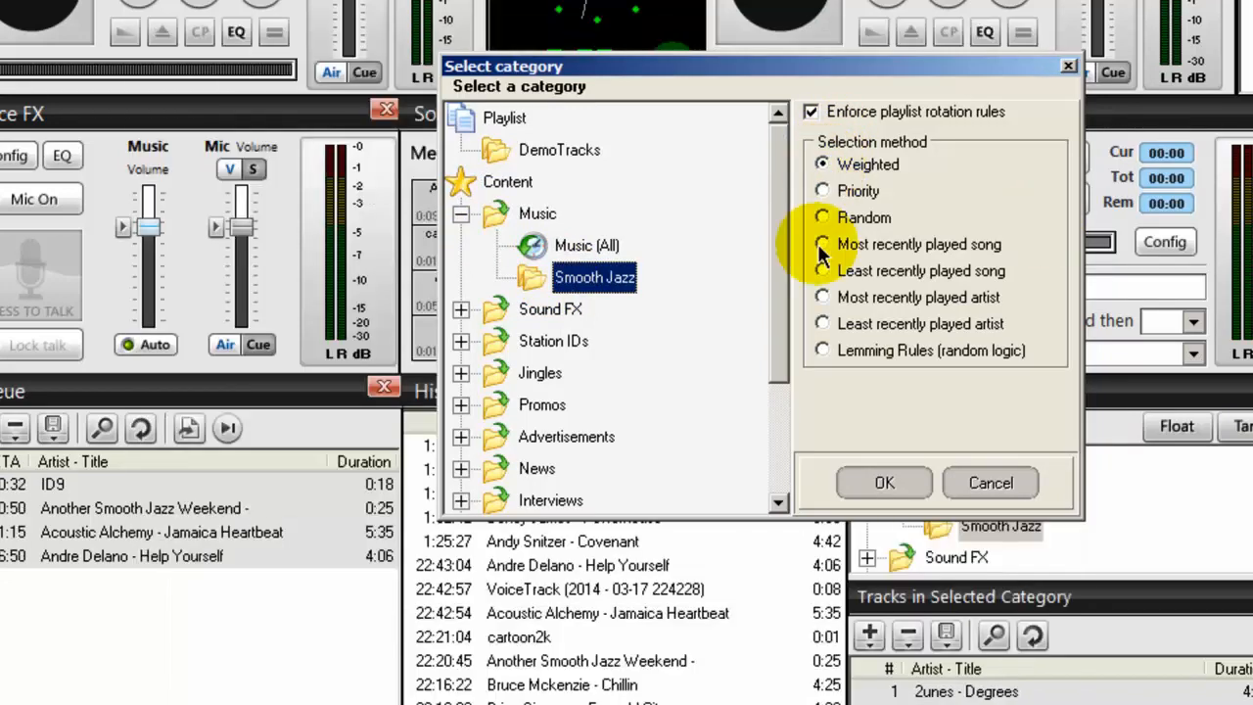
pyautogui.click(822, 243)
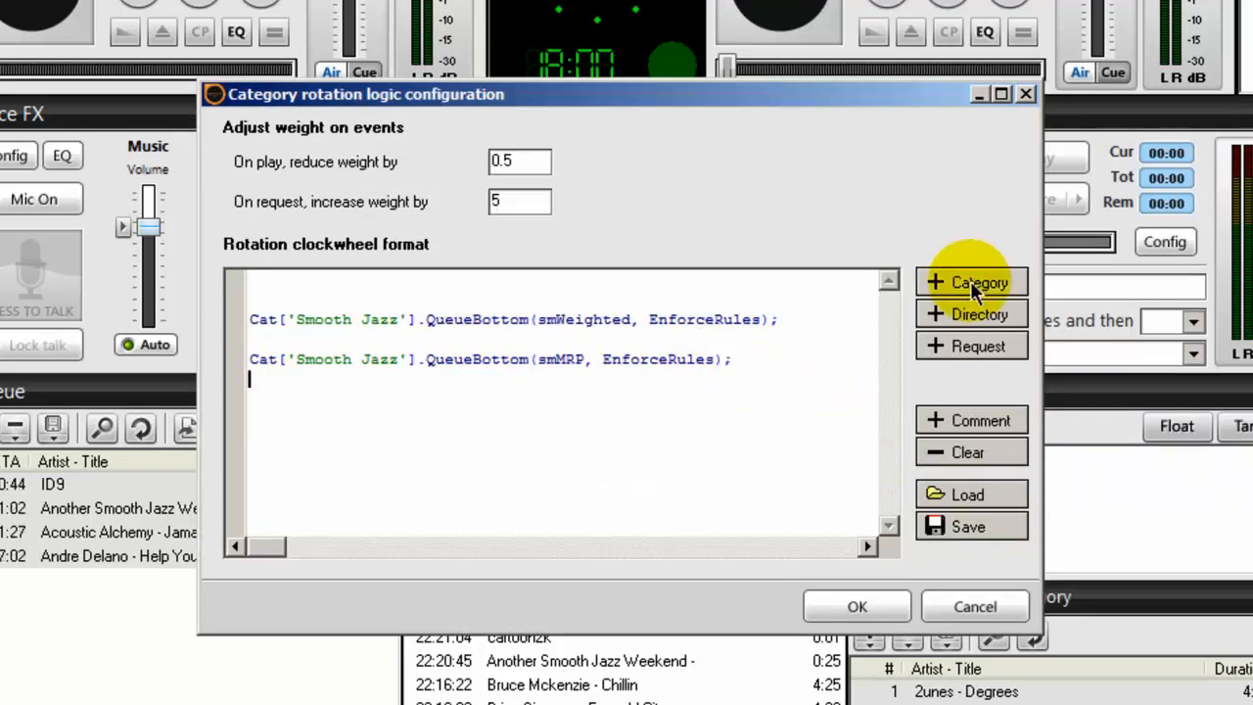
pyautogui.click(971, 282)
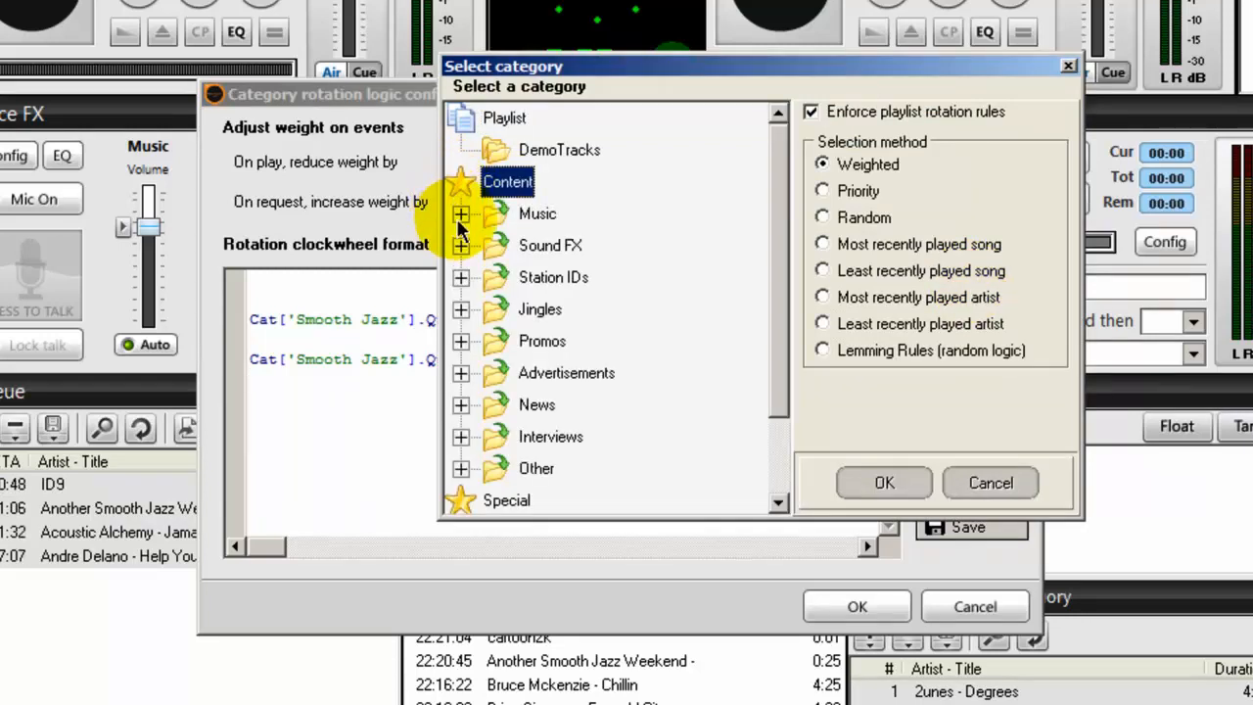
pyautogui.click(462, 213)
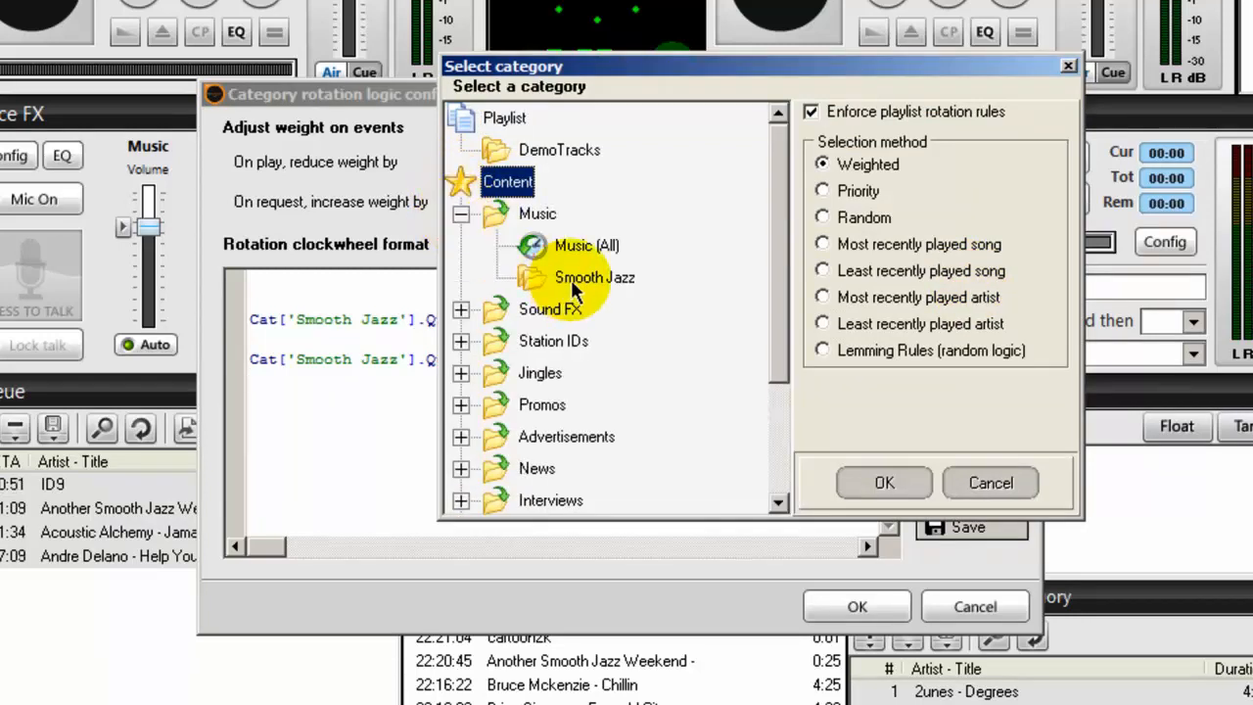
pyautogui.click(593, 278)
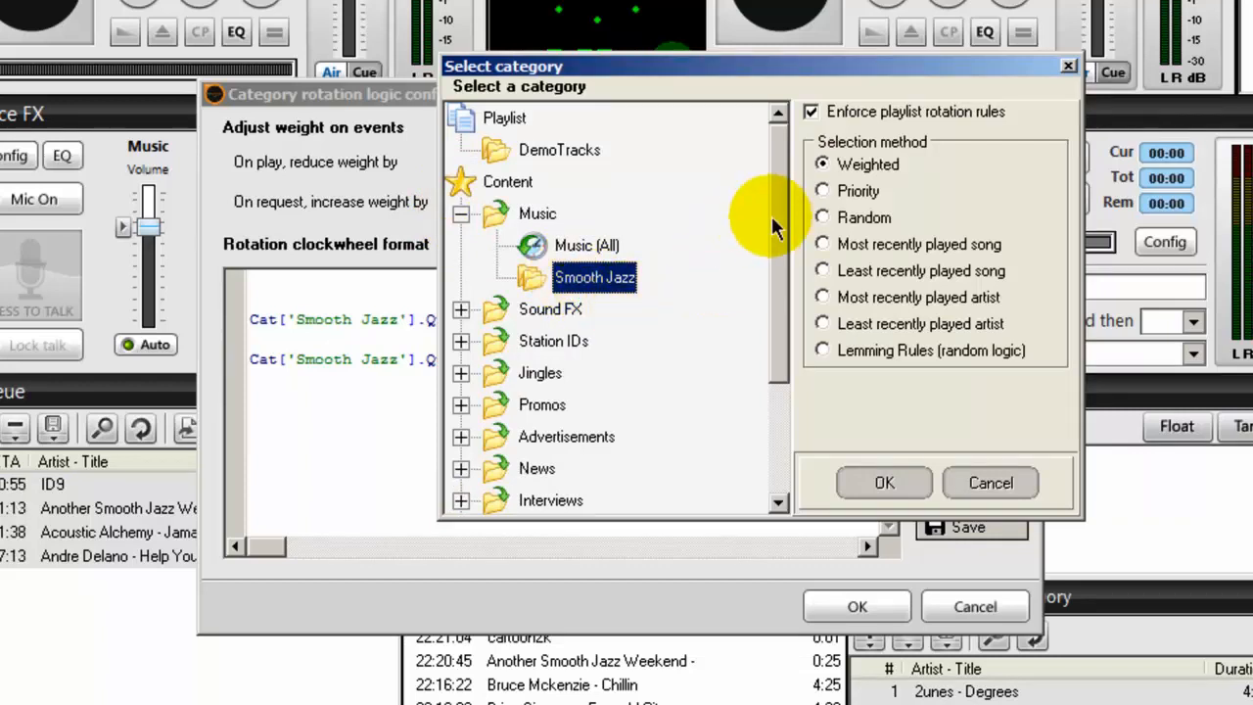
pyautogui.click(883, 482)
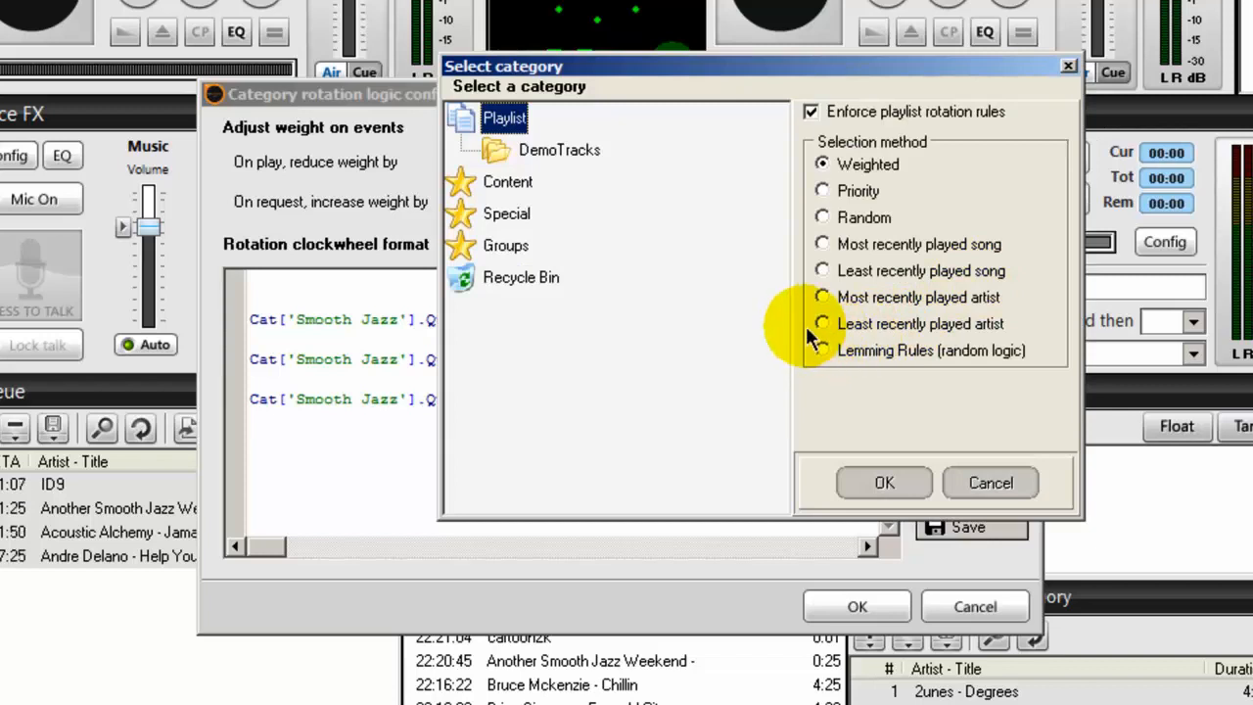
pyautogui.moveTo(819, 329)
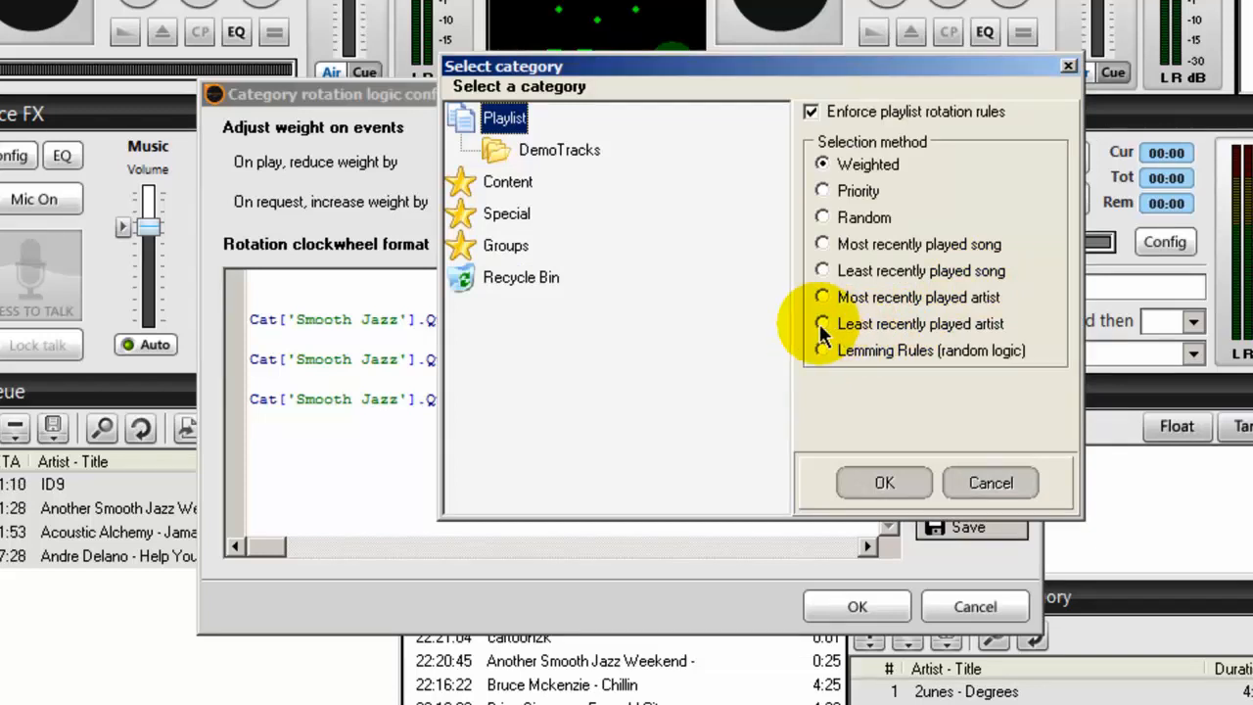
pyautogui.click(822, 324)
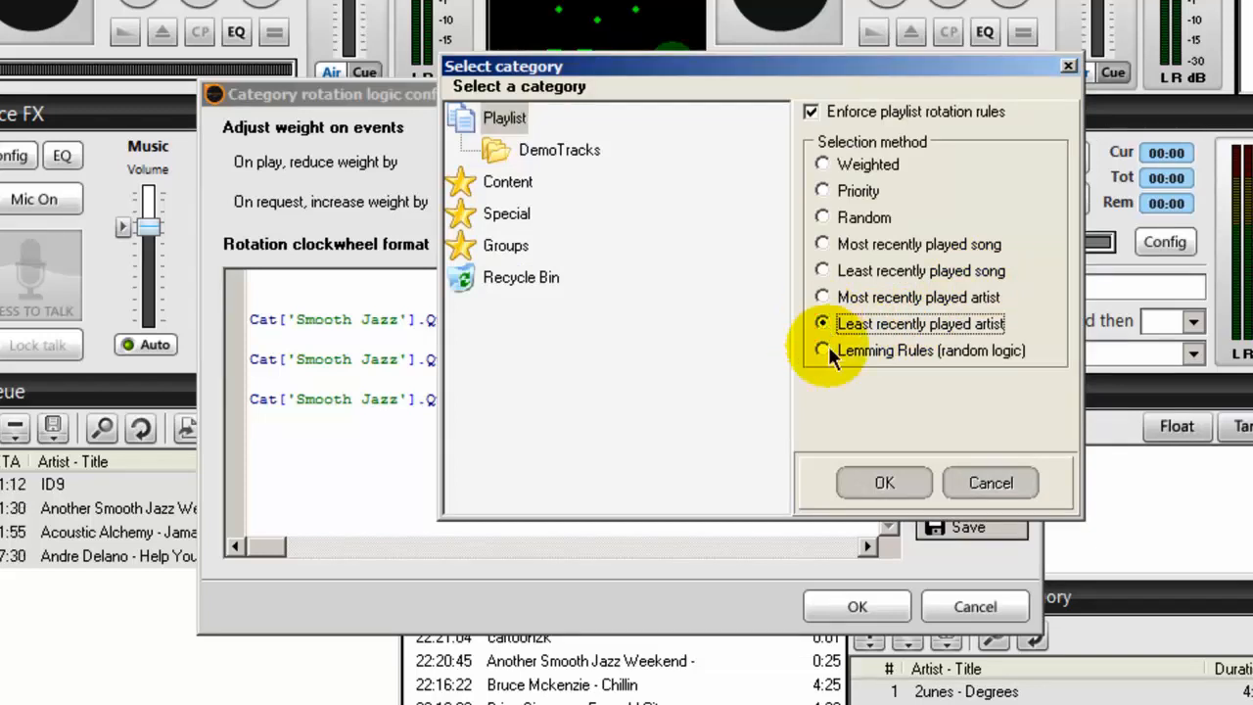
pyautogui.click(883, 481)
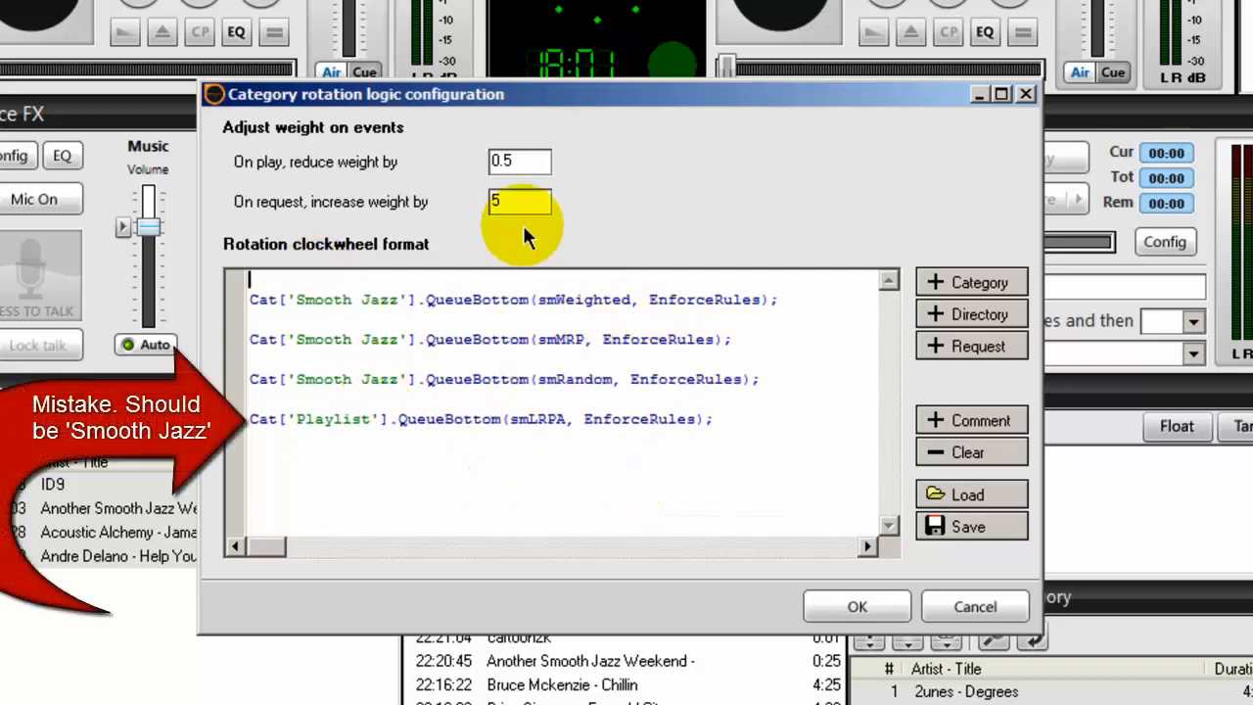
pyautogui.moveTo(615, 309)
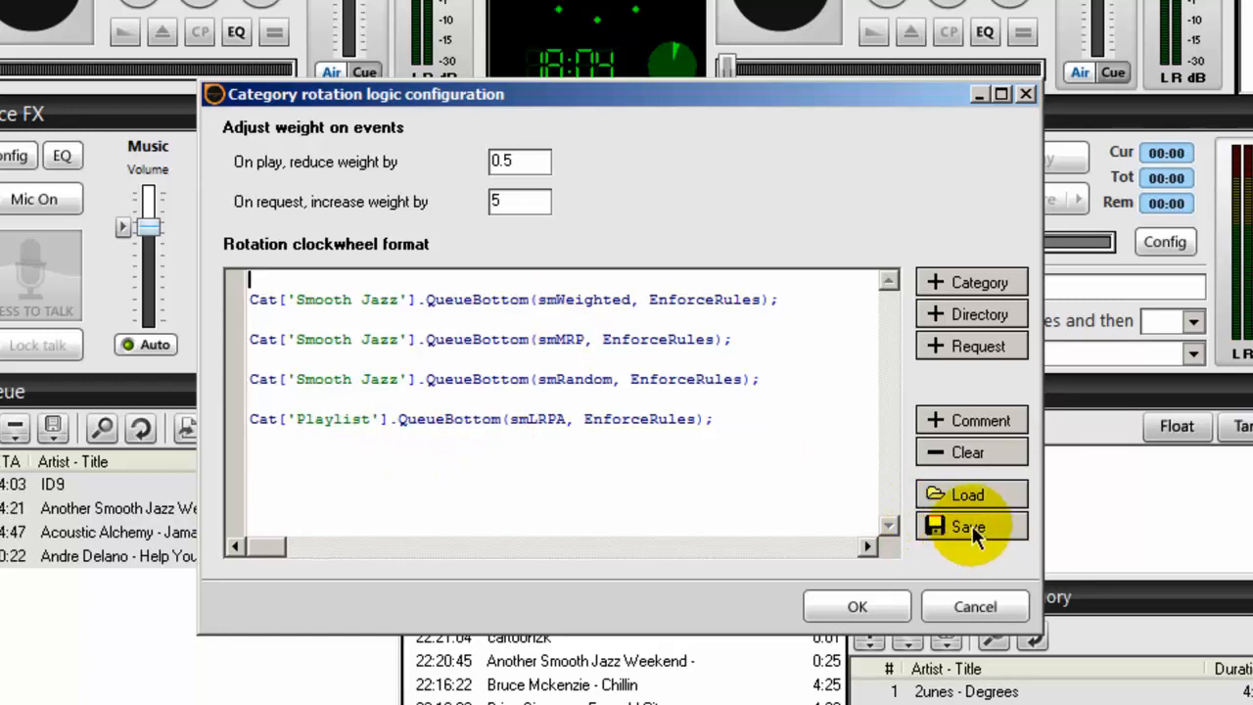
# Save the clockwheel as 'smoothja' in the SAMBC clockwheels folder
pyautogui.click(968, 527)
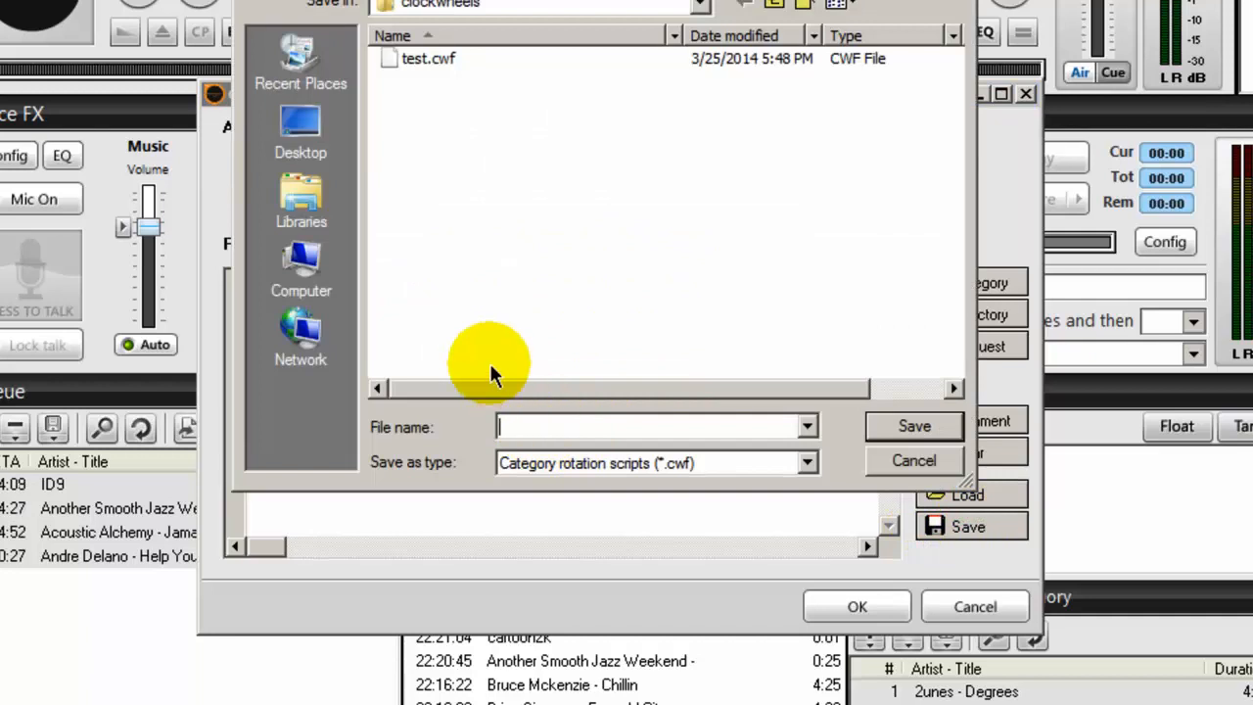
pyautogui.click(697, 4)
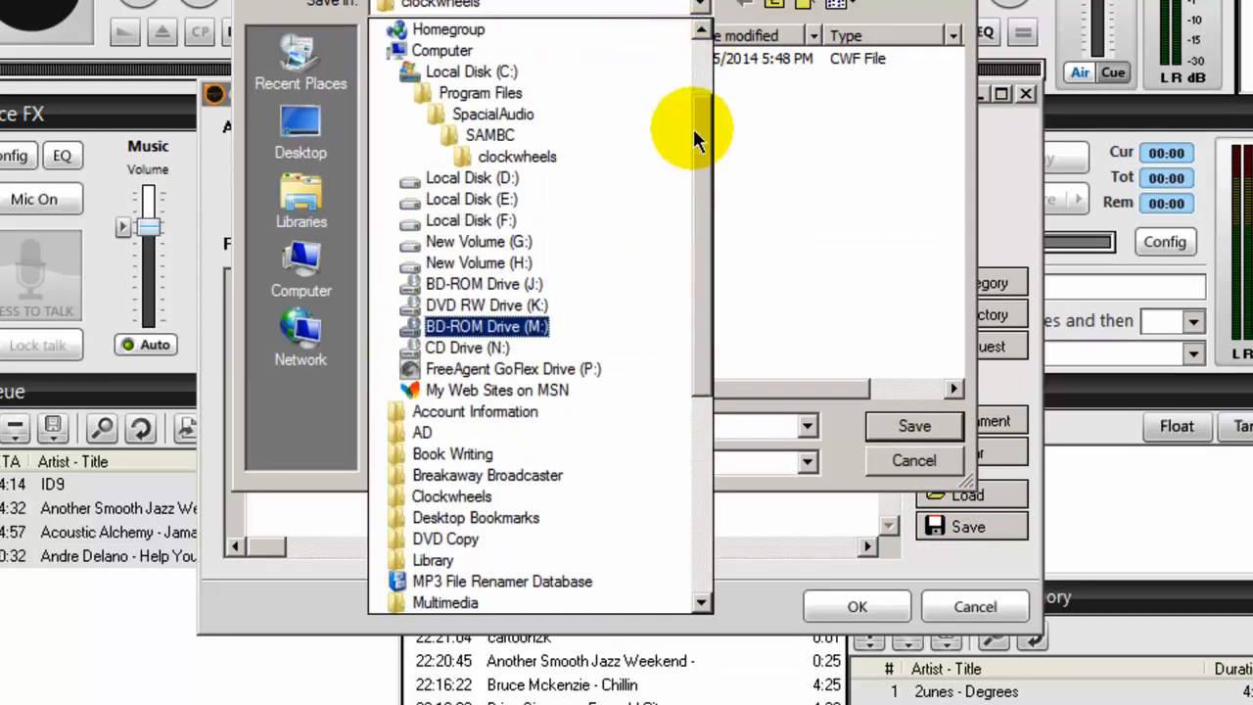
pyautogui.click(493, 113)
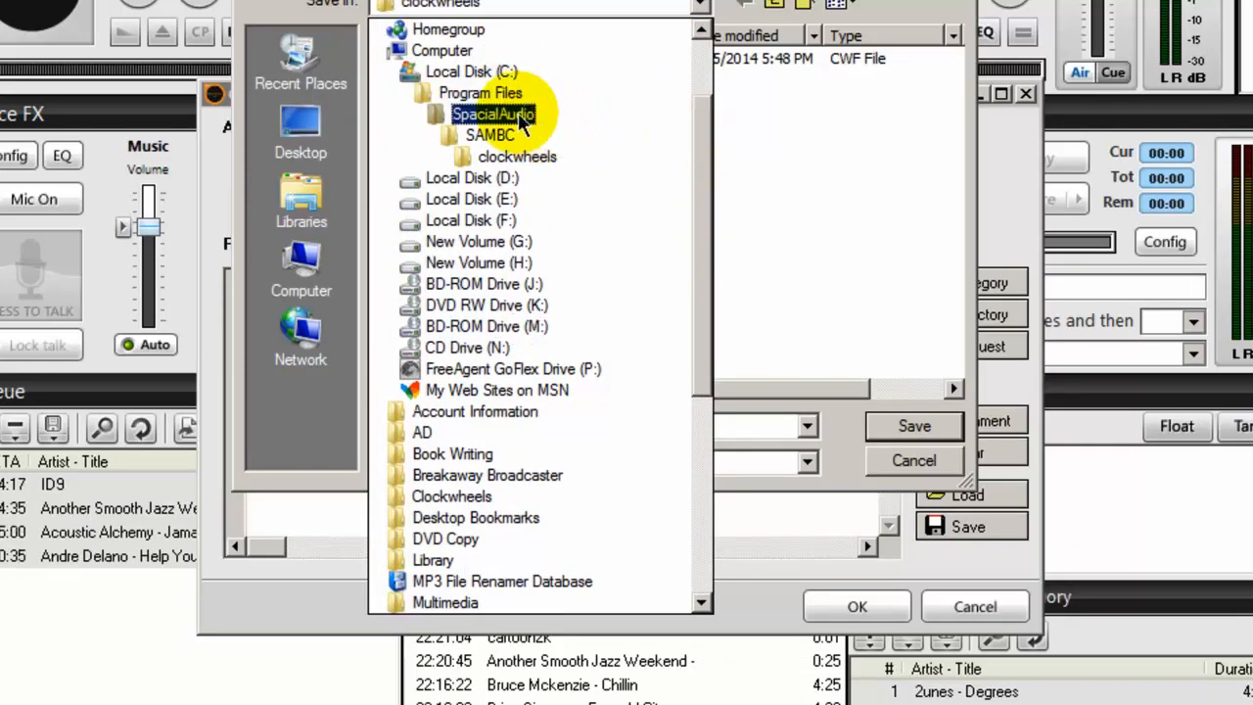
pyautogui.click(517, 157)
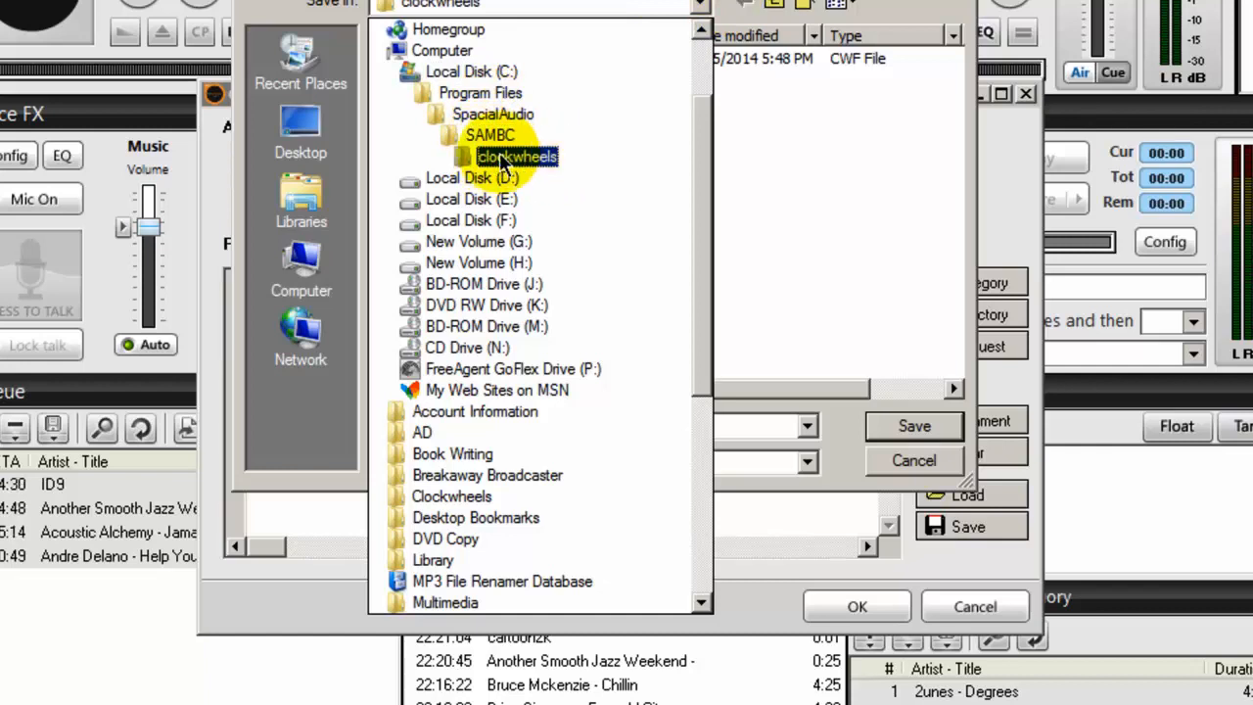
pyautogui.doubleClick(517, 157)
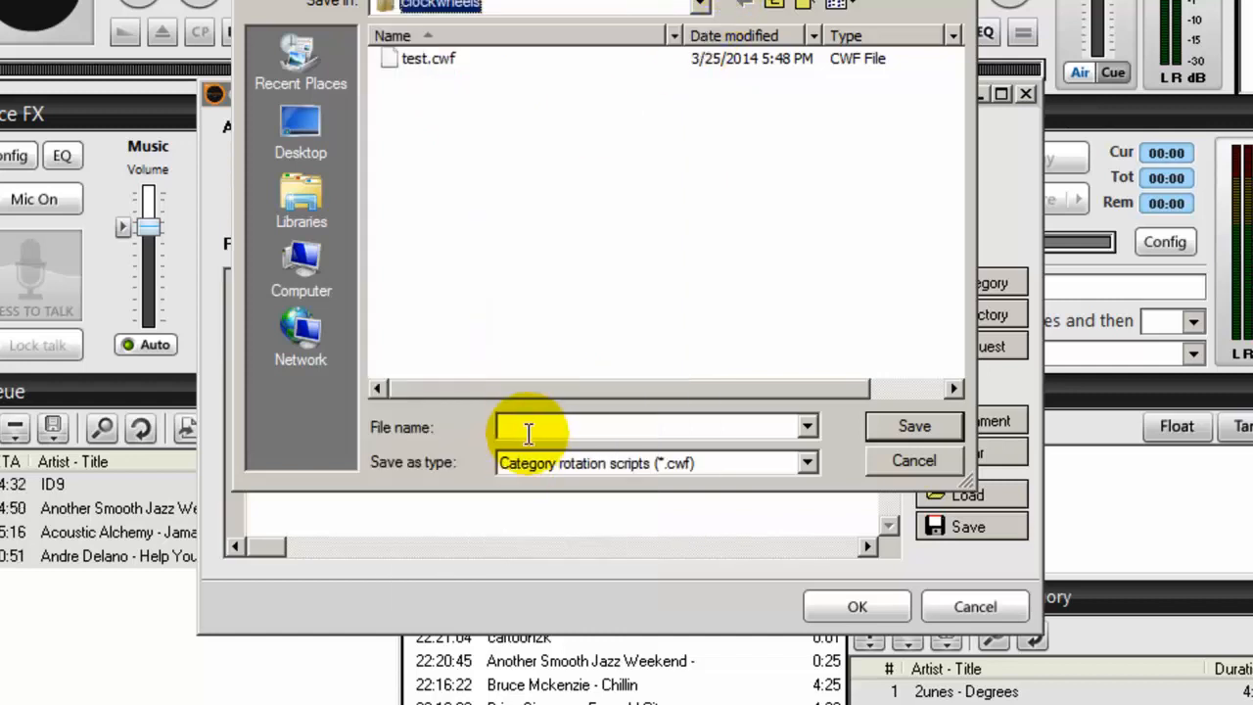
pyautogui.write('s')
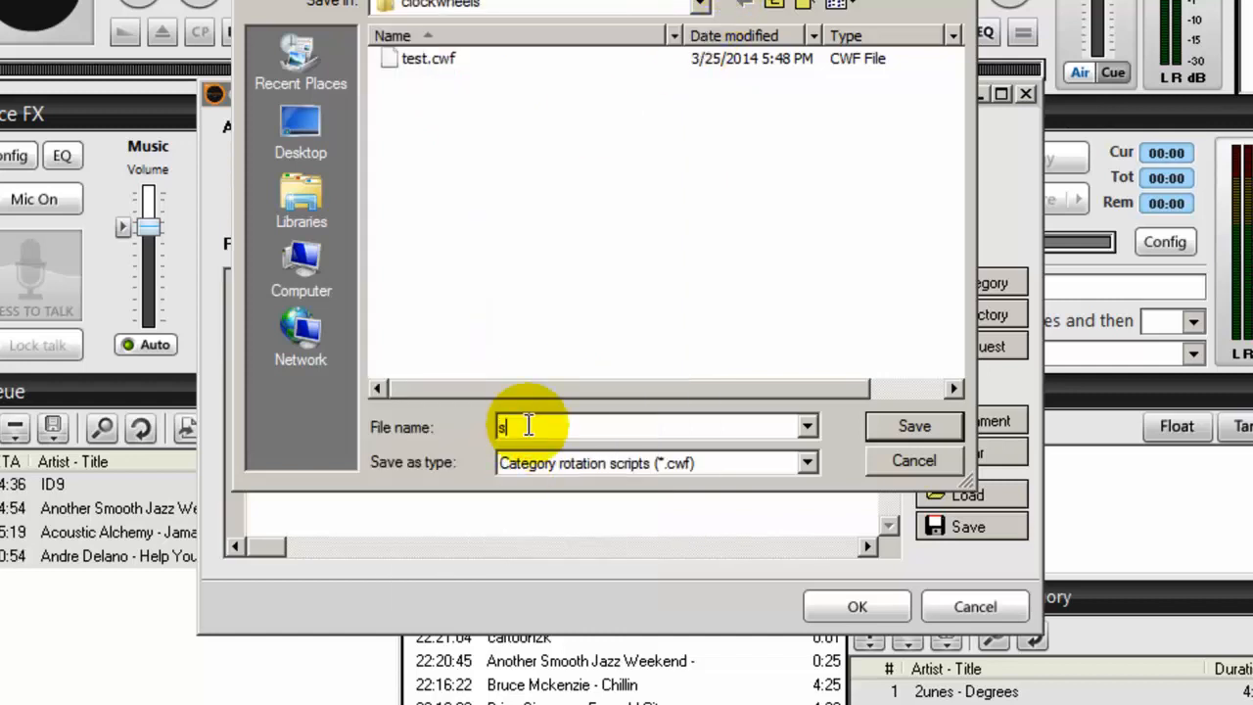
pyautogui.write('moothja')
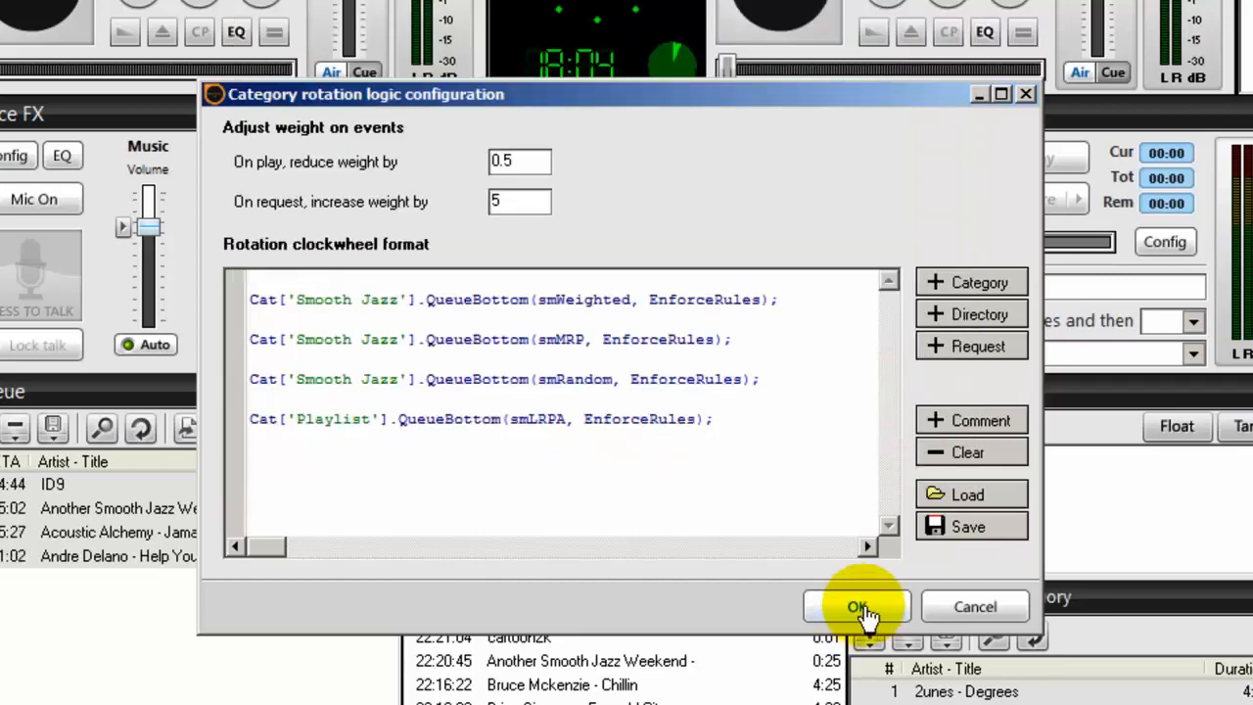
# Confirm and close the clockwheel settings and the Configuration window
pyautogui.click(858, 607)
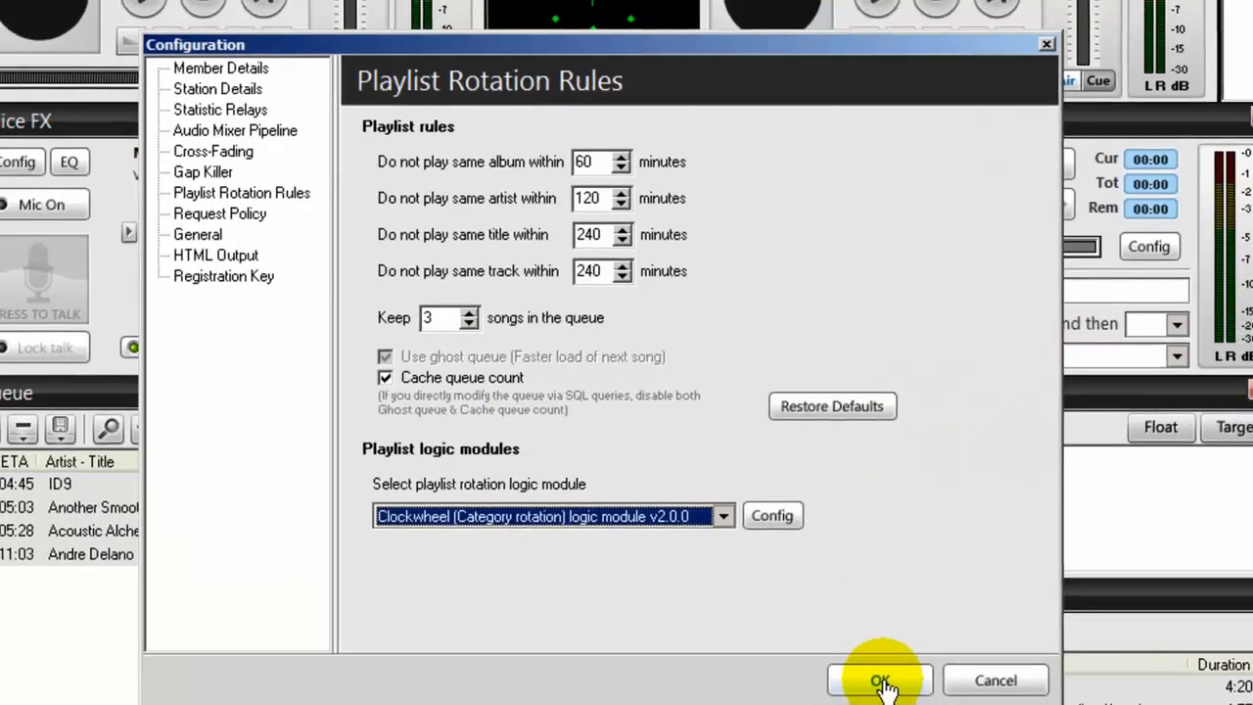
pyautogui.click(879, 682)
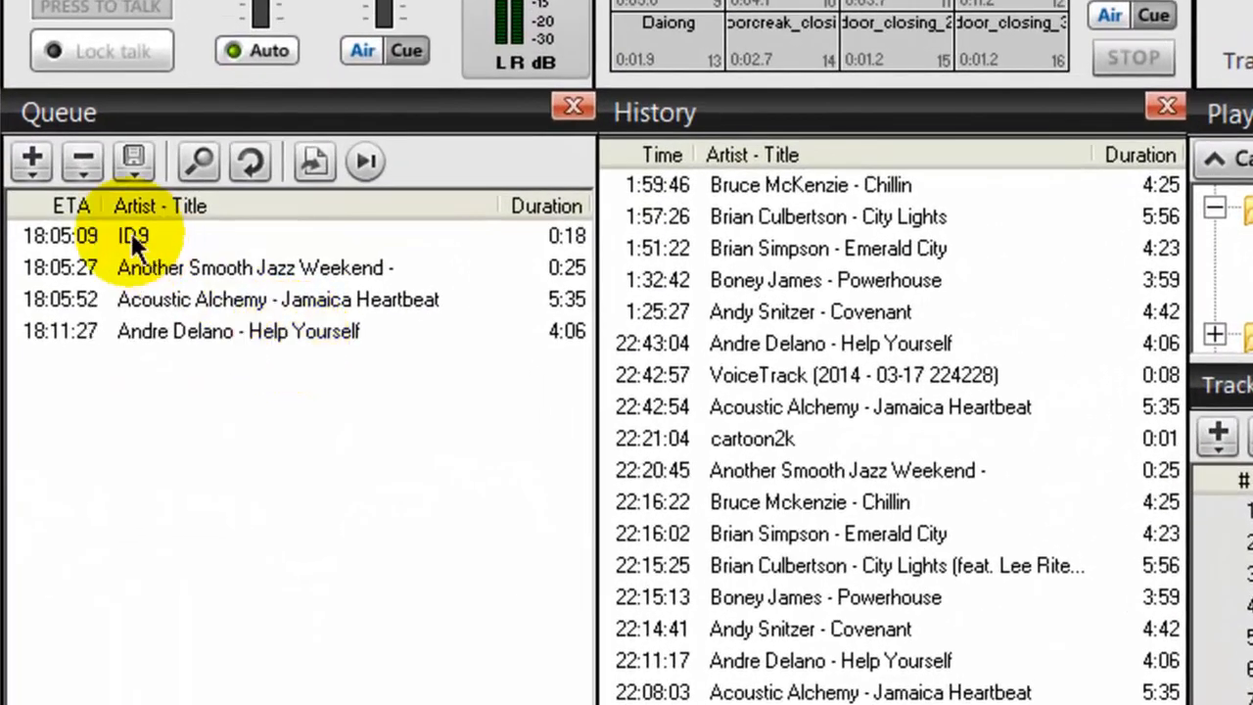
# Clear the old ID9 queue item and review Smooth Jazz tracks Degrees and One For Shorty
pyautogui.click(134, 235)
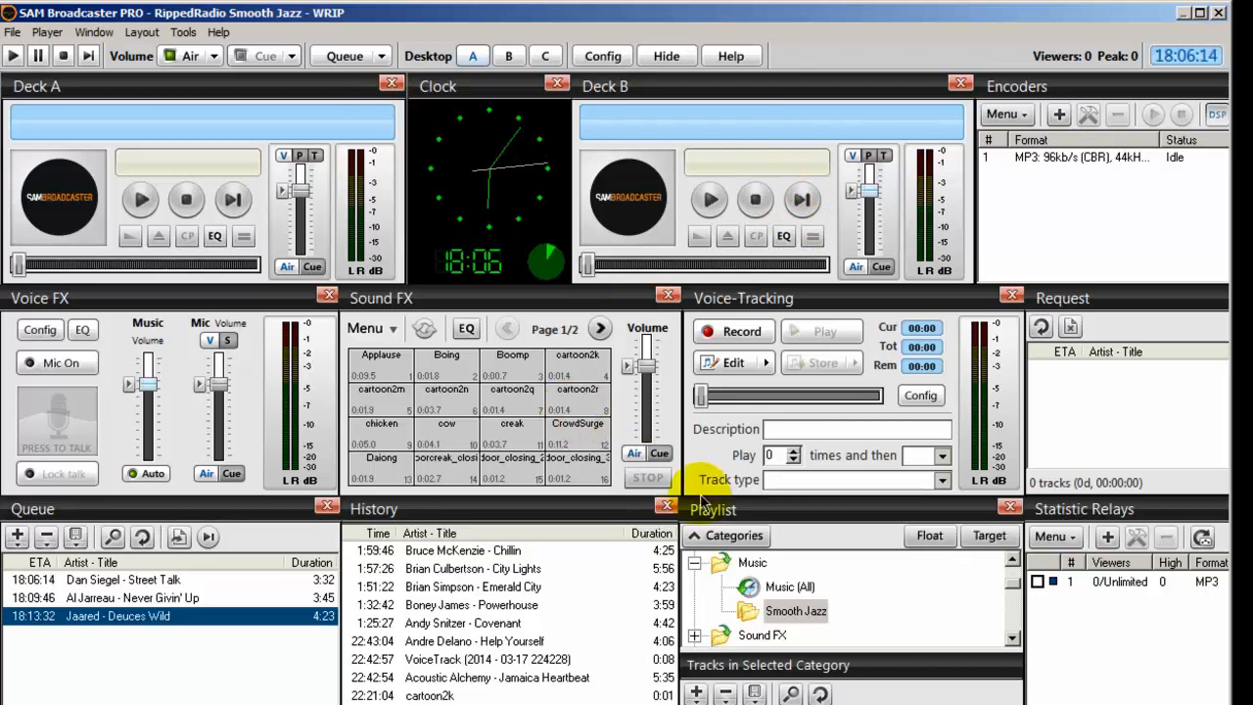
pyautogui.click(795, 611)
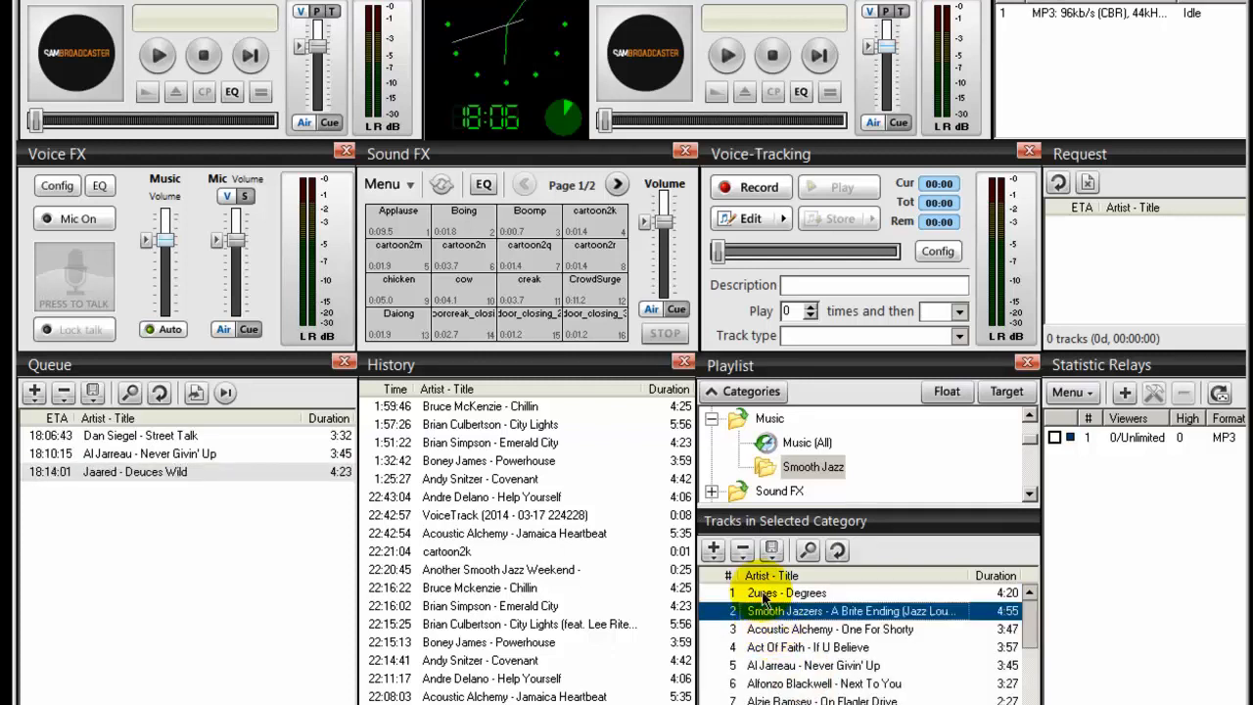
pyautogui.click(783, 591)
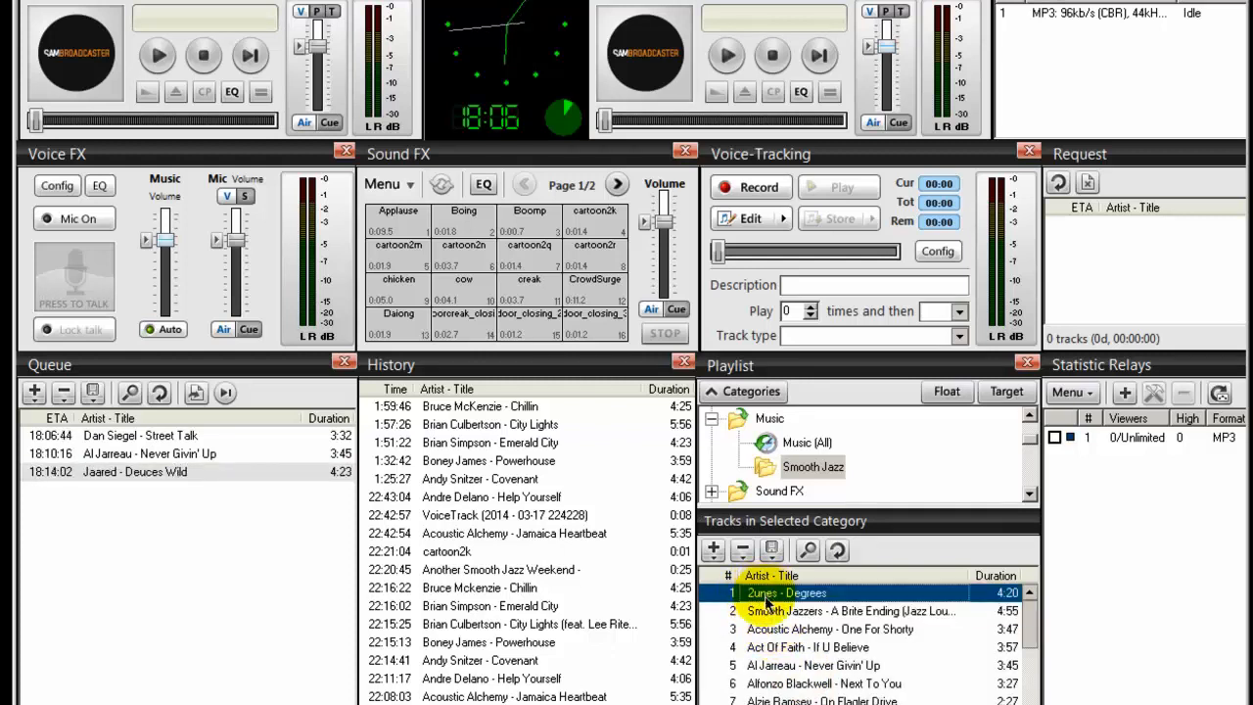
pyautogui.click(830, 629)
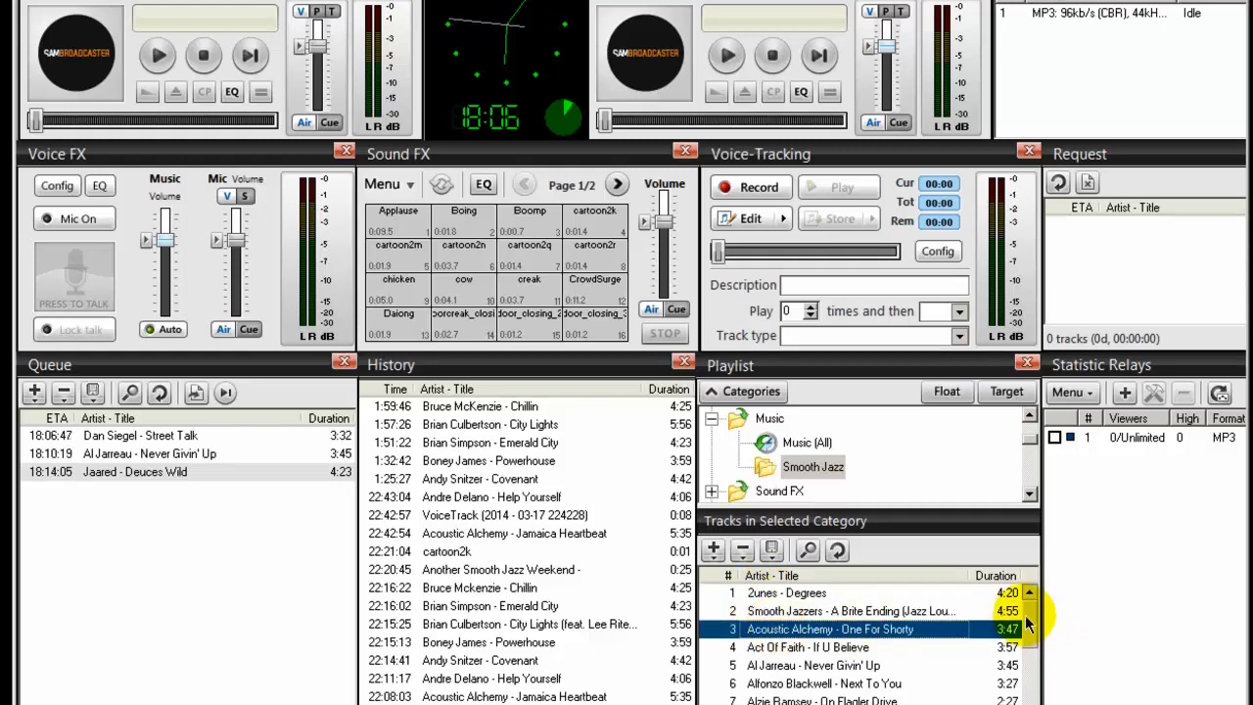
pyautogui.moveTo(838, 592)
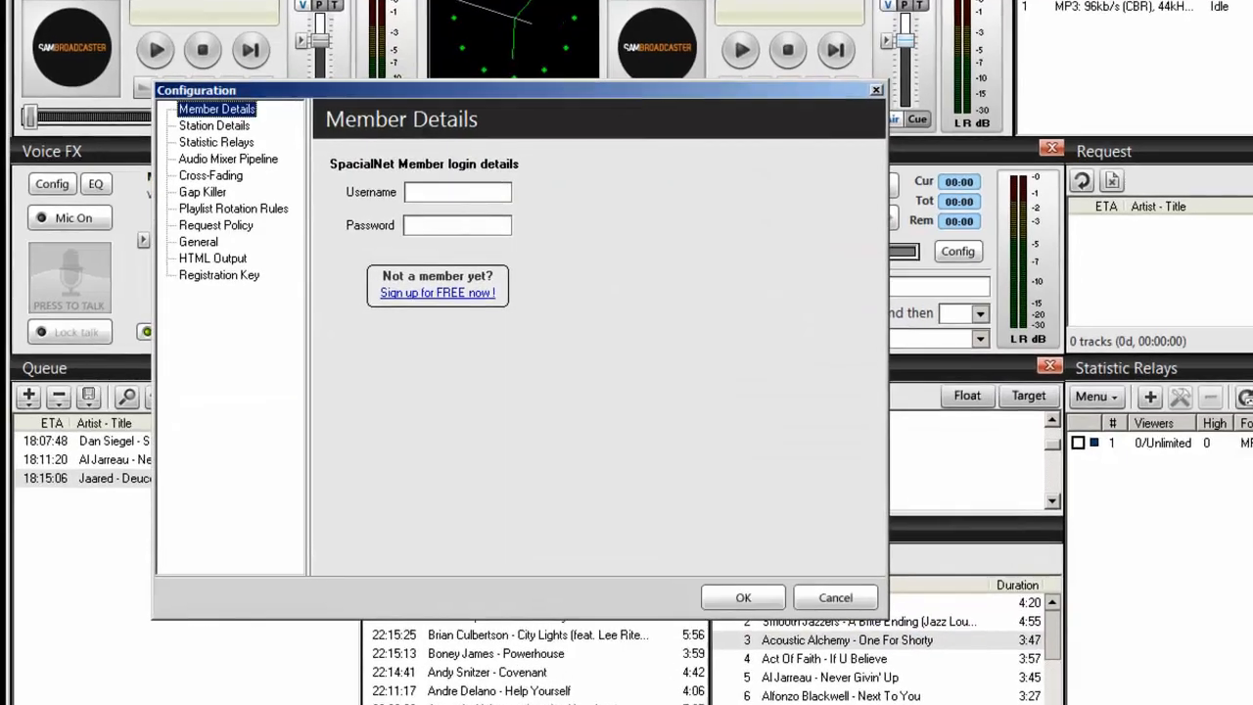
# Reopen the clockwheel settings to verify the four rules, then close both dialogs
pyautogui.click(233, 208)
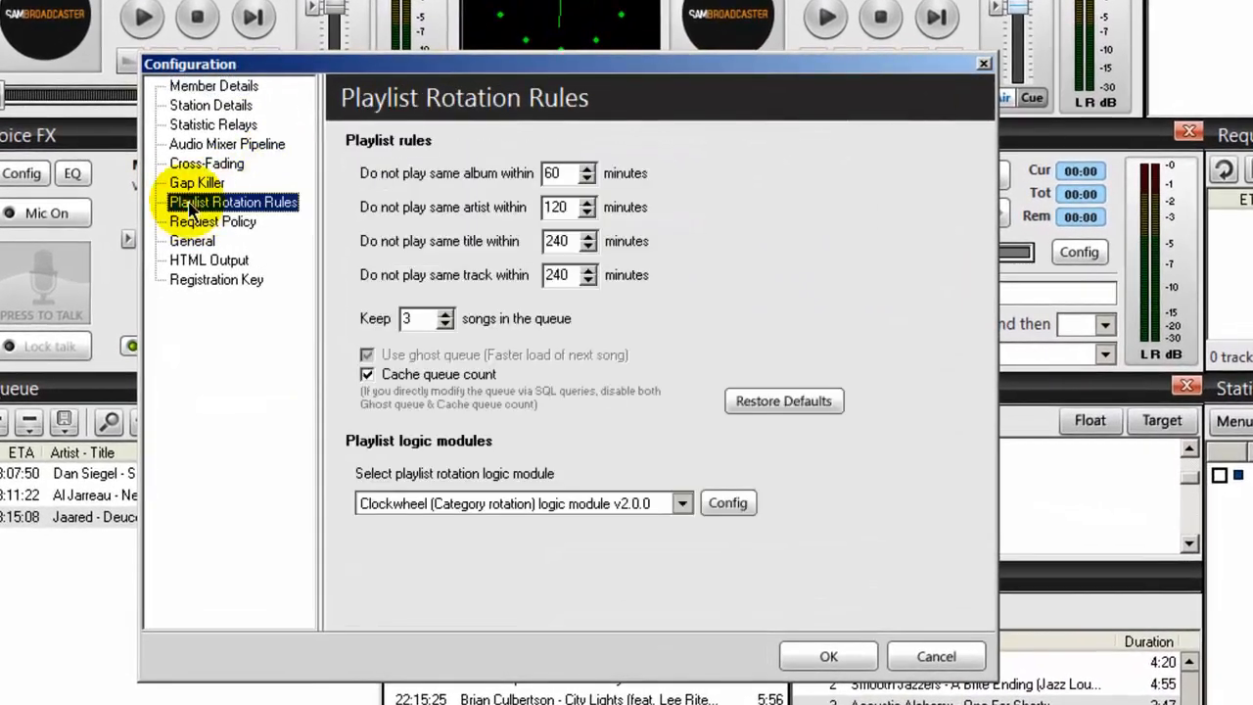
pyautogui.click(729, 501)
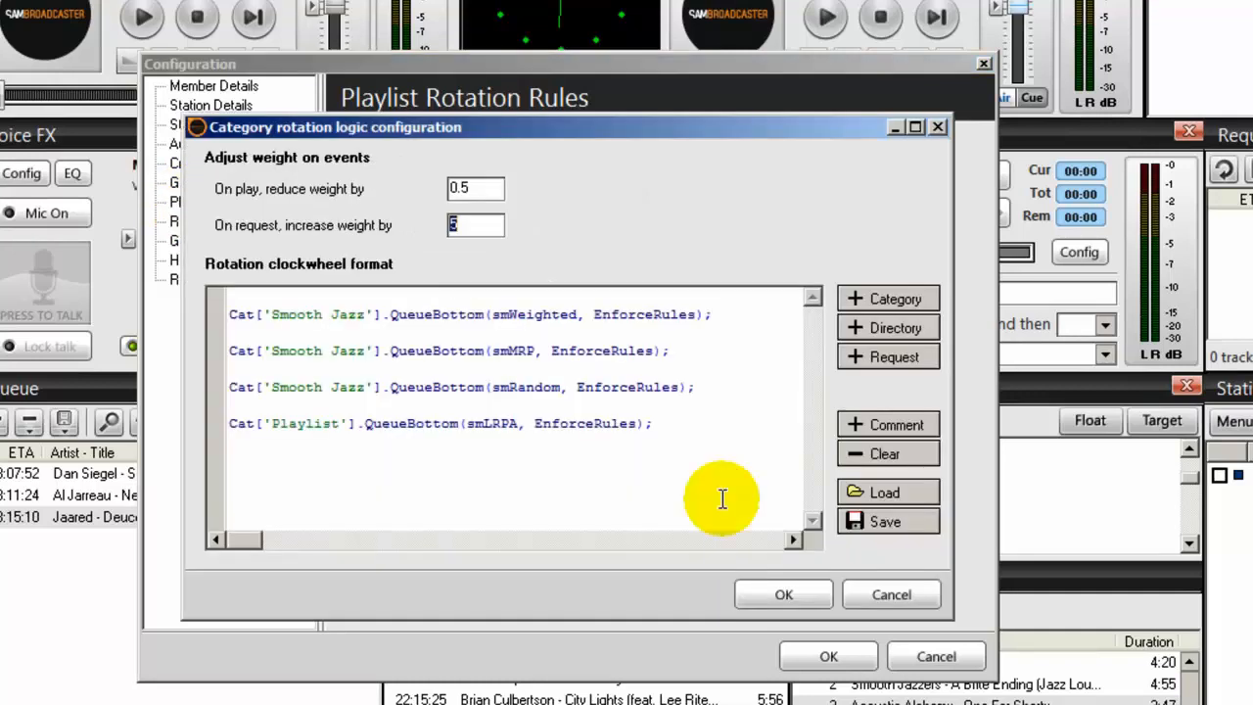
pyautogui.moveTo(514, 353)
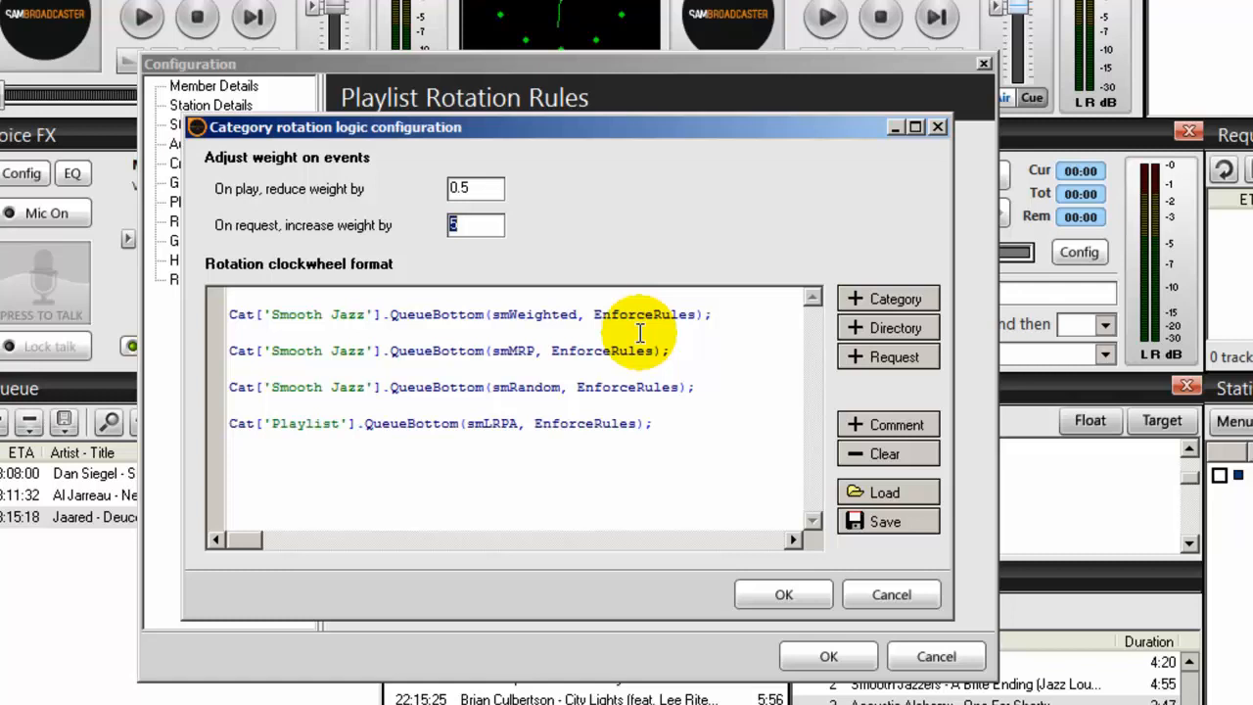
pyautogui.moveTo(274, 321)
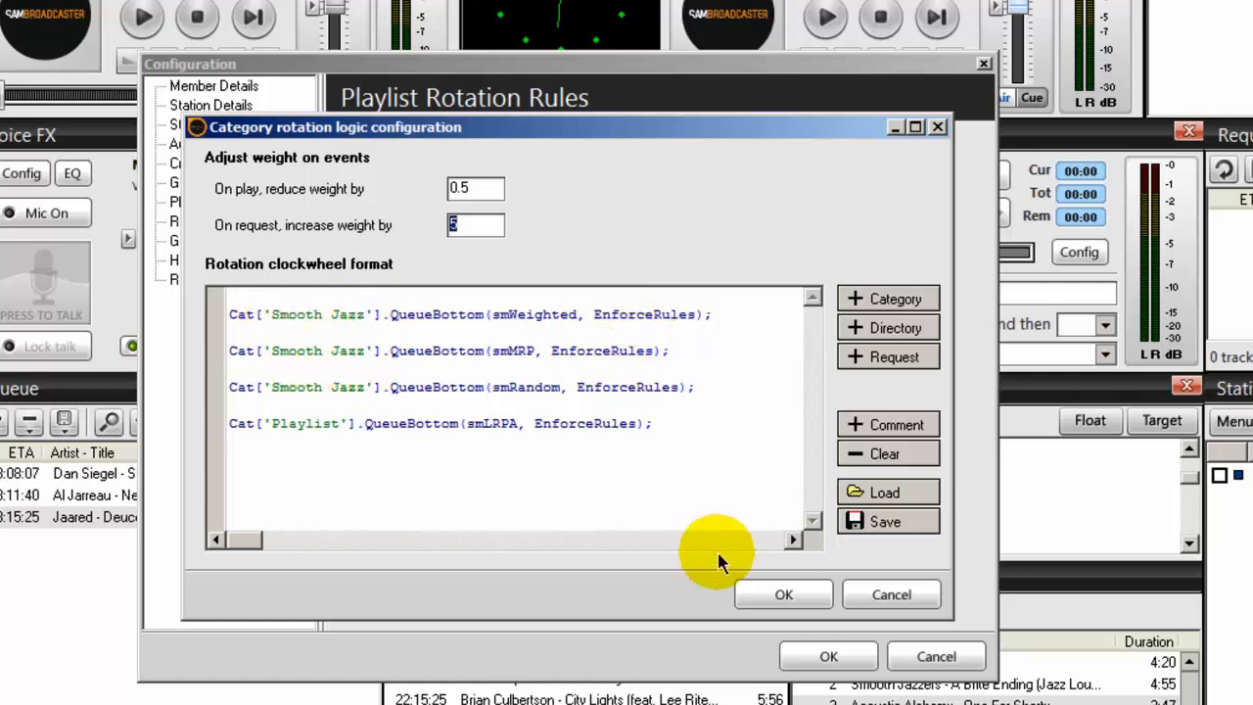
pyautogui.moveTo(784, 595)
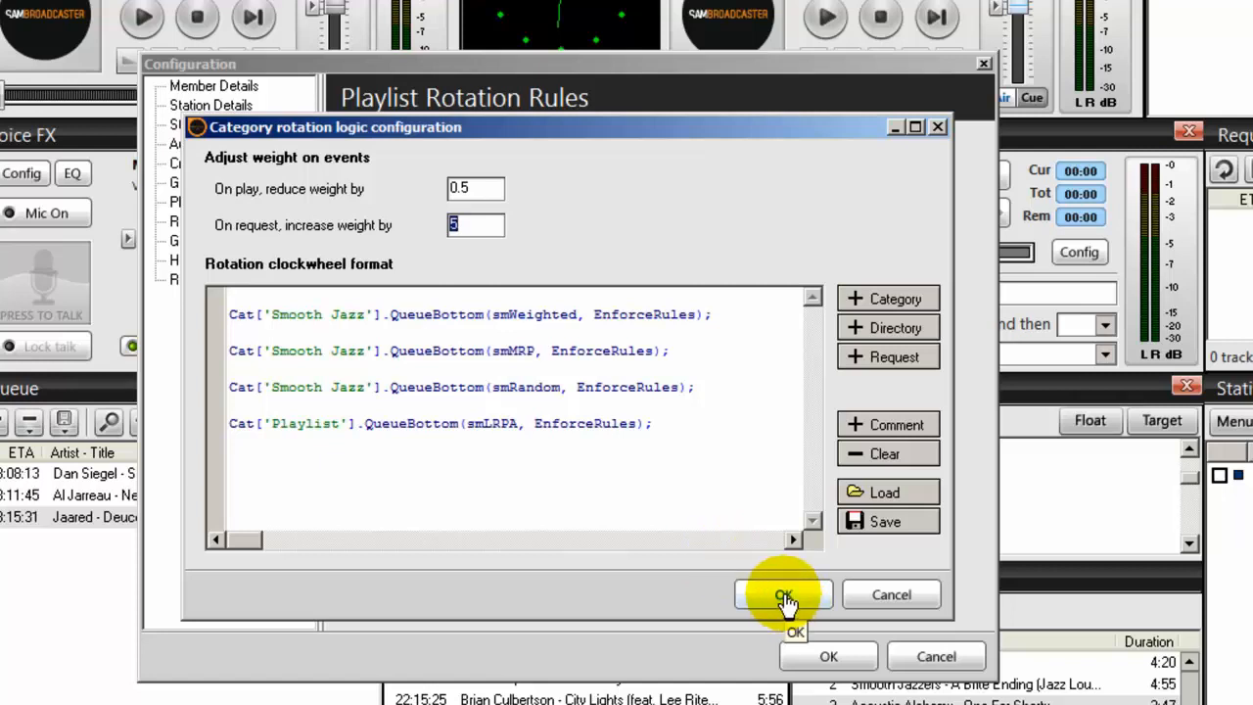
pyautogui.click(783, 595)
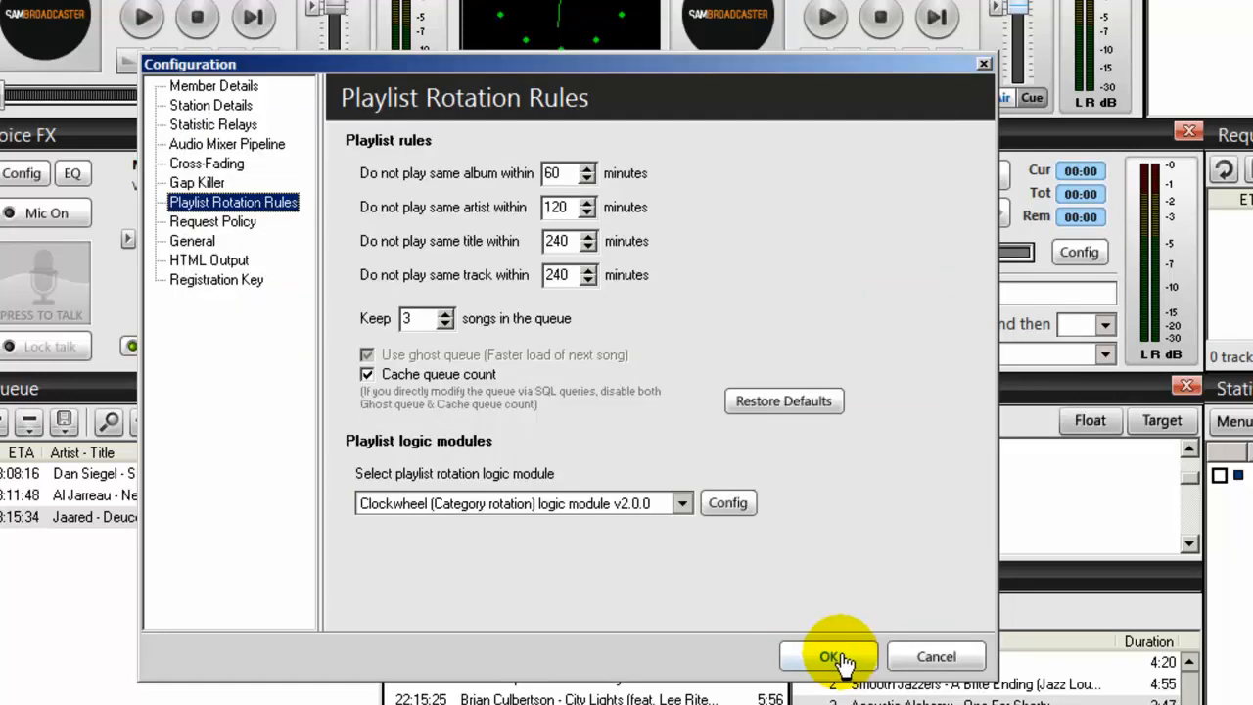
pyautogui.click(830, 656)
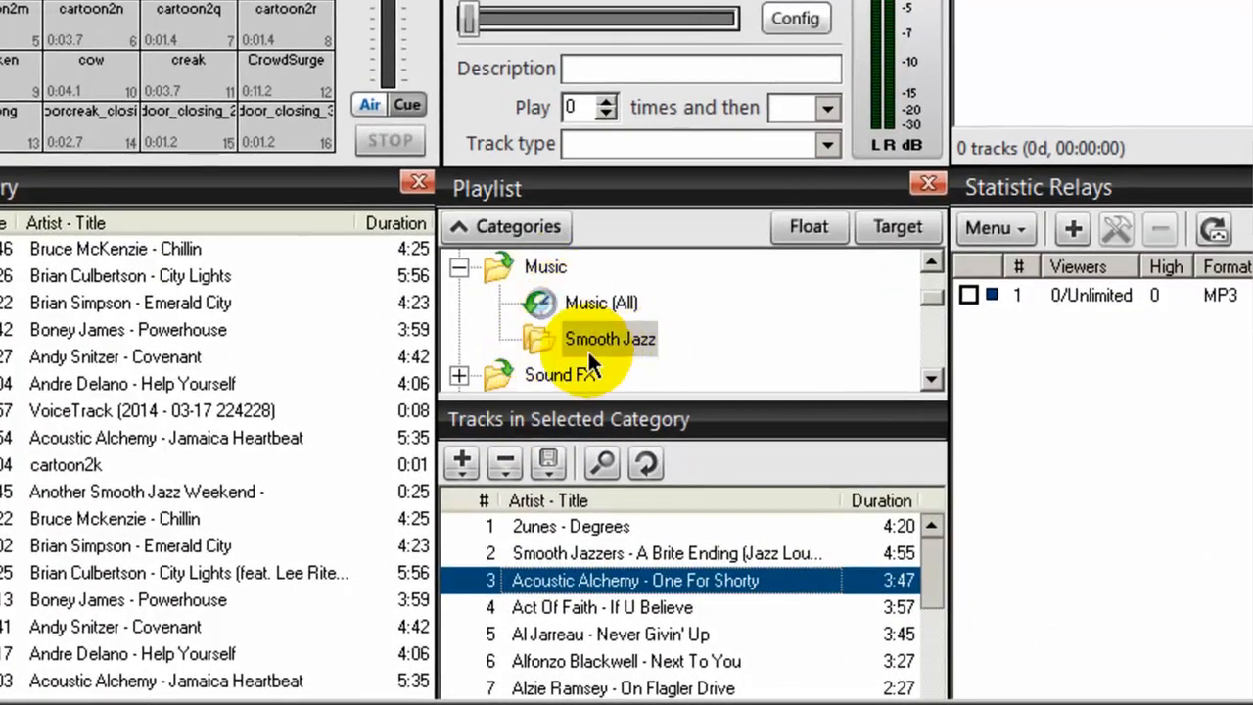
pyautogui.moveTo(905, 309)
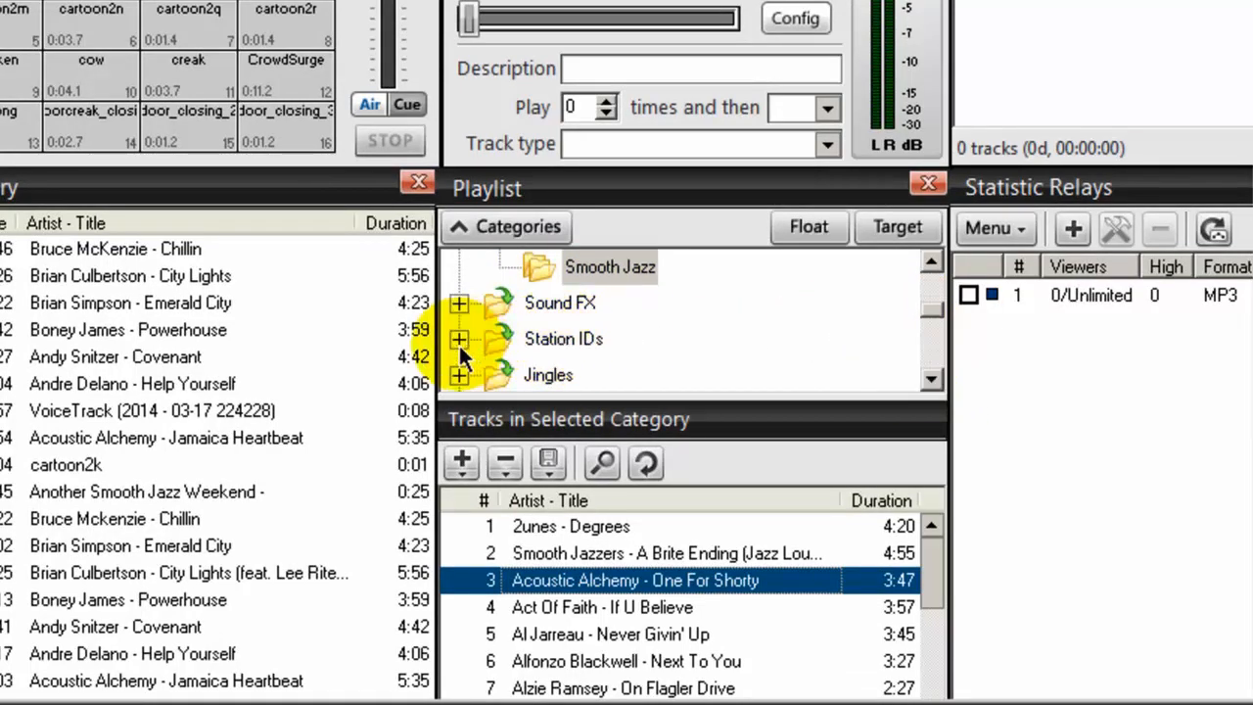
# Create a 'Top of the Hour' subcategory under the Station IDs category
pyautogui.click(458, 339)
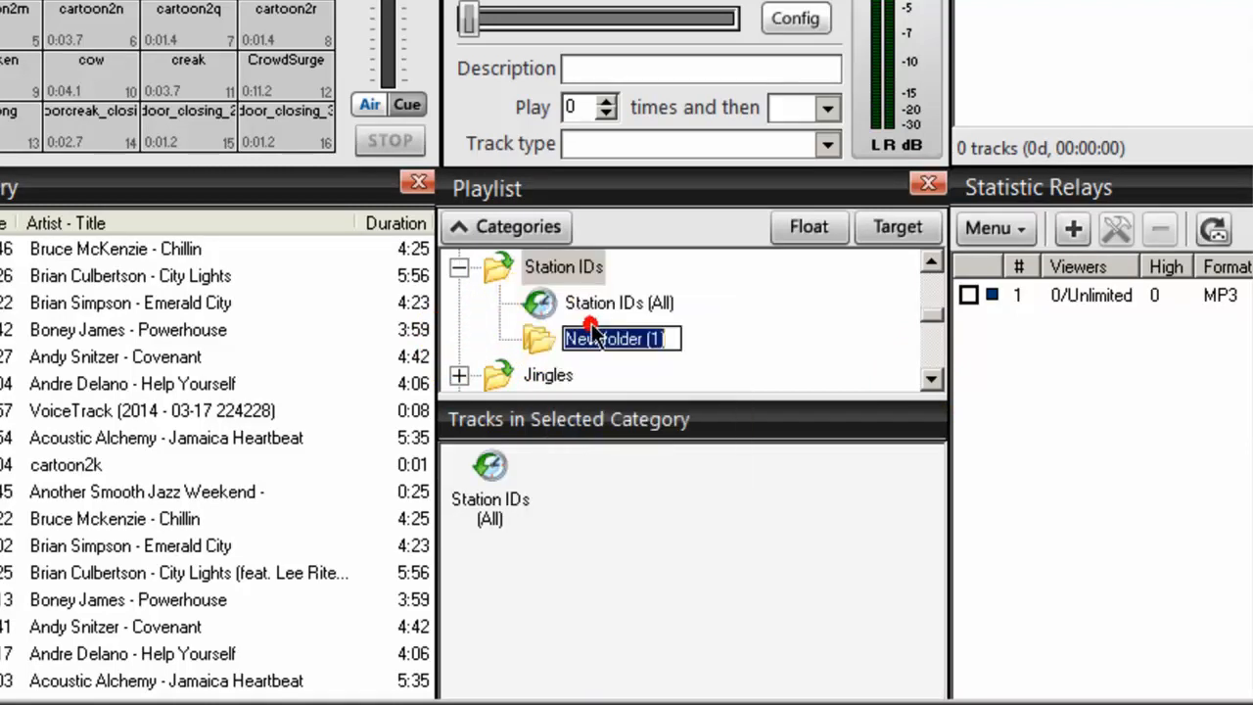
pyautogui.write('Top of the Hour')
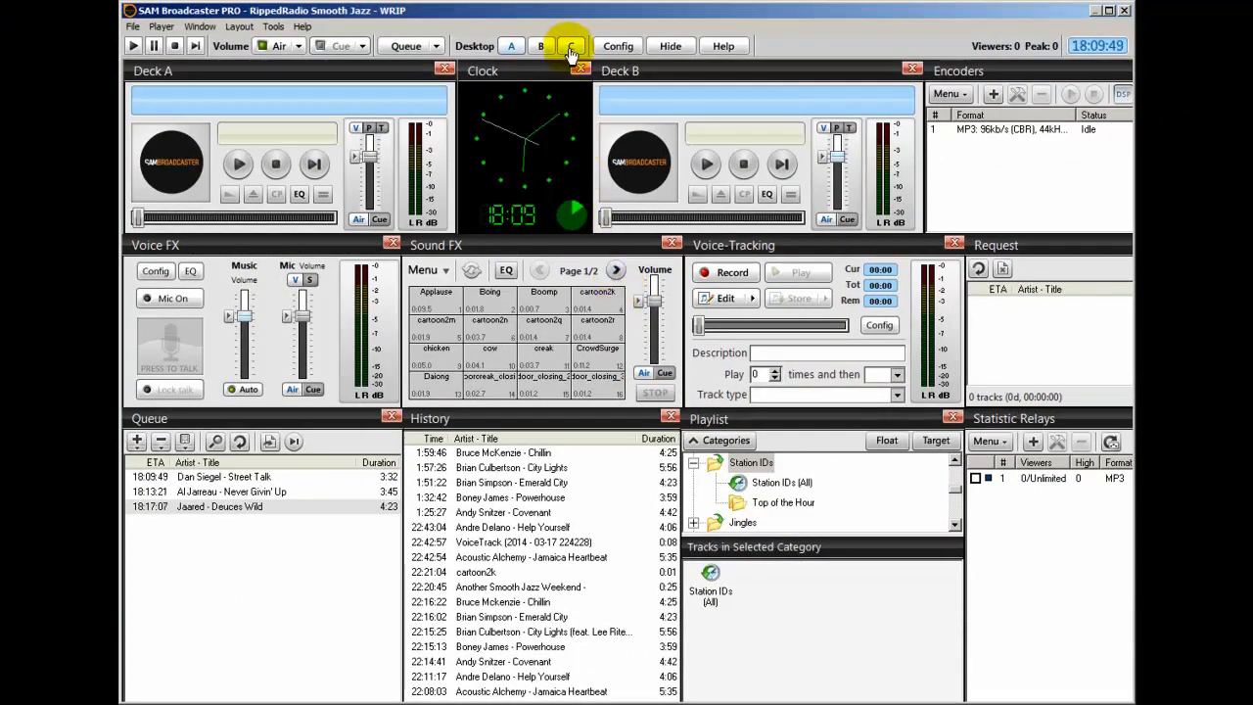
# Start adding a new PAL script on Desktop C, set to start automatically
pyautogui.click(572, 47)
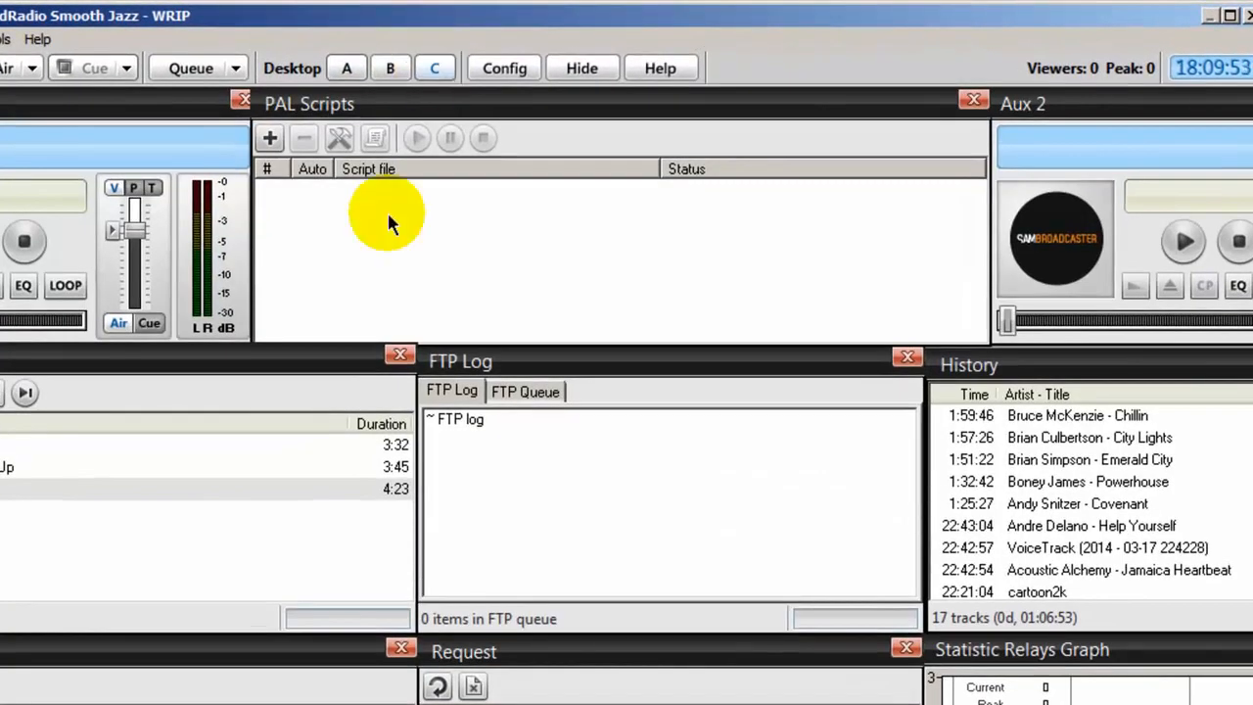
pyautogui.click(270, 137)
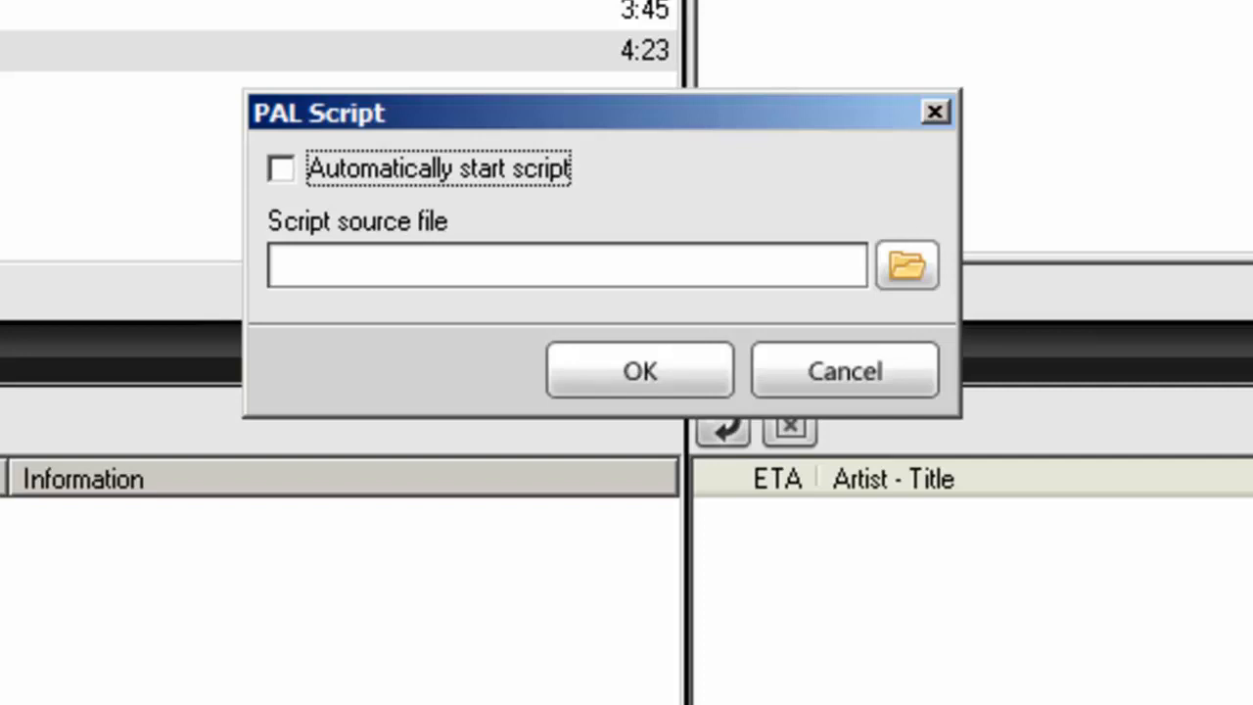
pyautogui.click(281, 169)
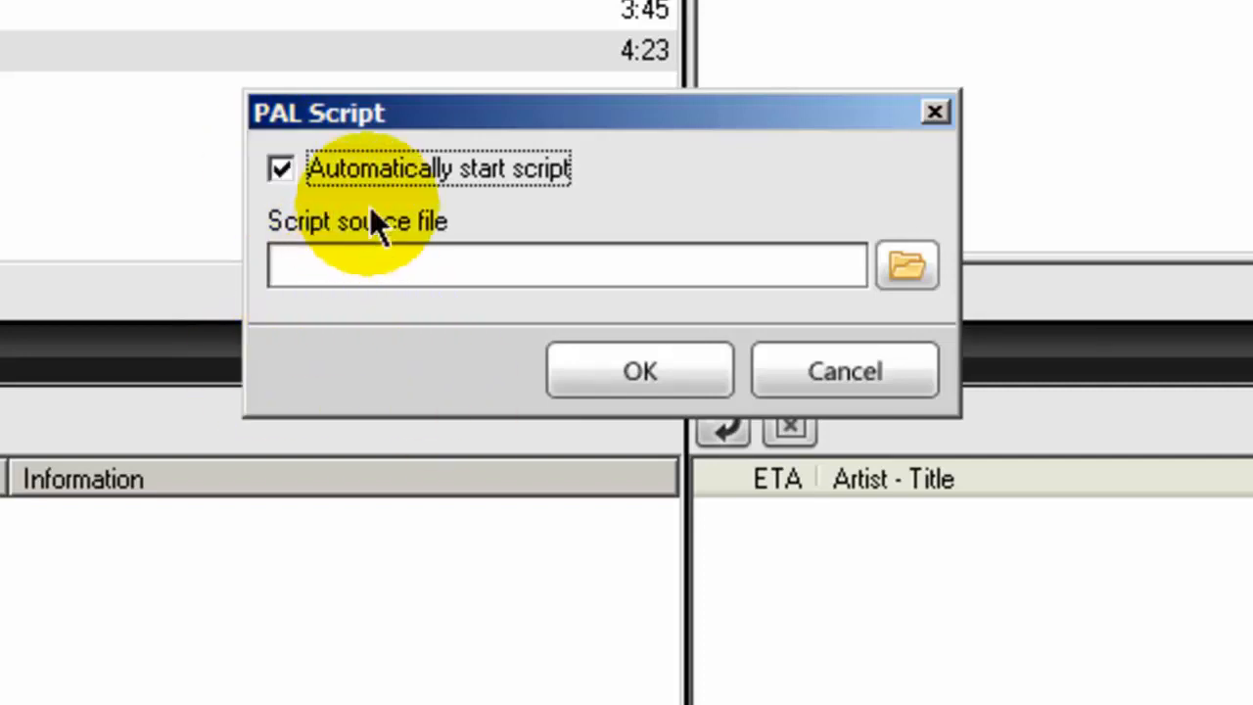
pyautogui.moveTo(528, 180)
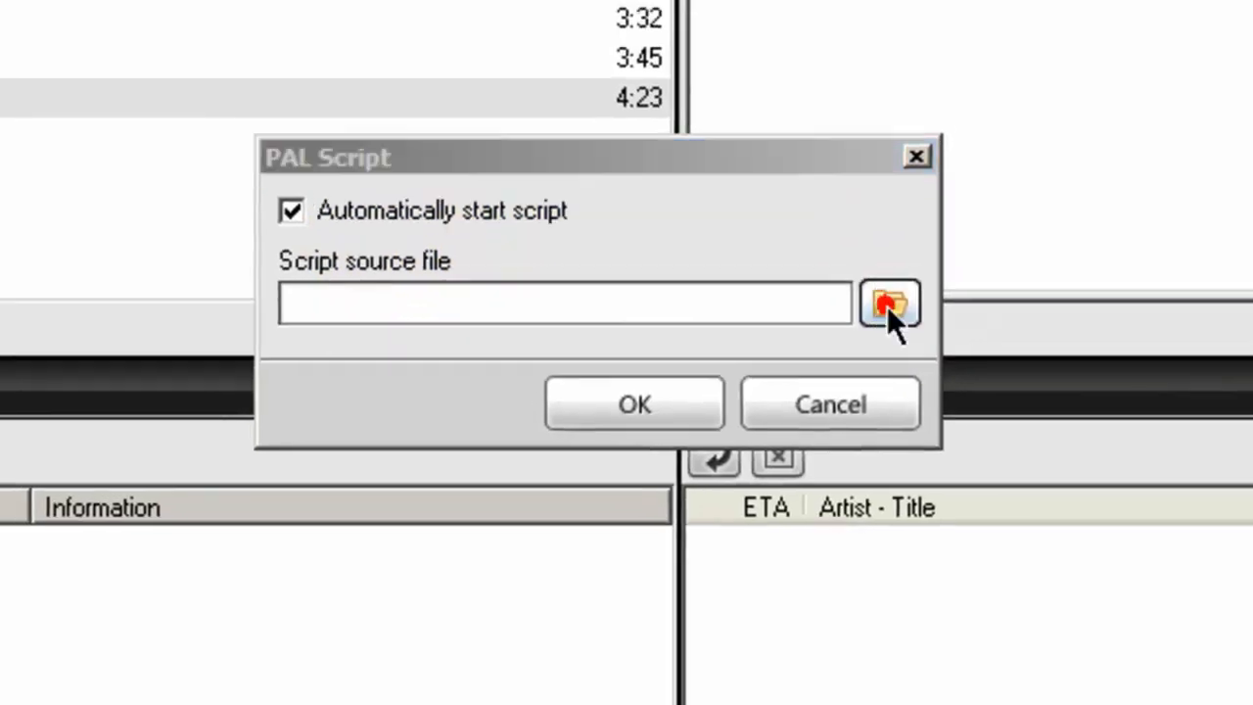
# Load TOHStationIDPal.PAL as the script source and confirm adding it to the list
pyautogui.click(889, 306)
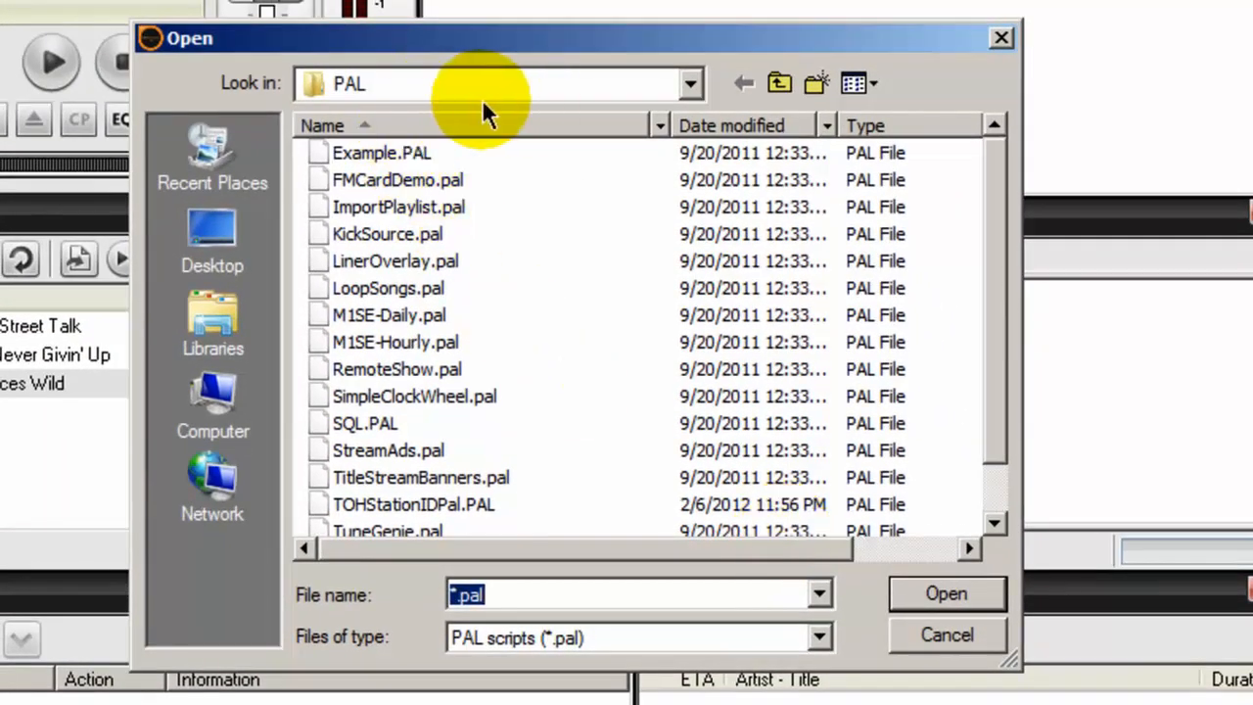
pyautogui.click(689, 82)
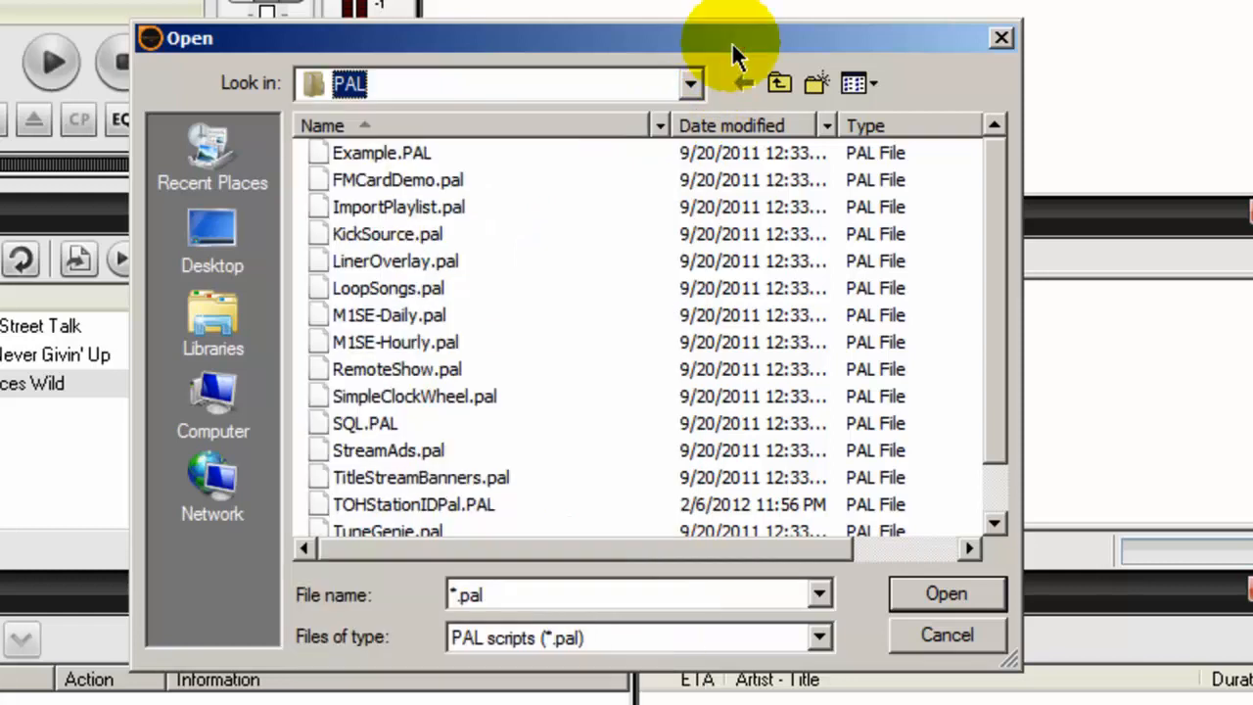
pyautogui.moveTo(779, 83)
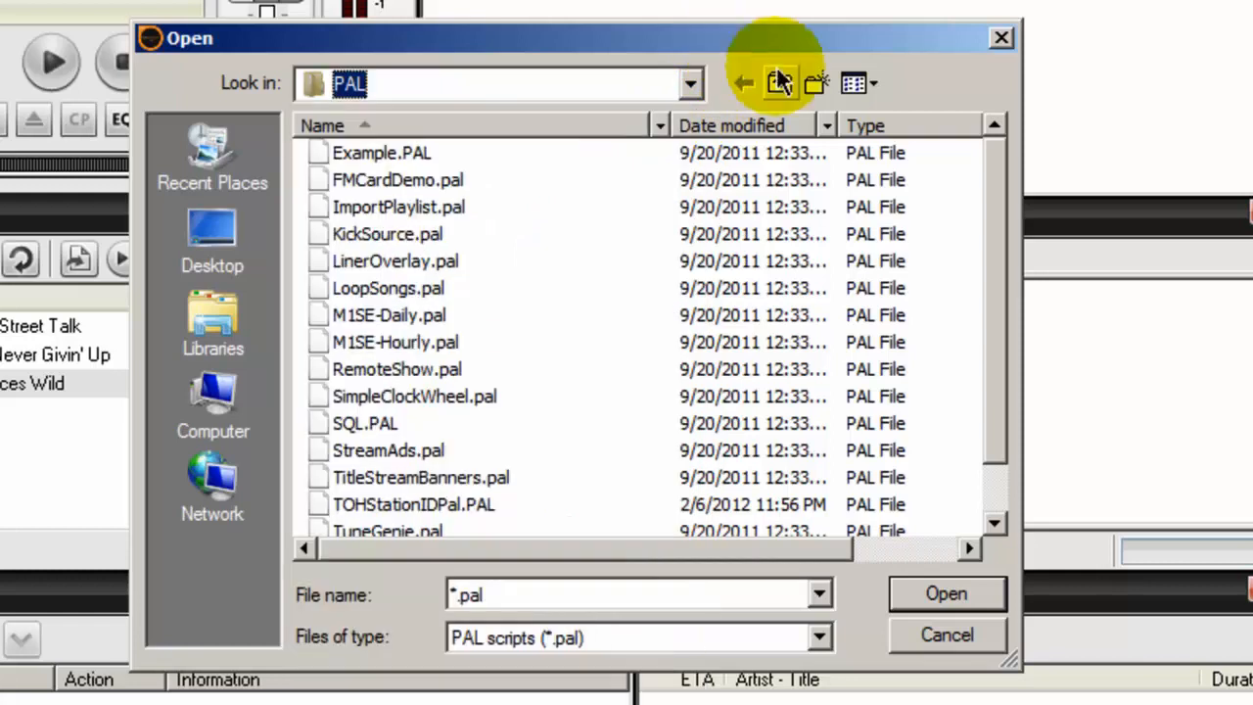
pyautogui.scroll(-3)
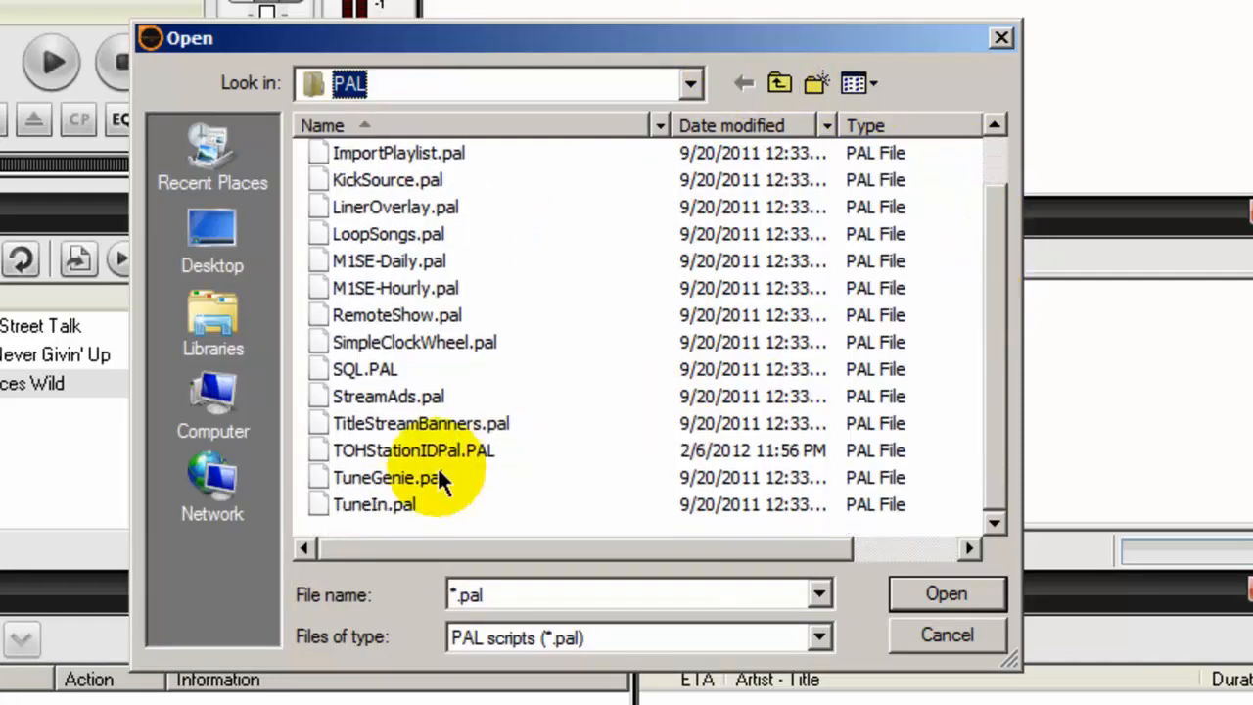
pyautogui.click(413, 450)
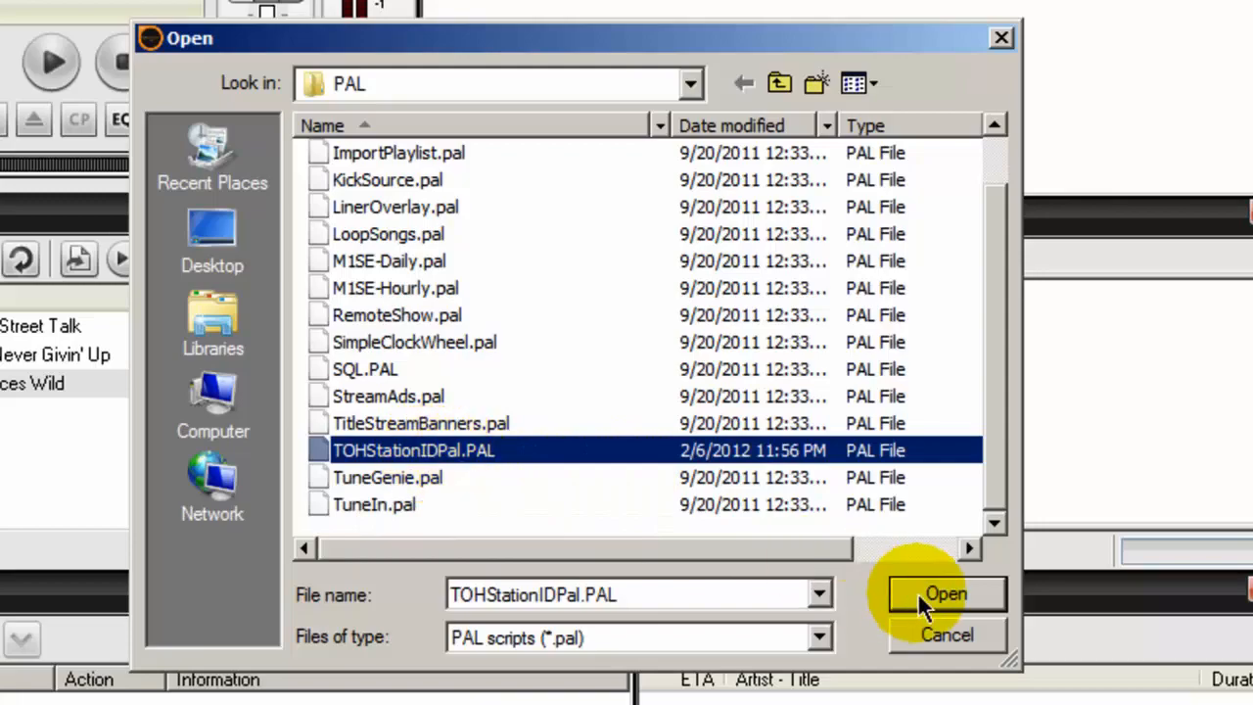
pyautogui.click(944, 593)
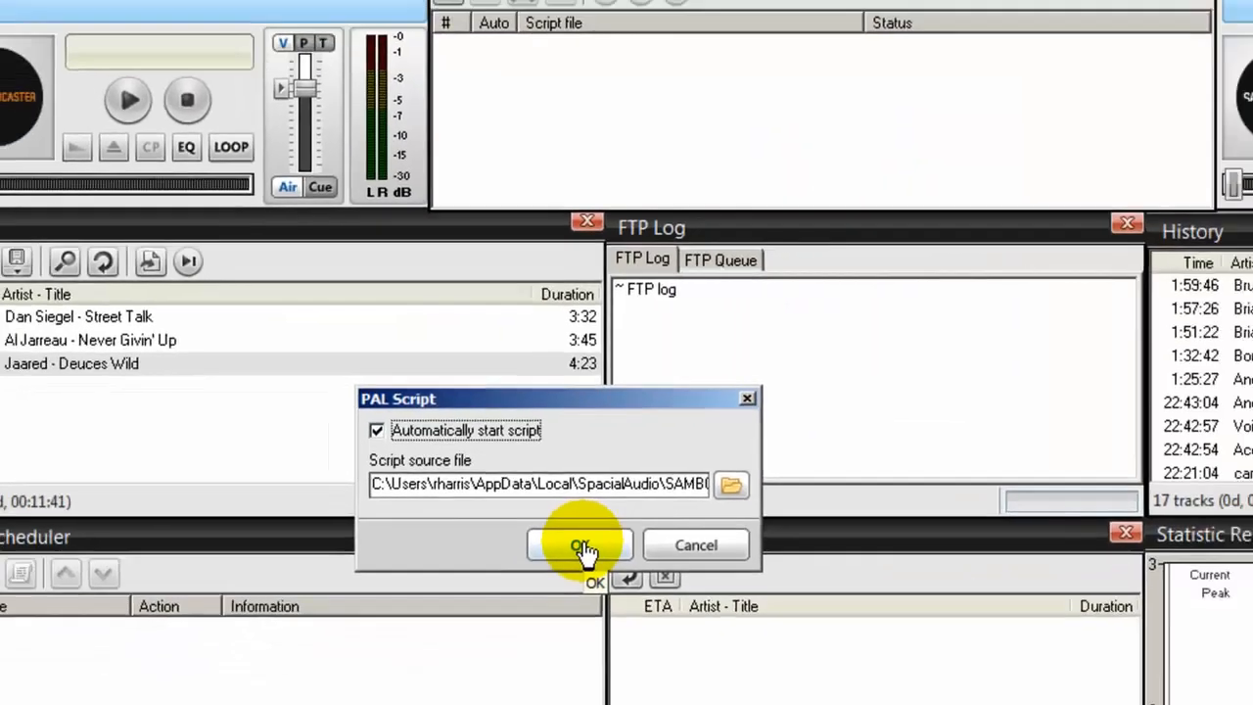
pyautogui.click(580, 545)
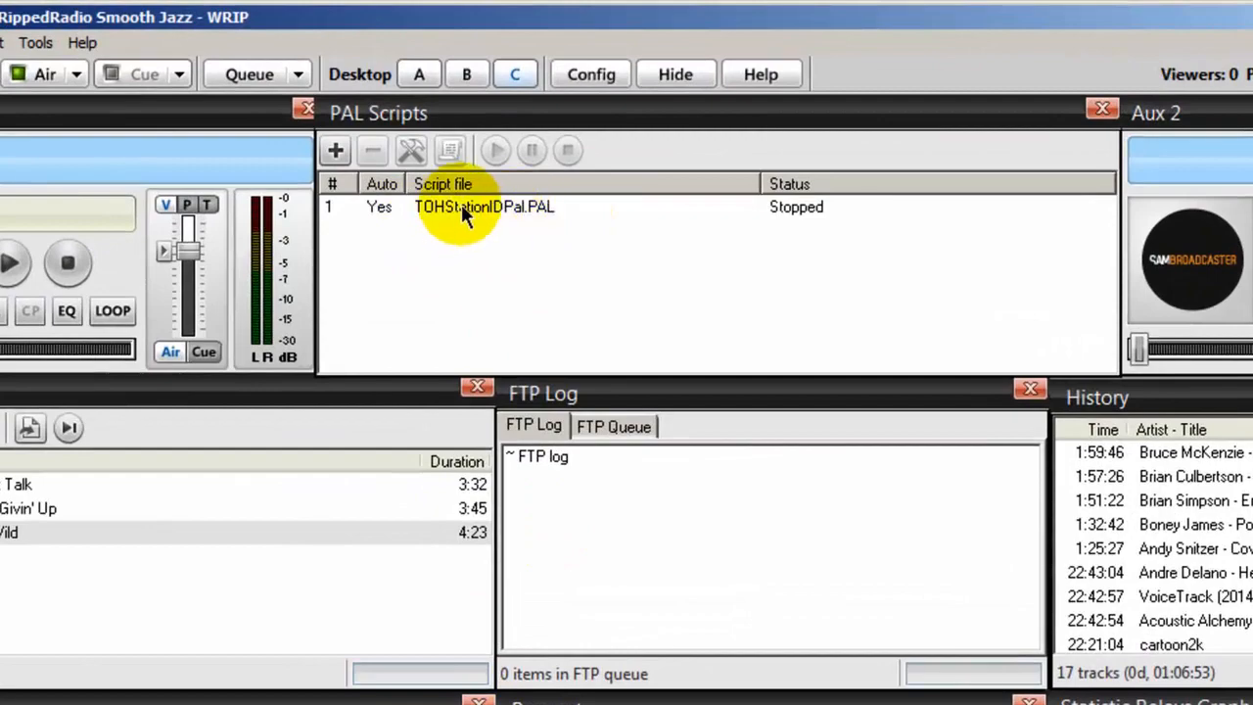
pyautogui.doubleClick(483, 207)
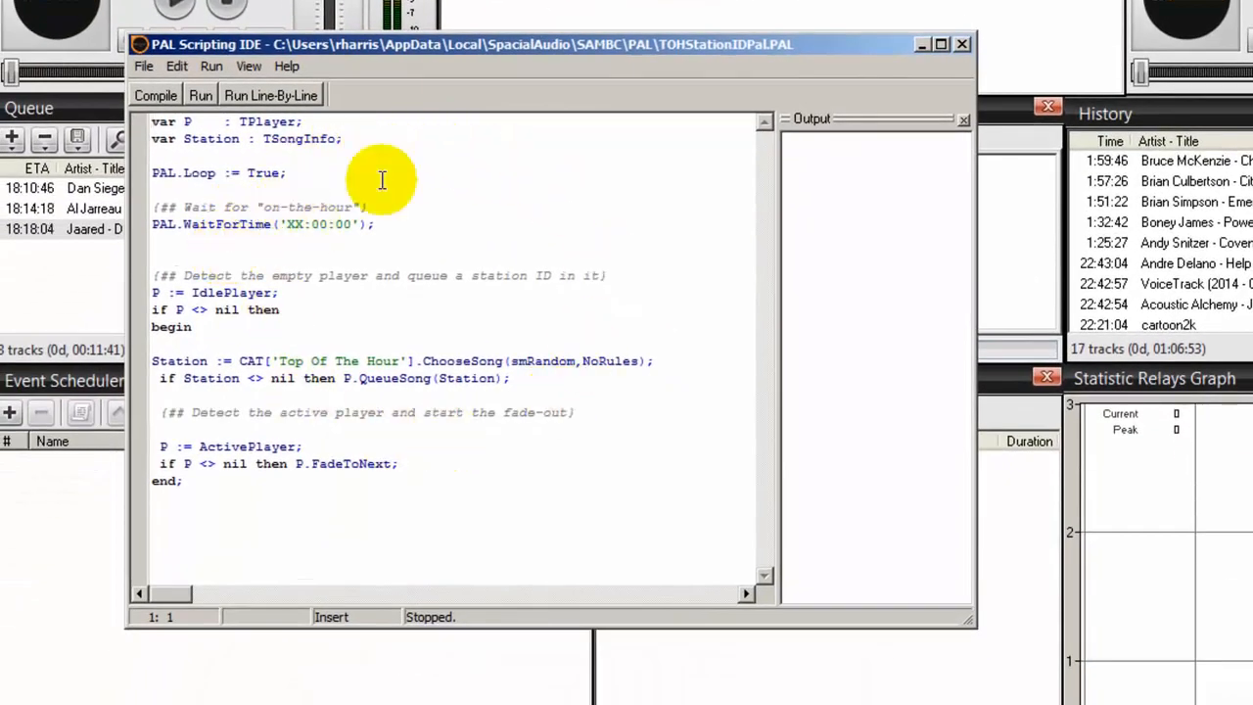
pyautogui.moveTo(517, 173)
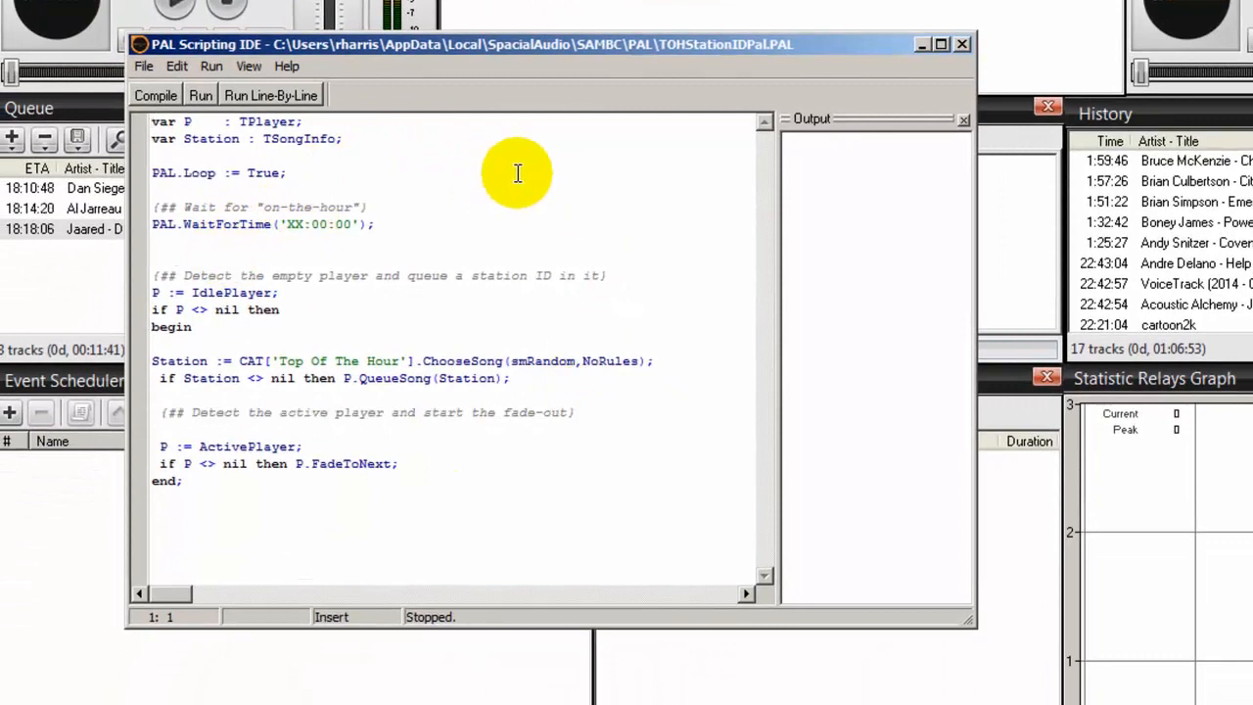
pyautogui.moveTo(294, 350)
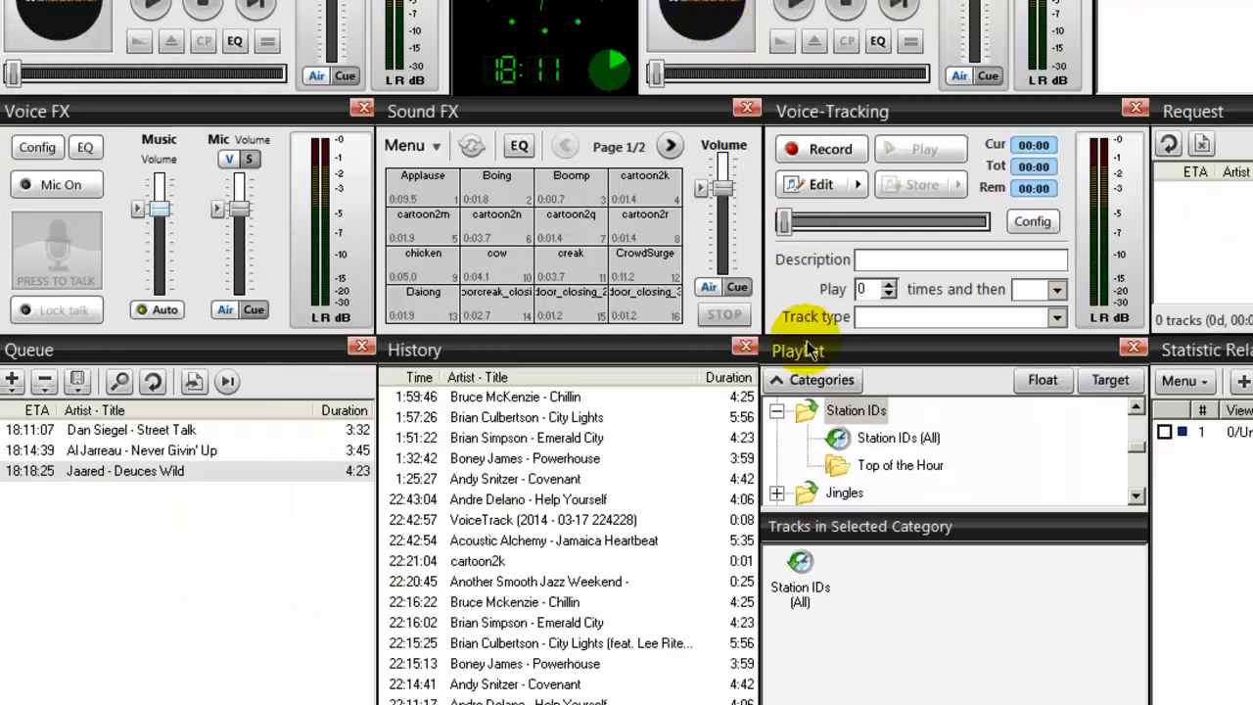
pyautogui.click(901, 466)
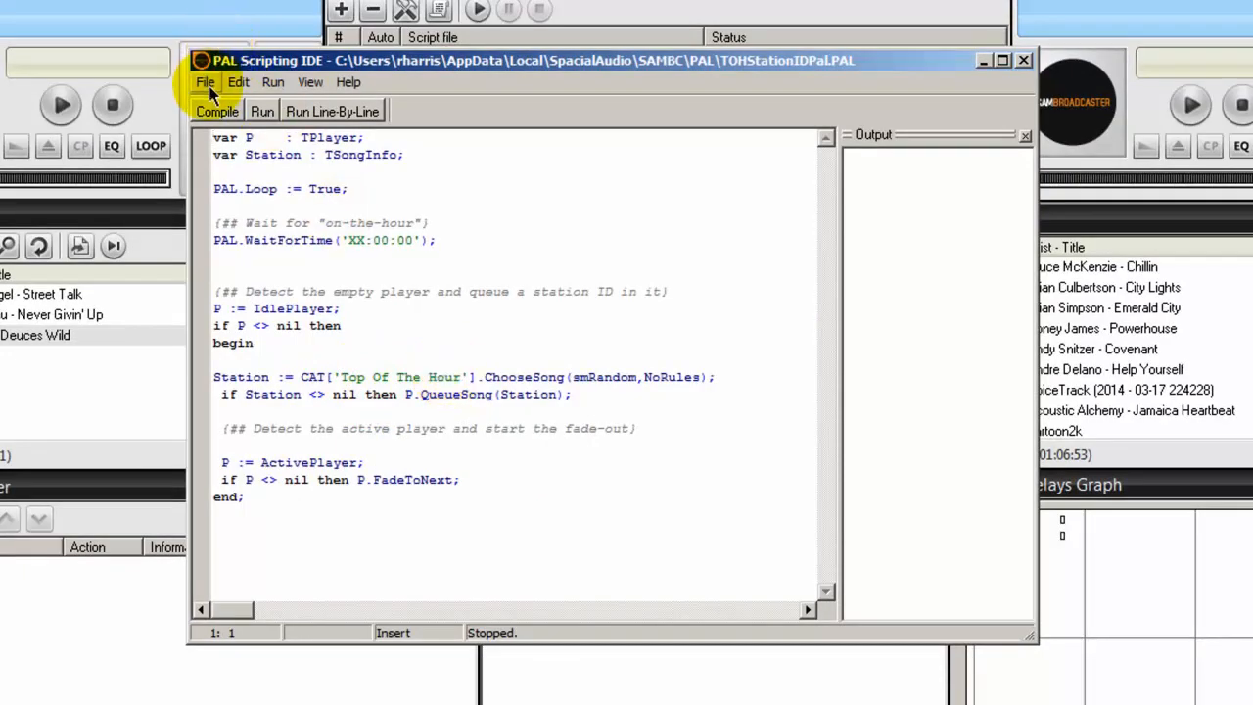
pyautogui.moveTo(799, 47)
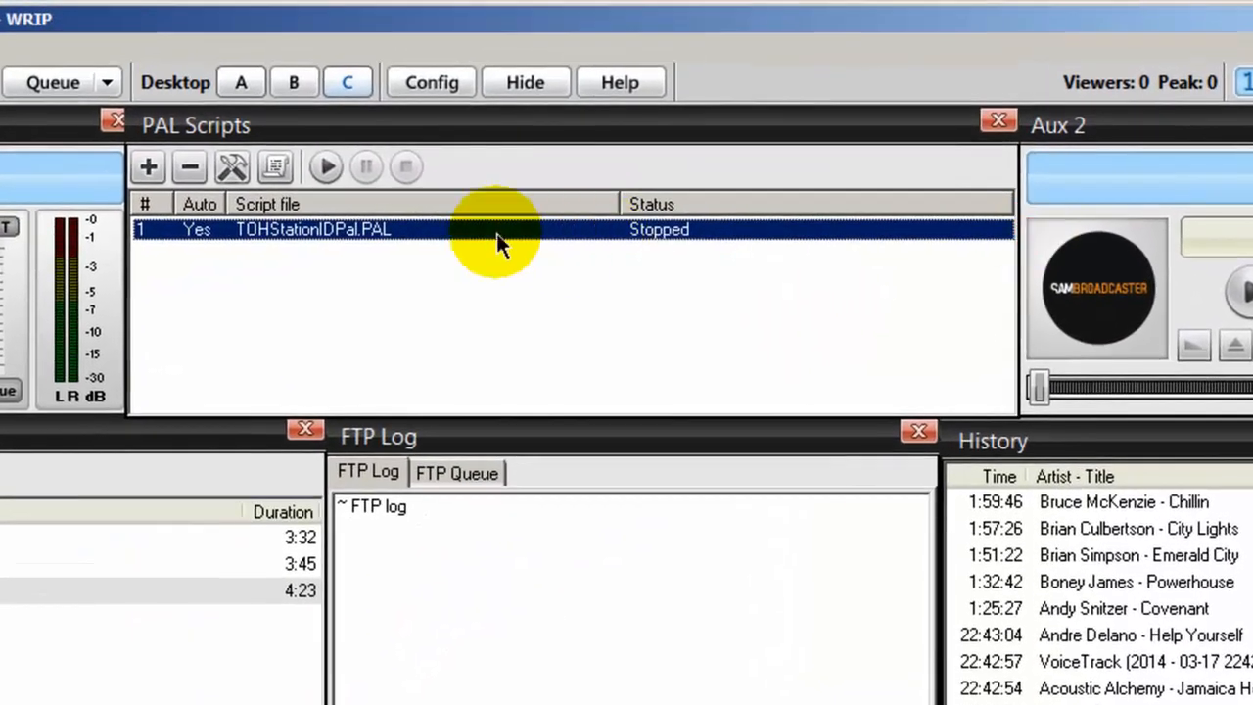
# Start the TOHStationIDPal.PAL script so it waits for the 7:00 PM top of the hour
pyautogui.click(325, 167)
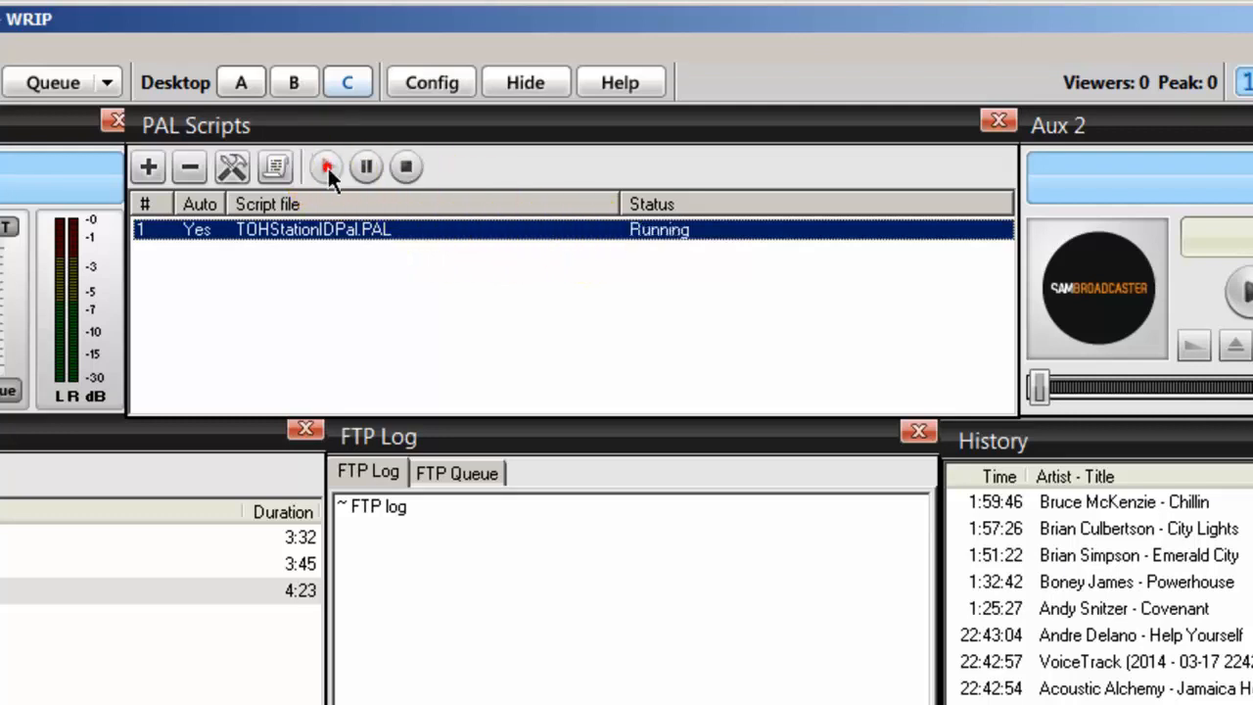
pyautogui.click(326, 167)
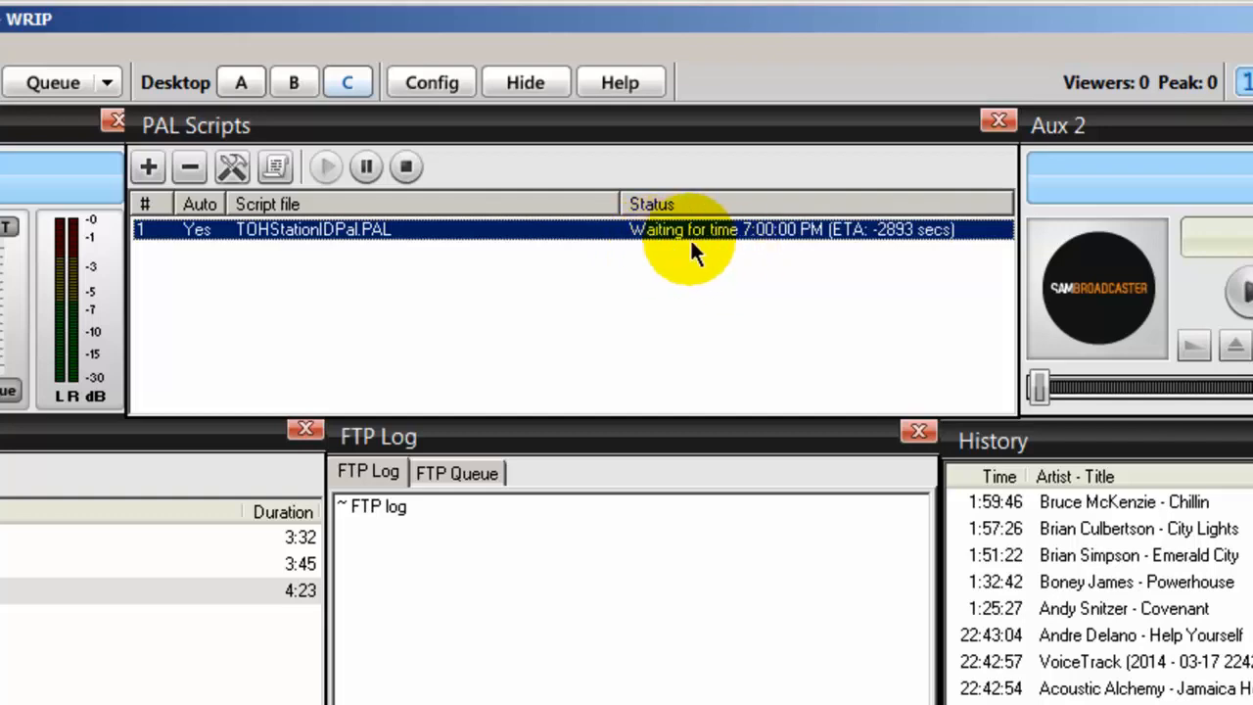
pyautogui.moveTo(744, 245)
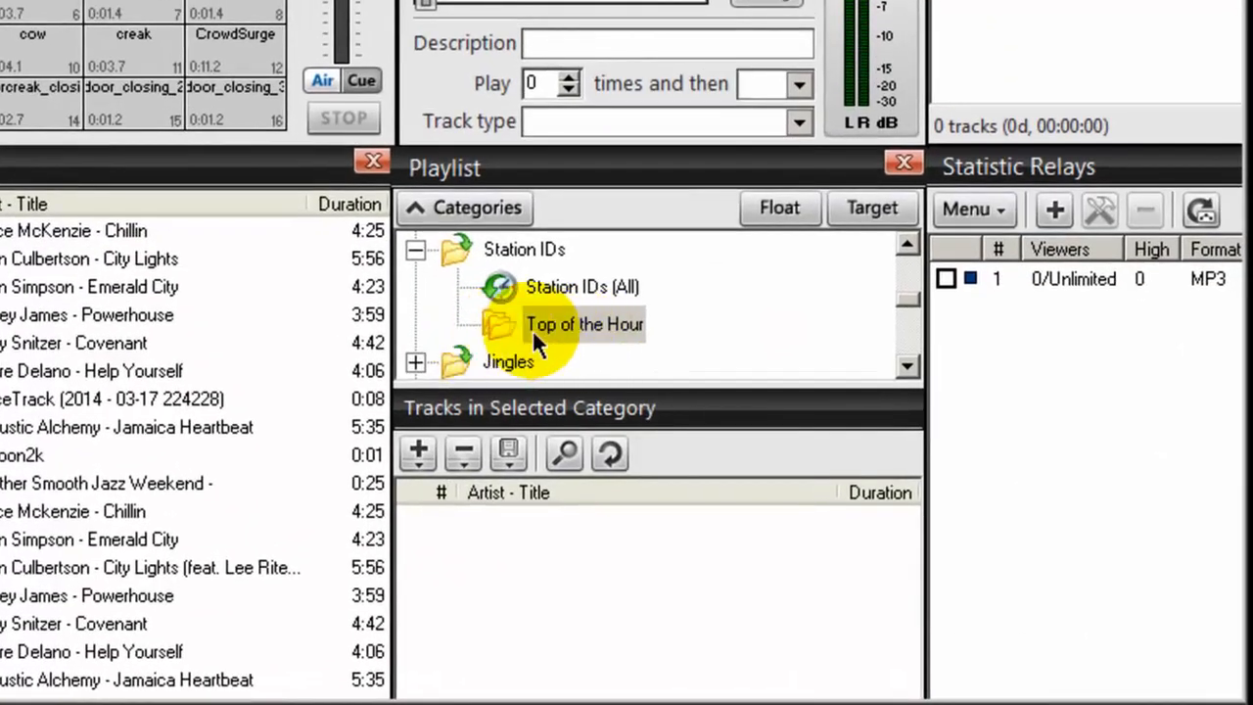
# Add the Sample Station IDs directory to the Top of the Hour category
pyautogui.click(584, 325)
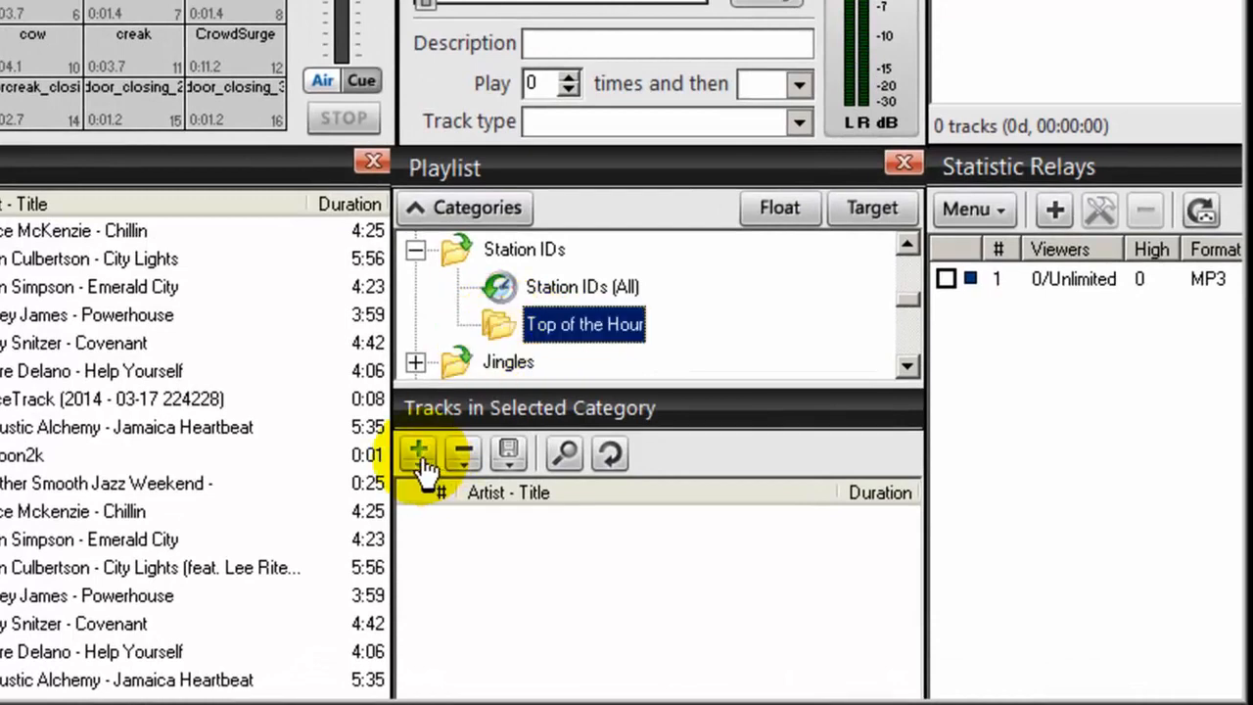
pyautogui.click(419, 455)
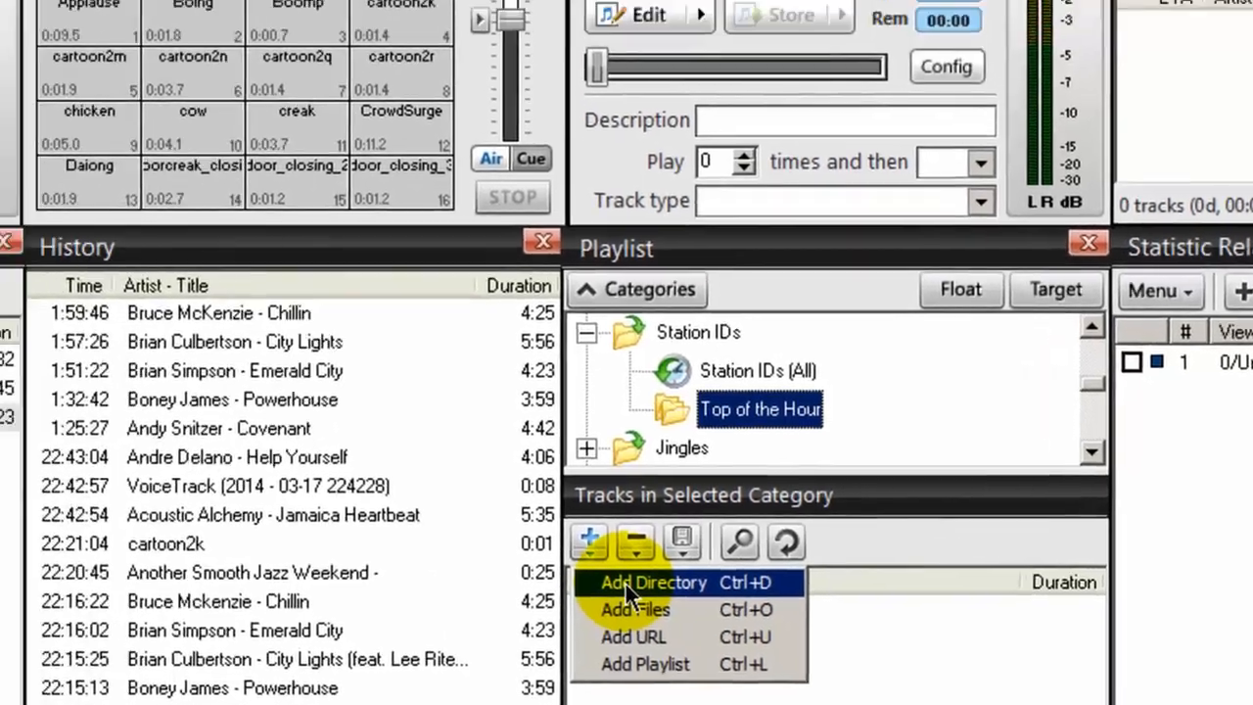
pyautogui.click(654, 584)
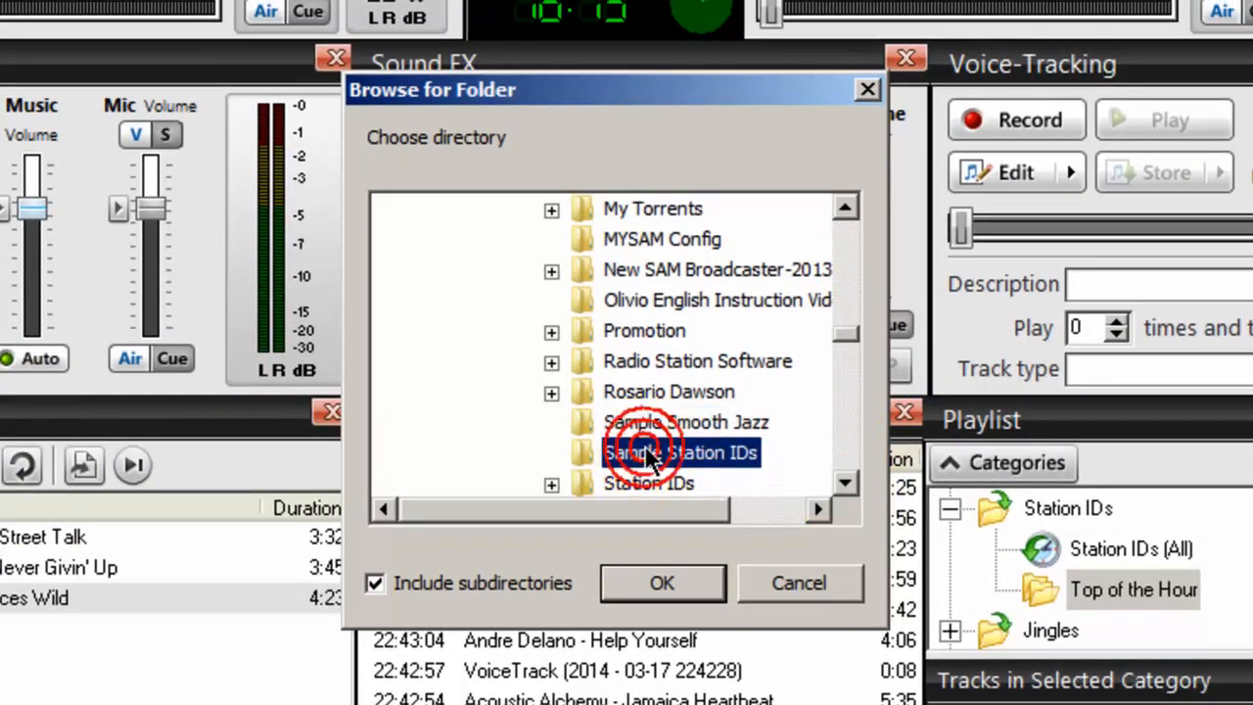
pyautogui.click(662, 584)
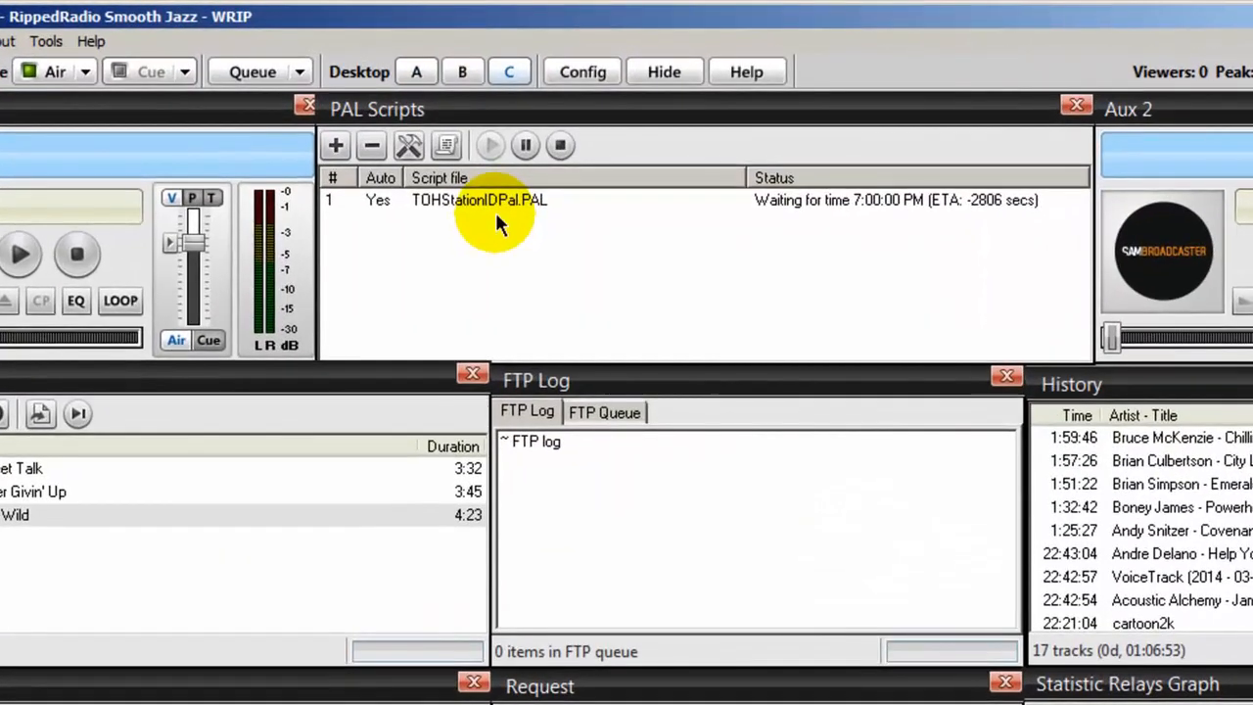
pyautogui.moveTo(920, 212)
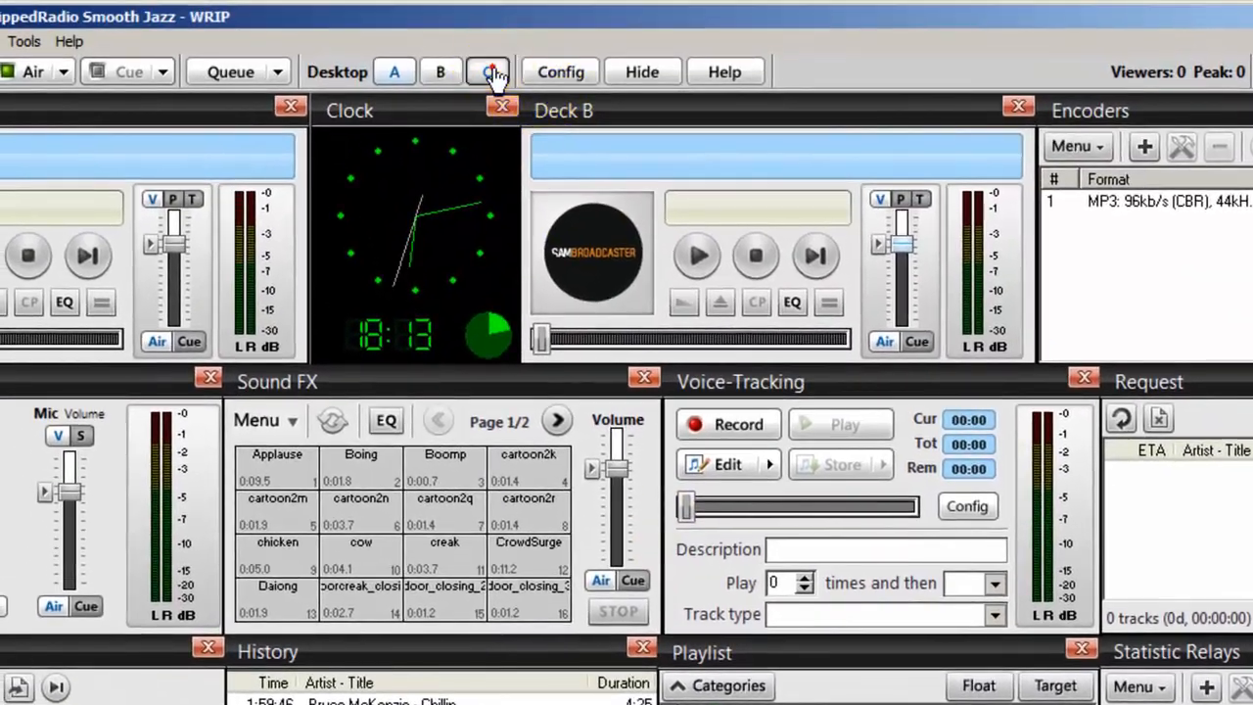
# Return to Desktop A showing Top of the Hour tracks ID1 through ID6 and ID10
pyautogui.click(487, 71)
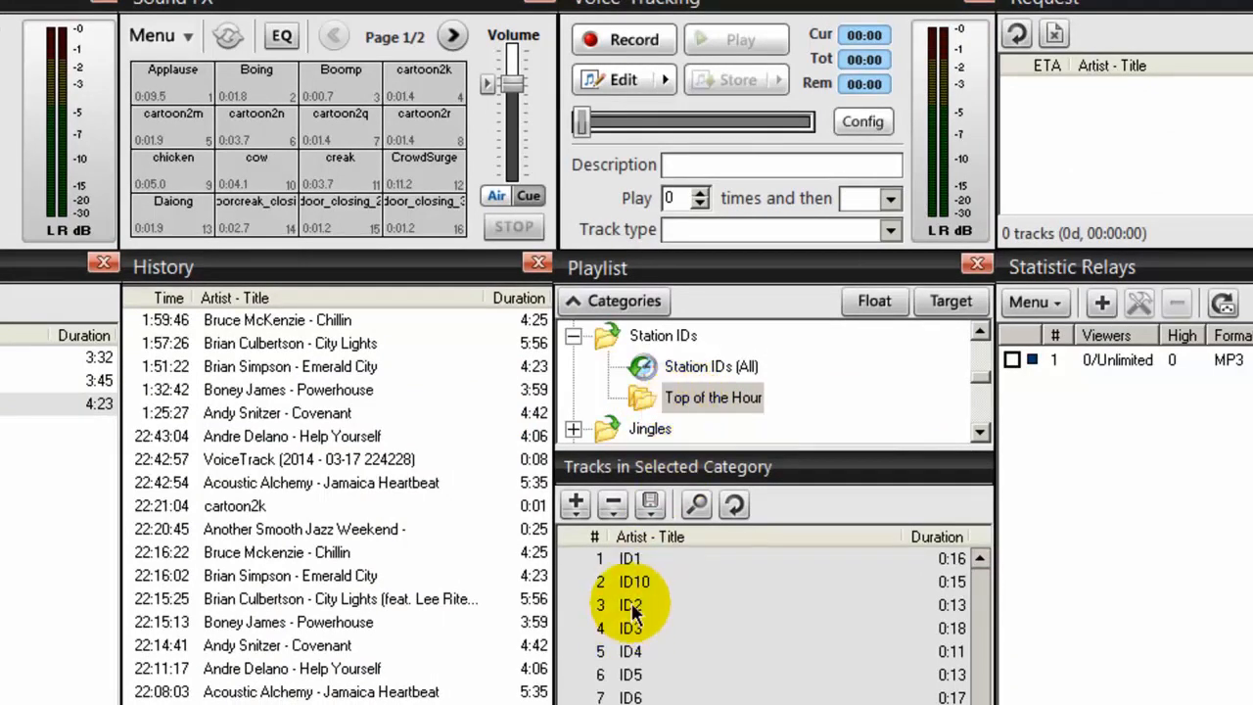
# Show the Smooth Jazz category's tracks and expand the Station IDs group
pyautogui.click(631, 605)
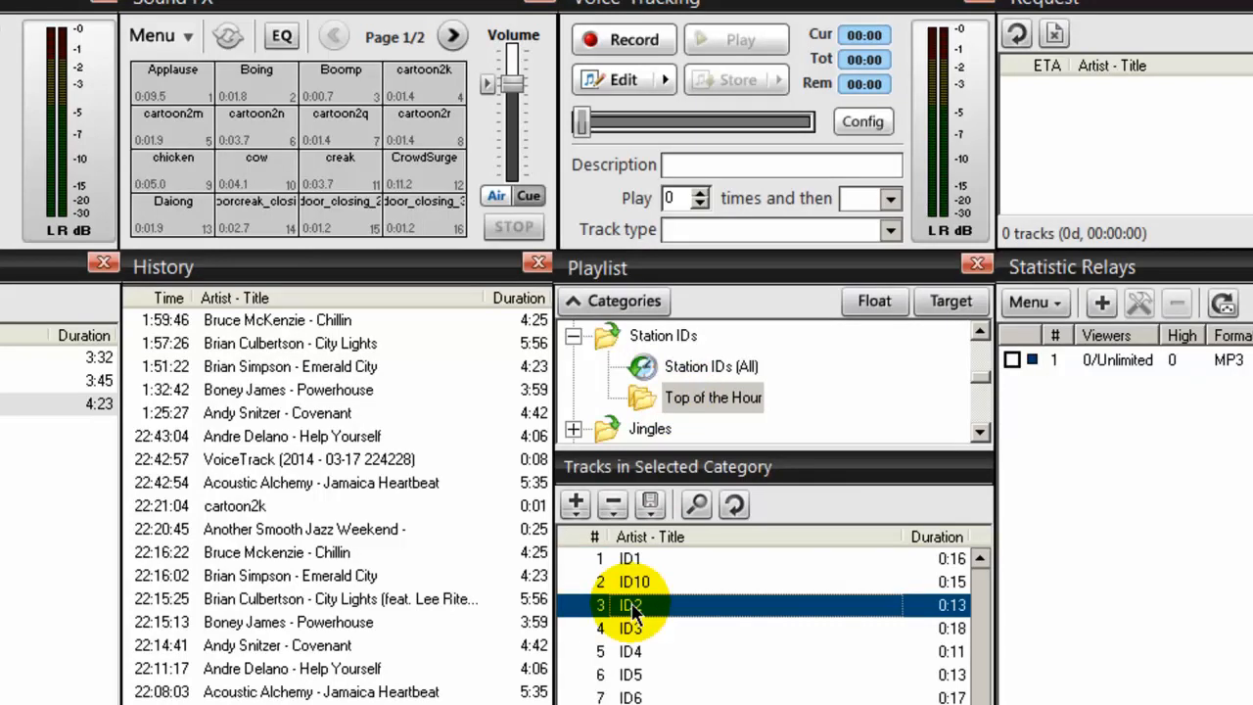
pyautogui.moveTo(662, 664)
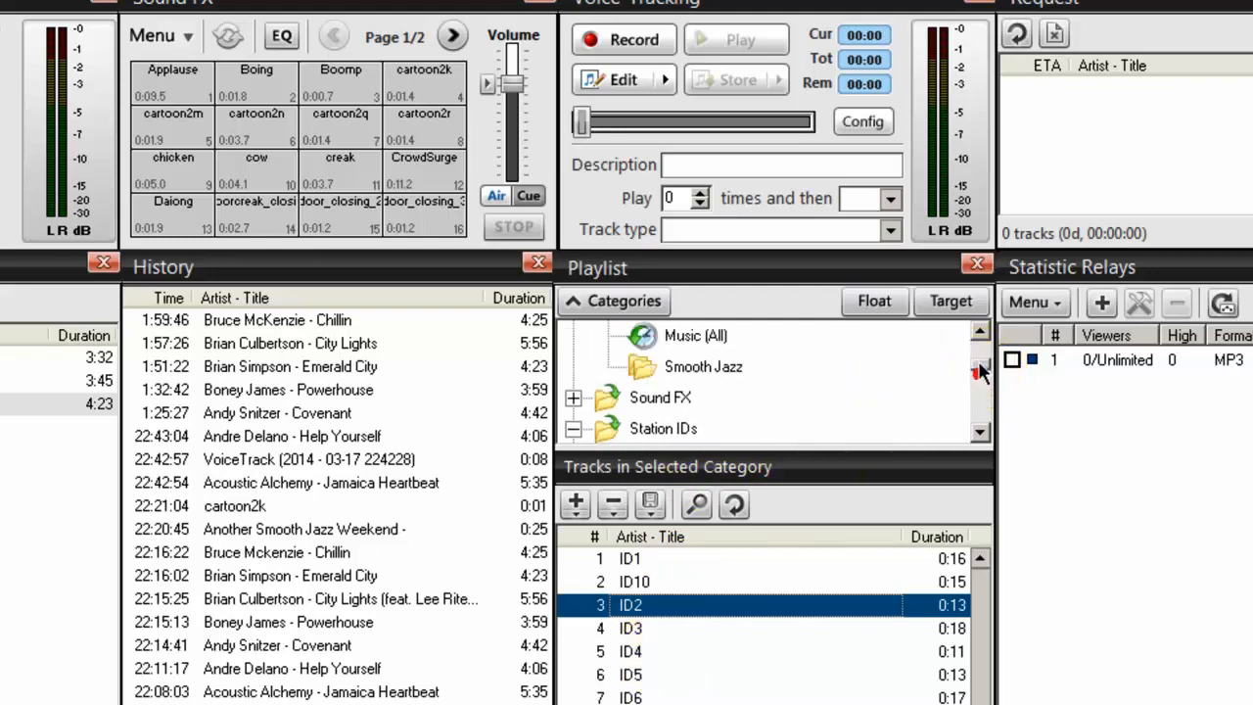
pyautogui.click(703, 367)
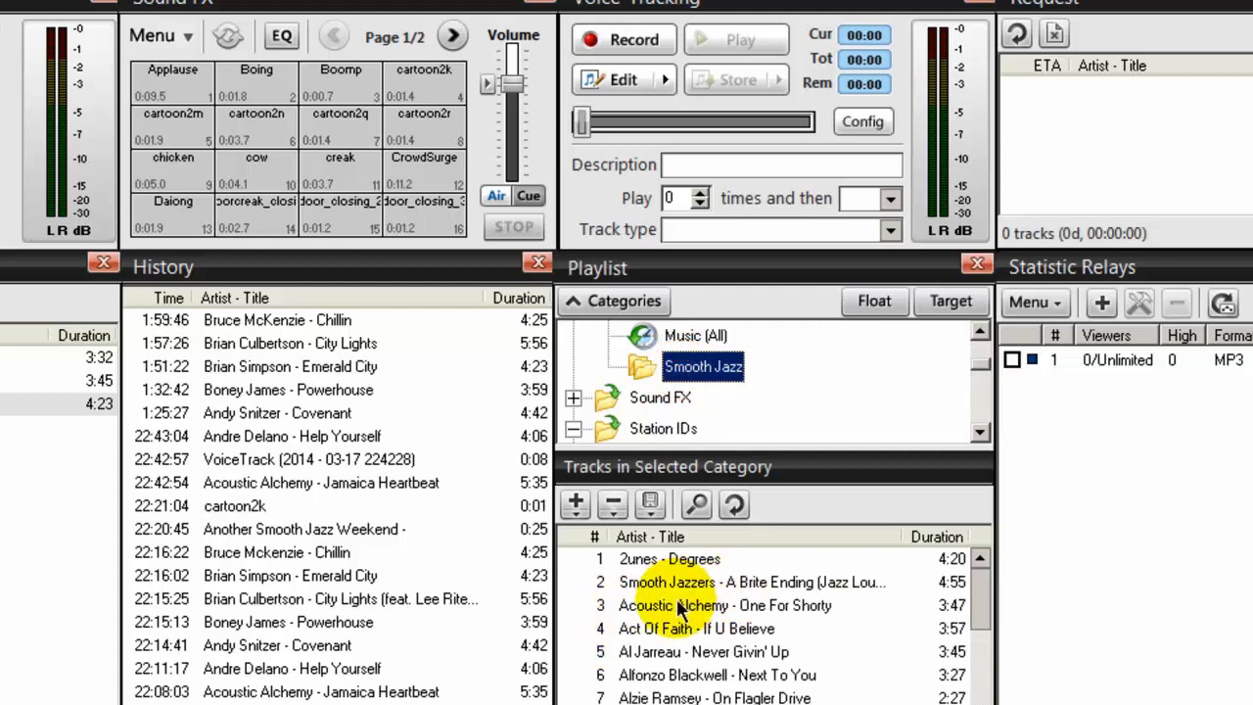
pyautogui.click(572, 397)
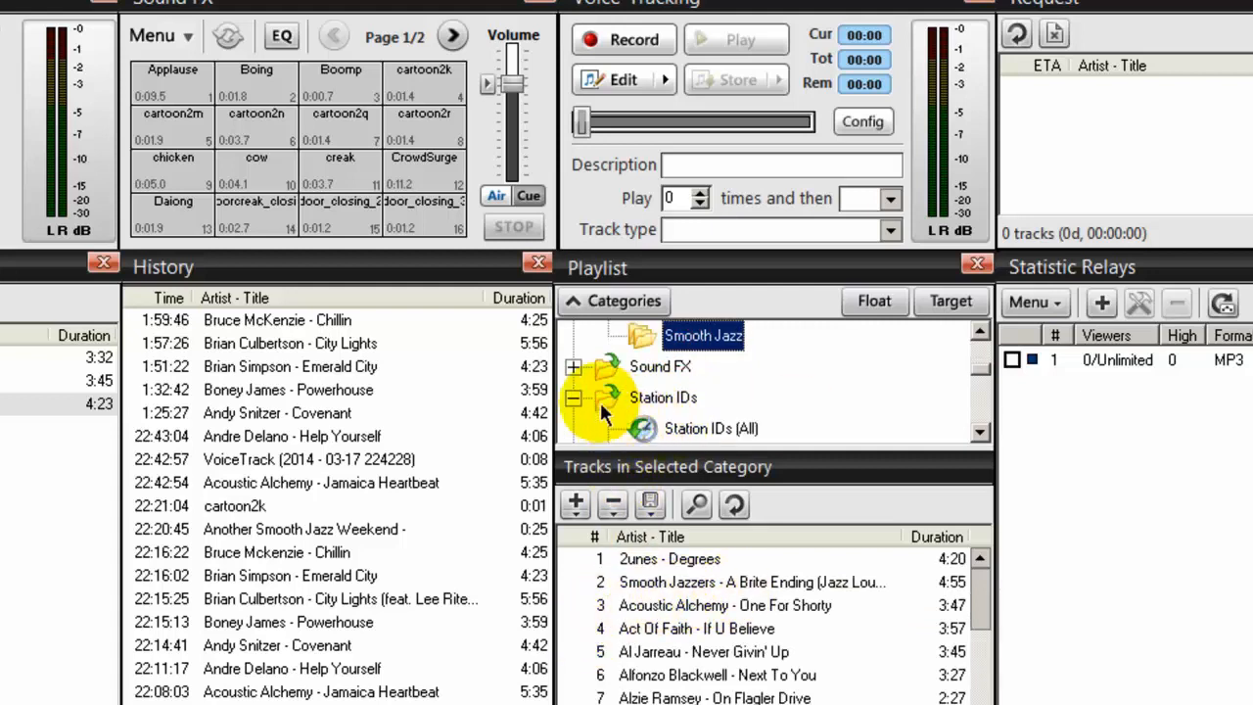